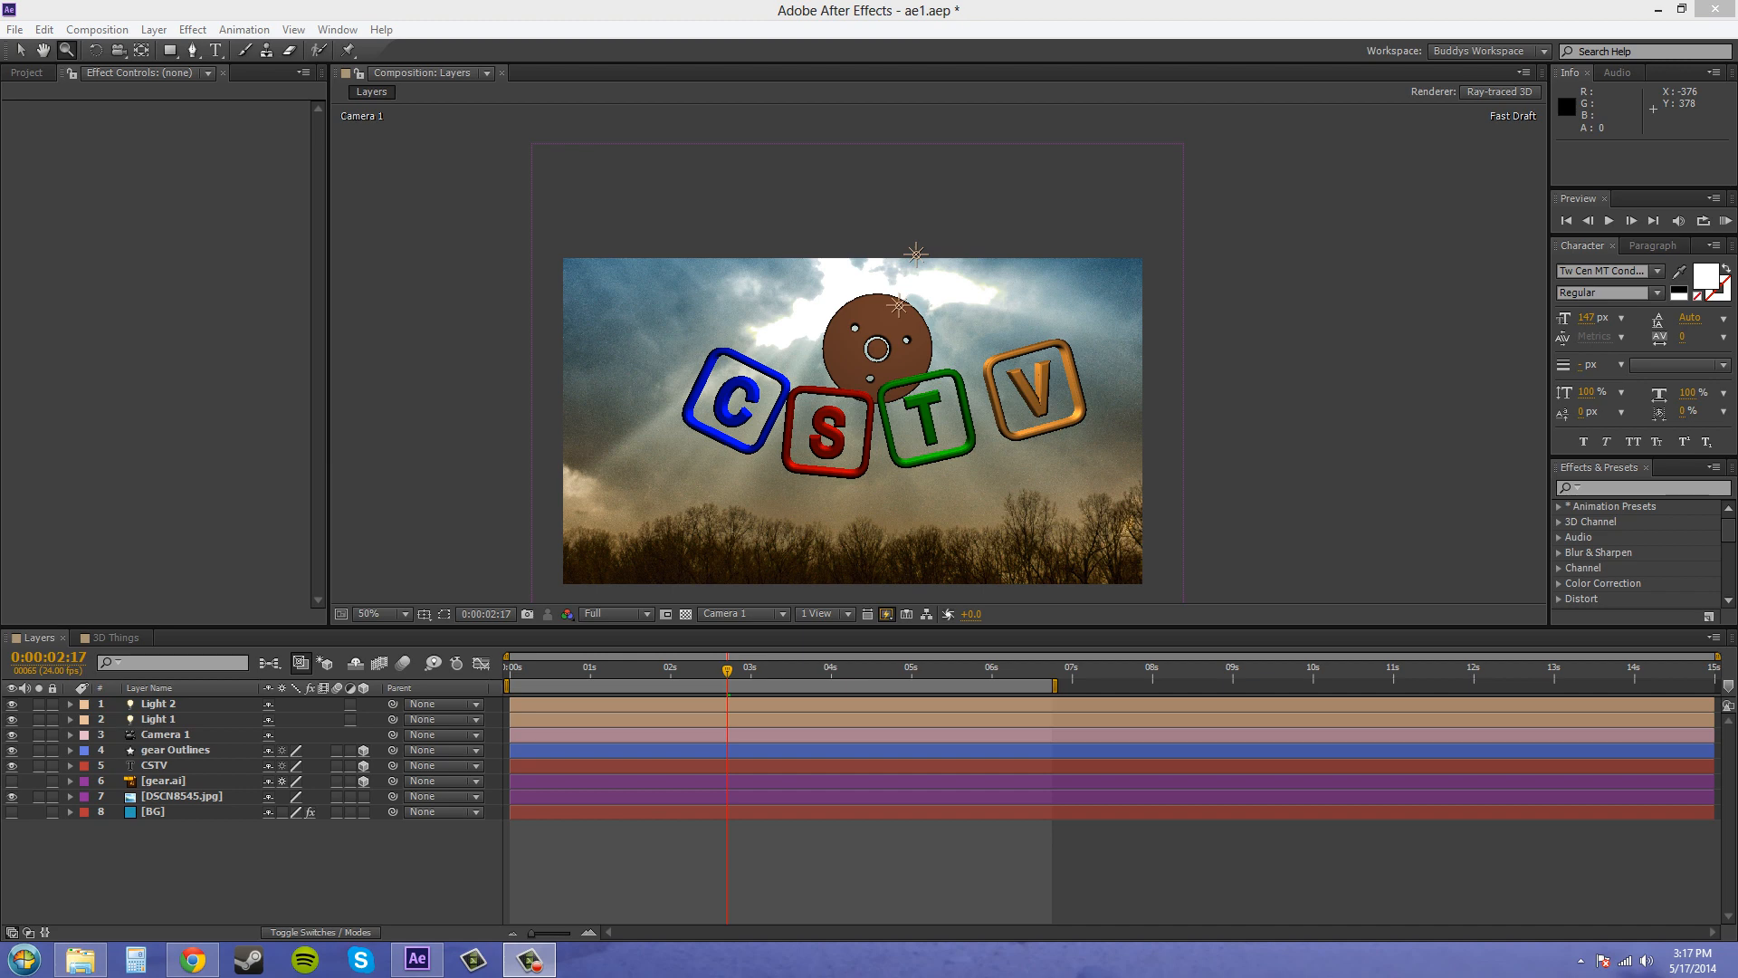
mouse_move(877, 348)
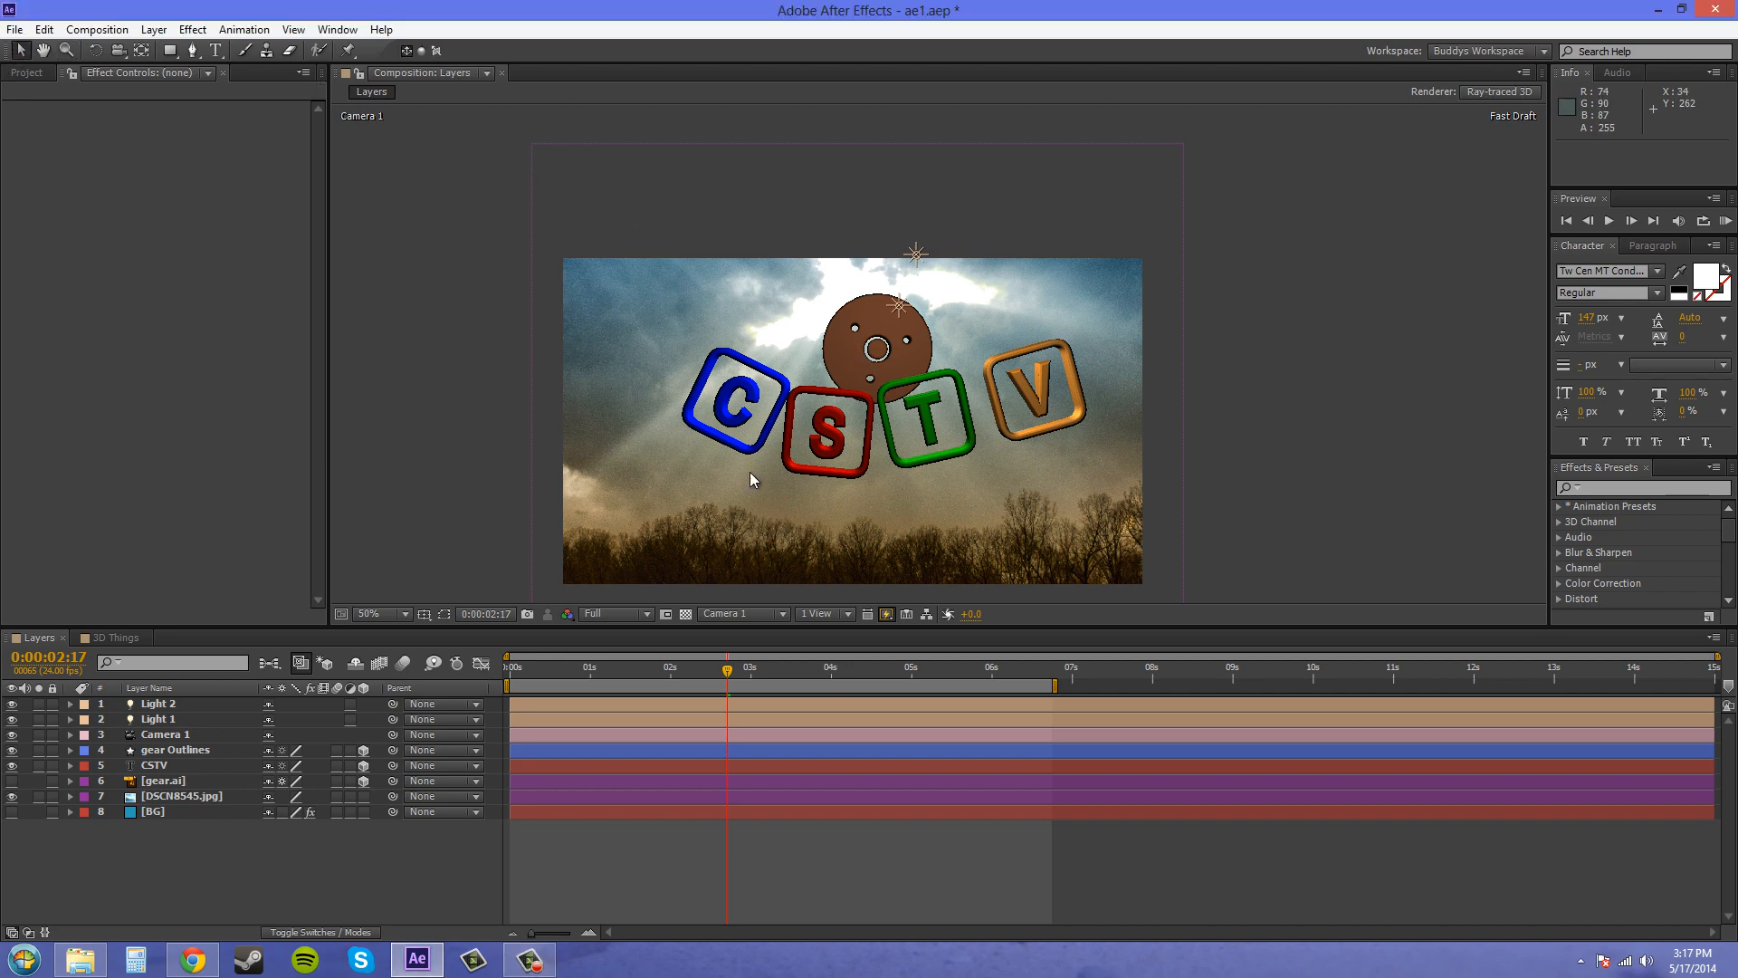
Select the gear Outlines, CSTV and gear.ai layers in the timeline
click(739, 397)
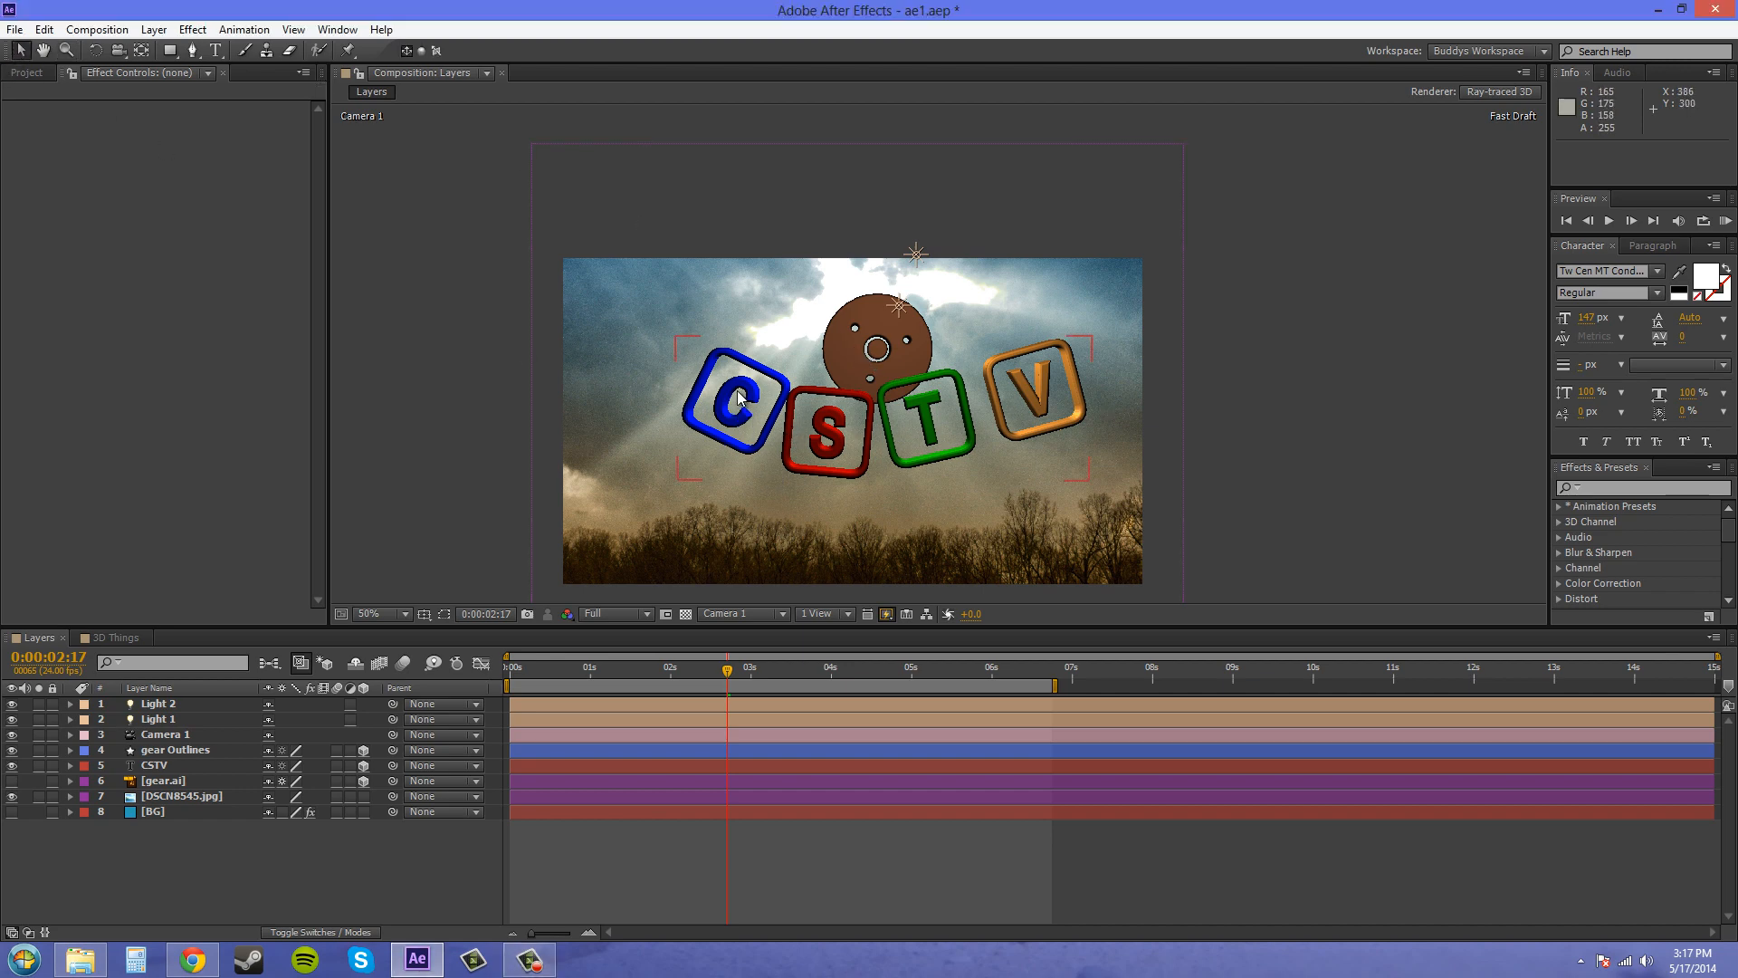
mouse_move(875, 352)
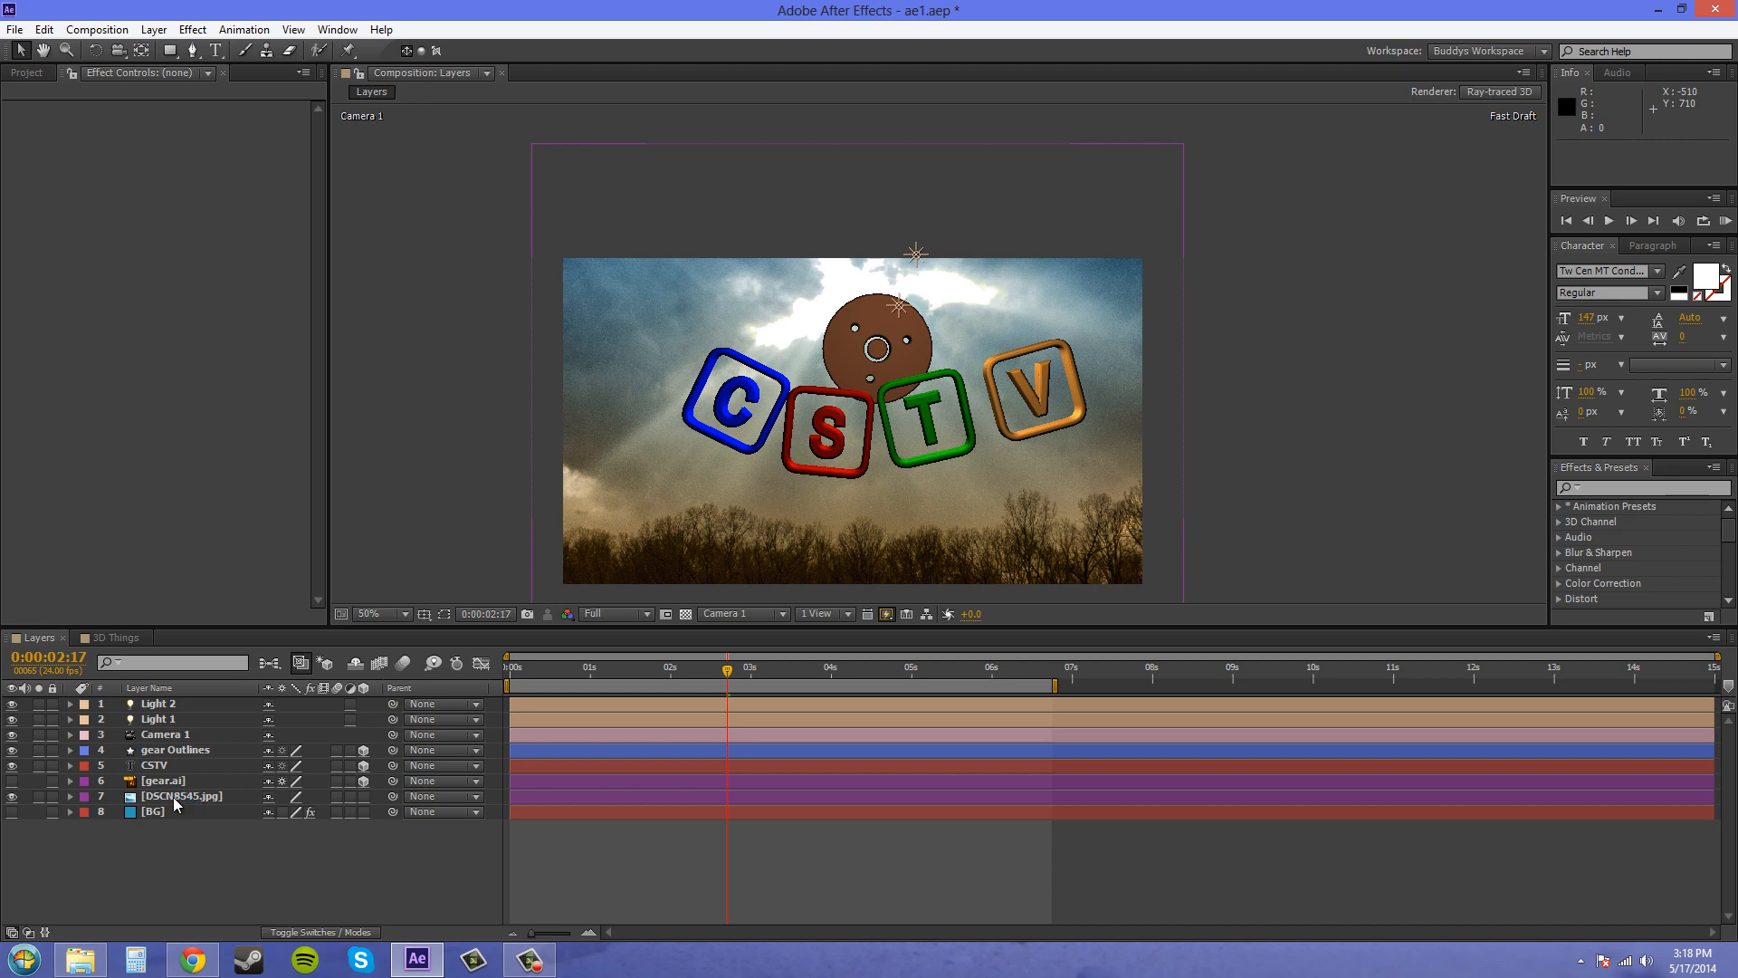
mouse_move(179, 830)
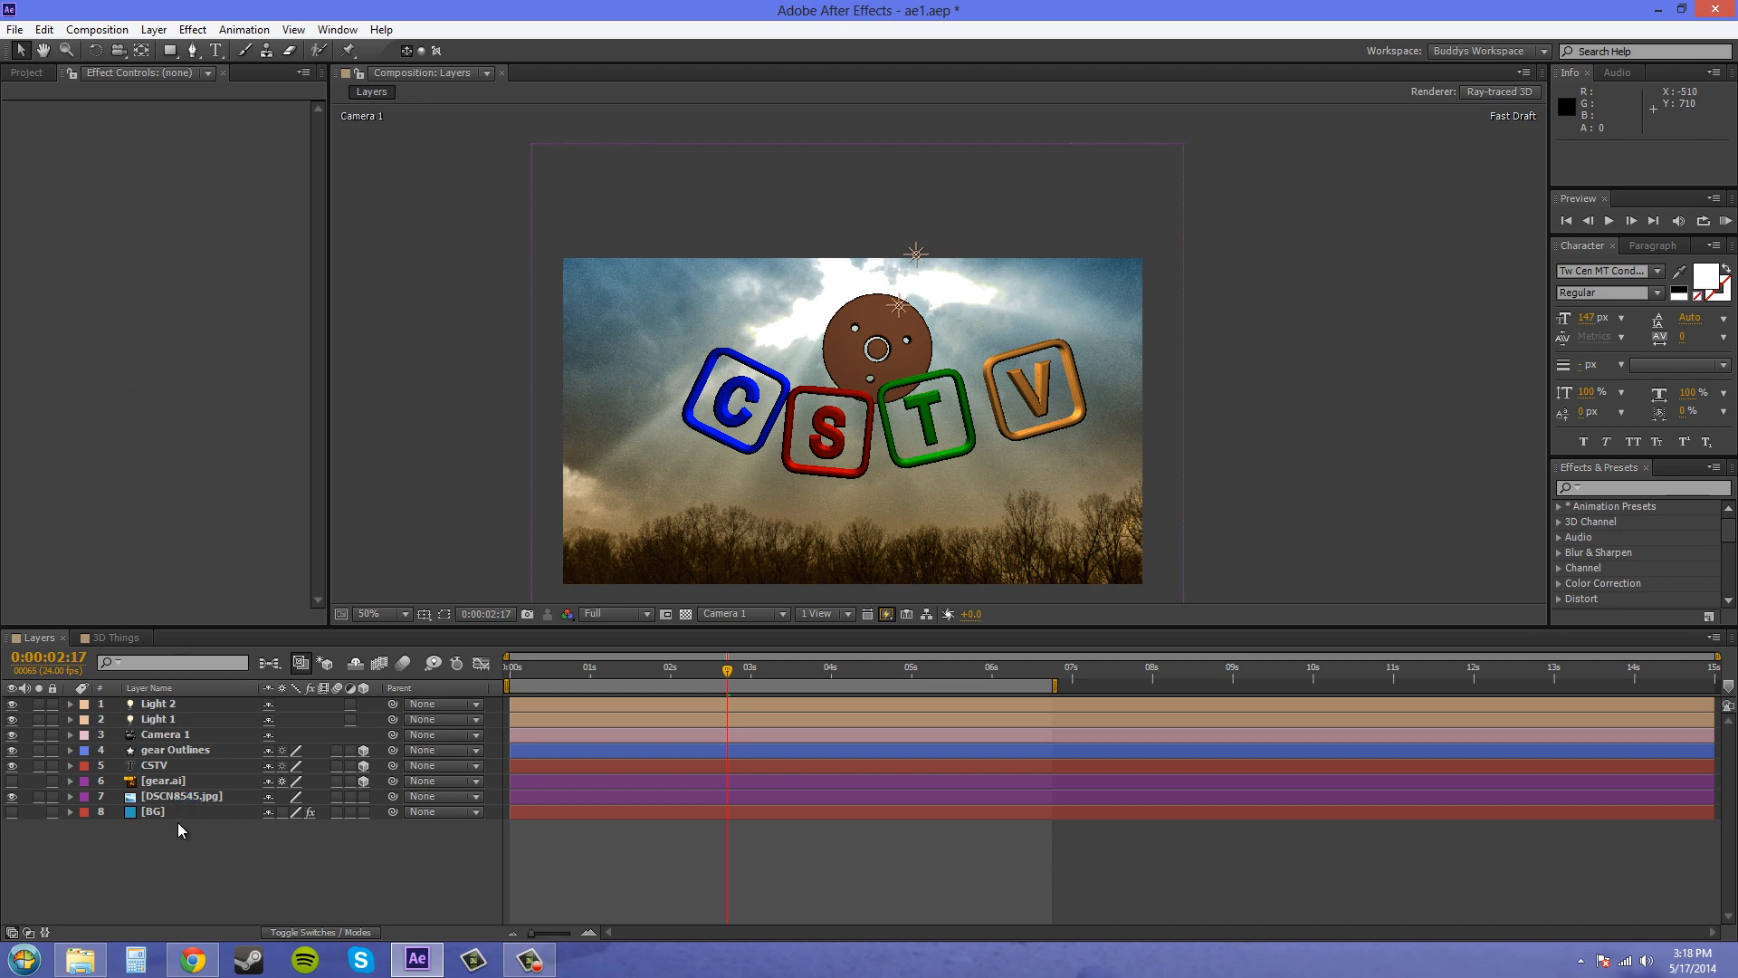
mouse_move(672, 532)
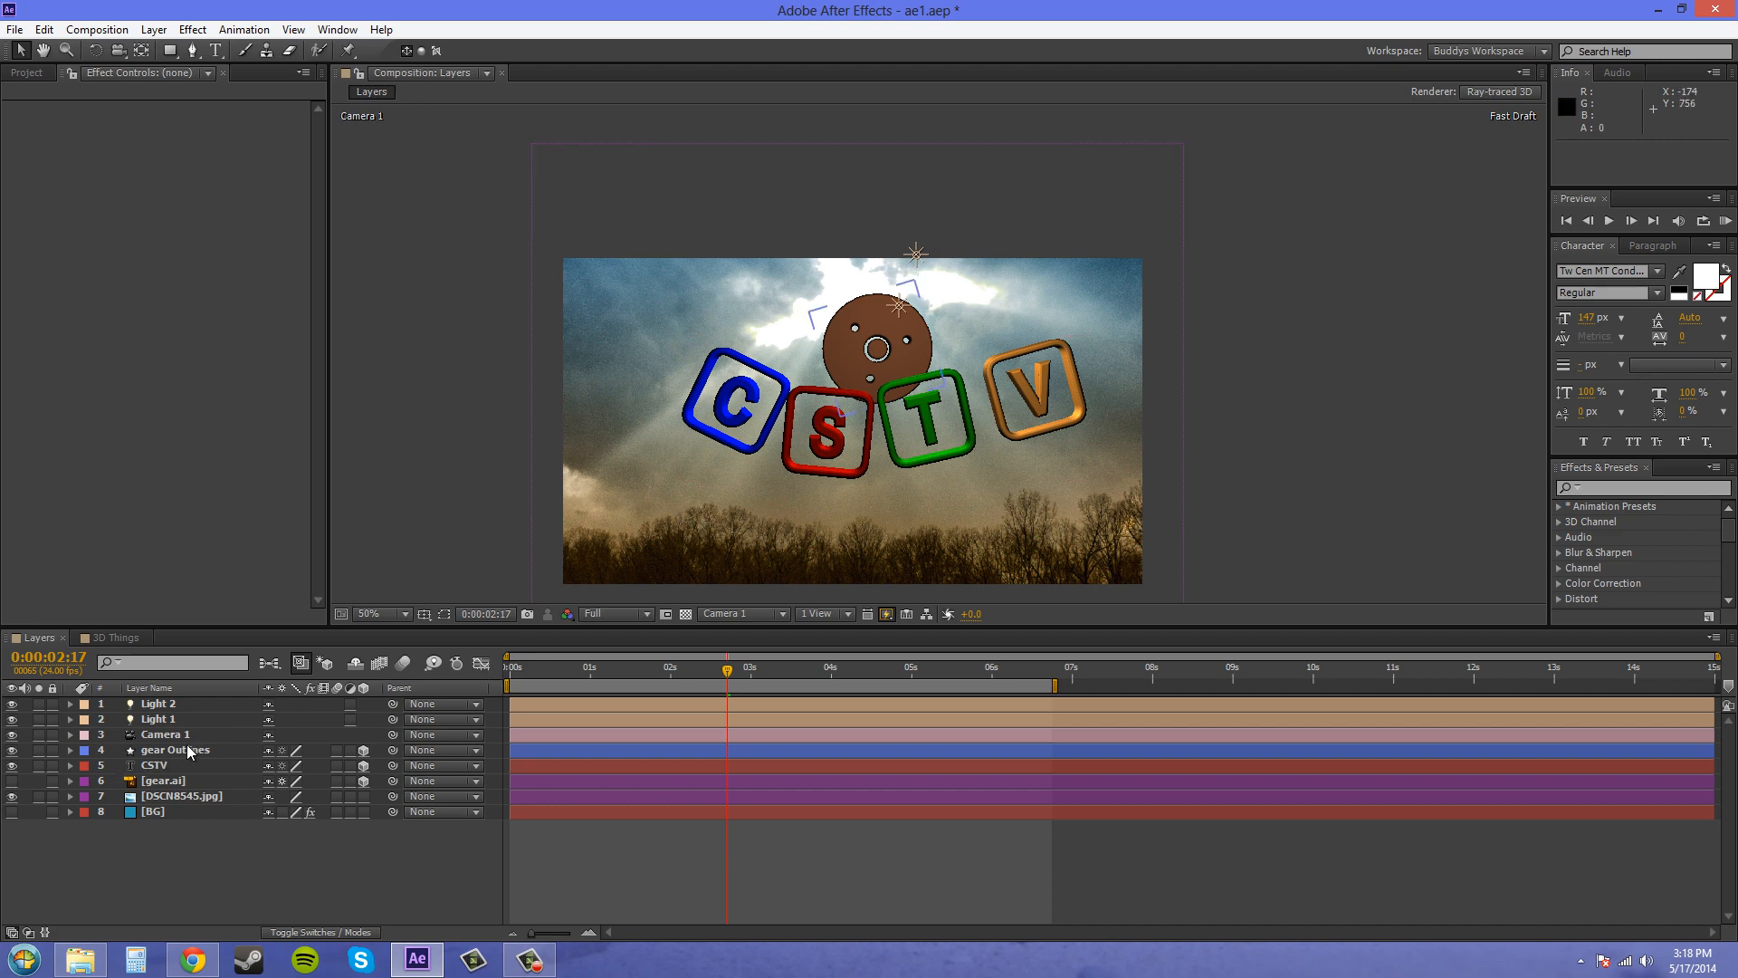
click(154, 765)
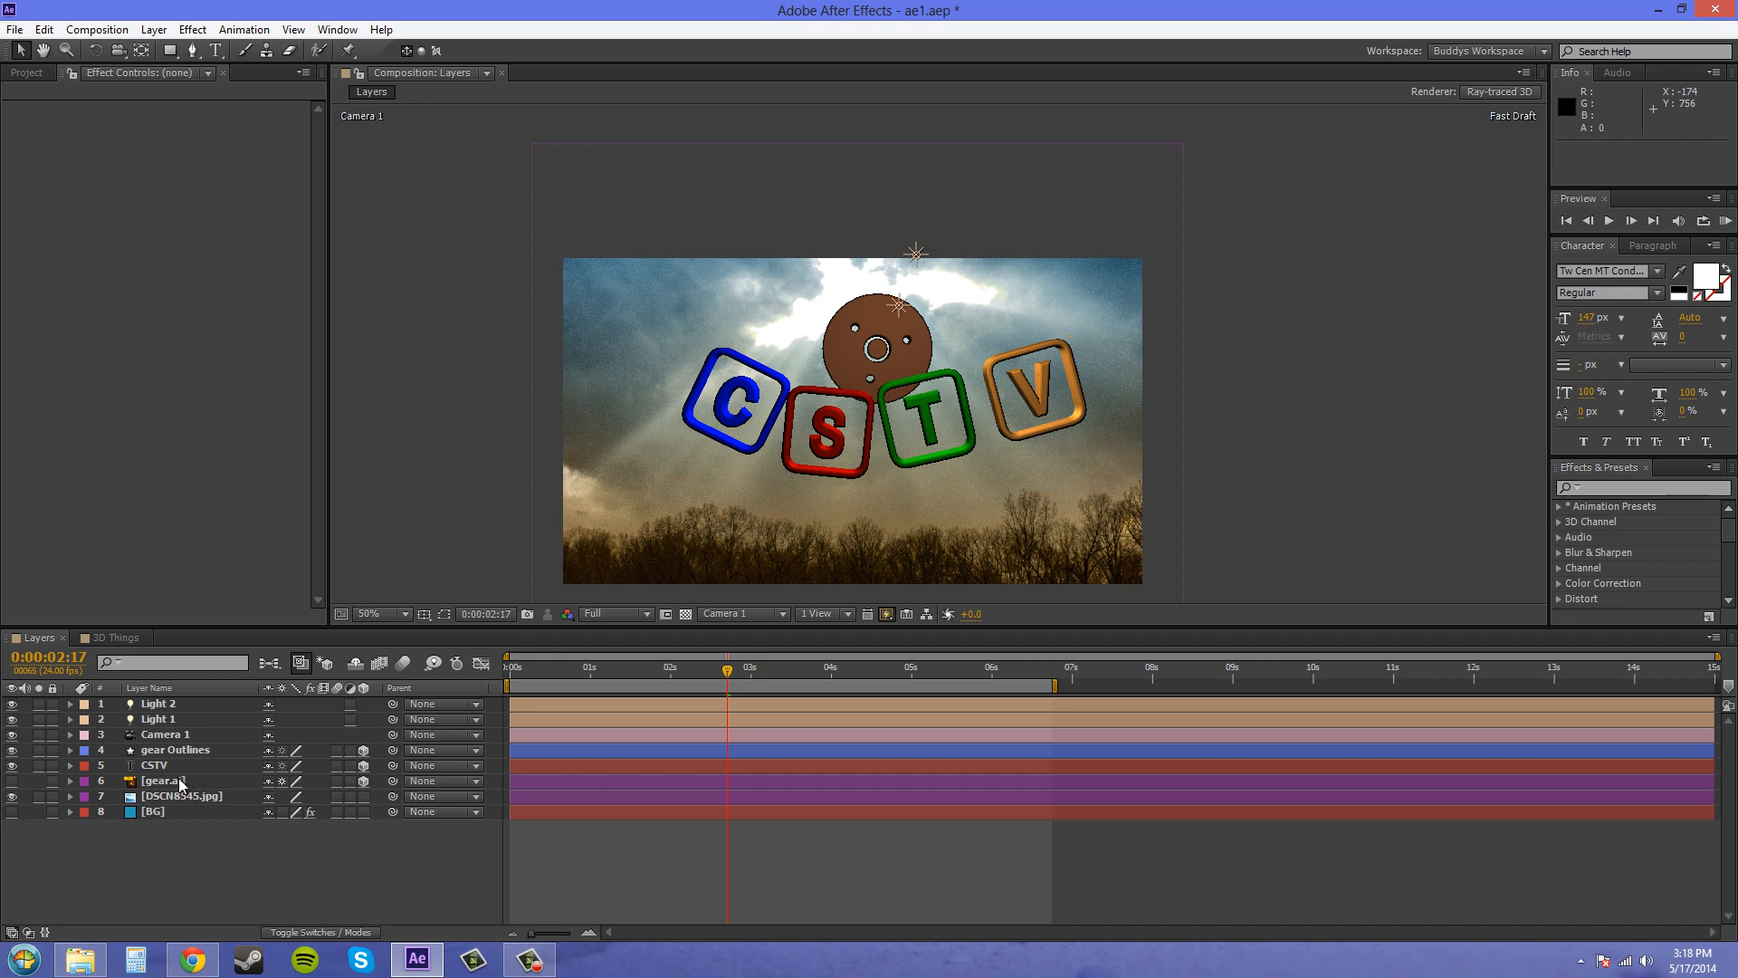
click(155, 765)
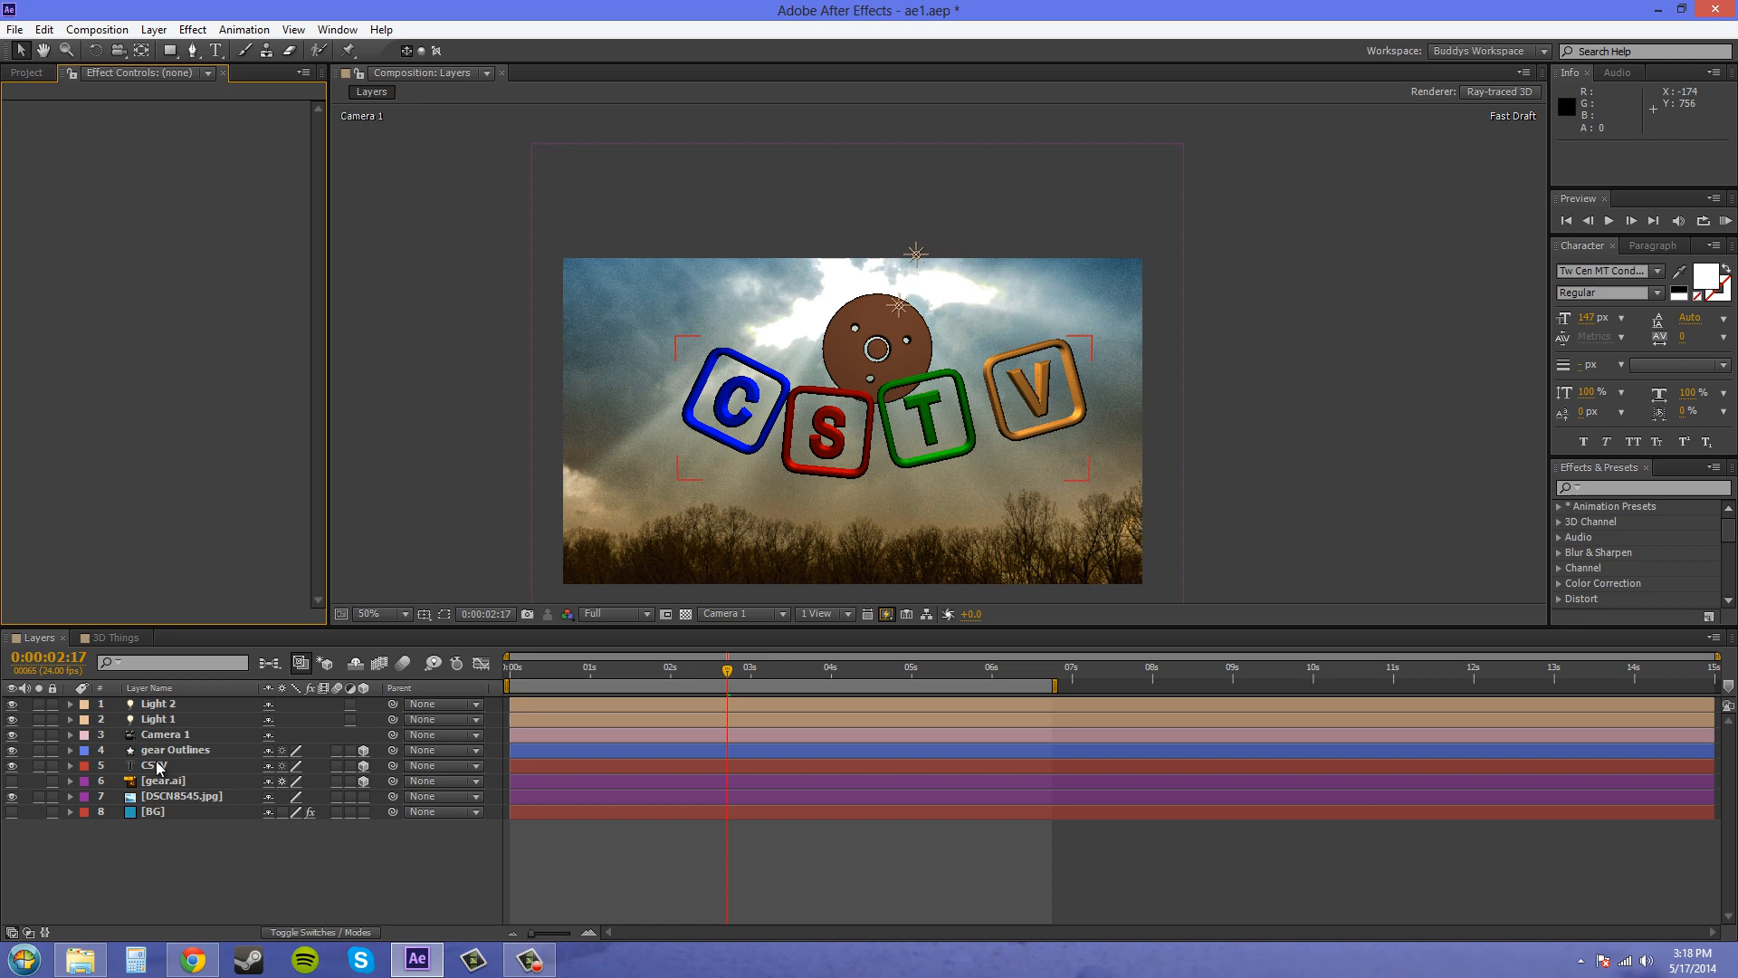
click(174, 749)
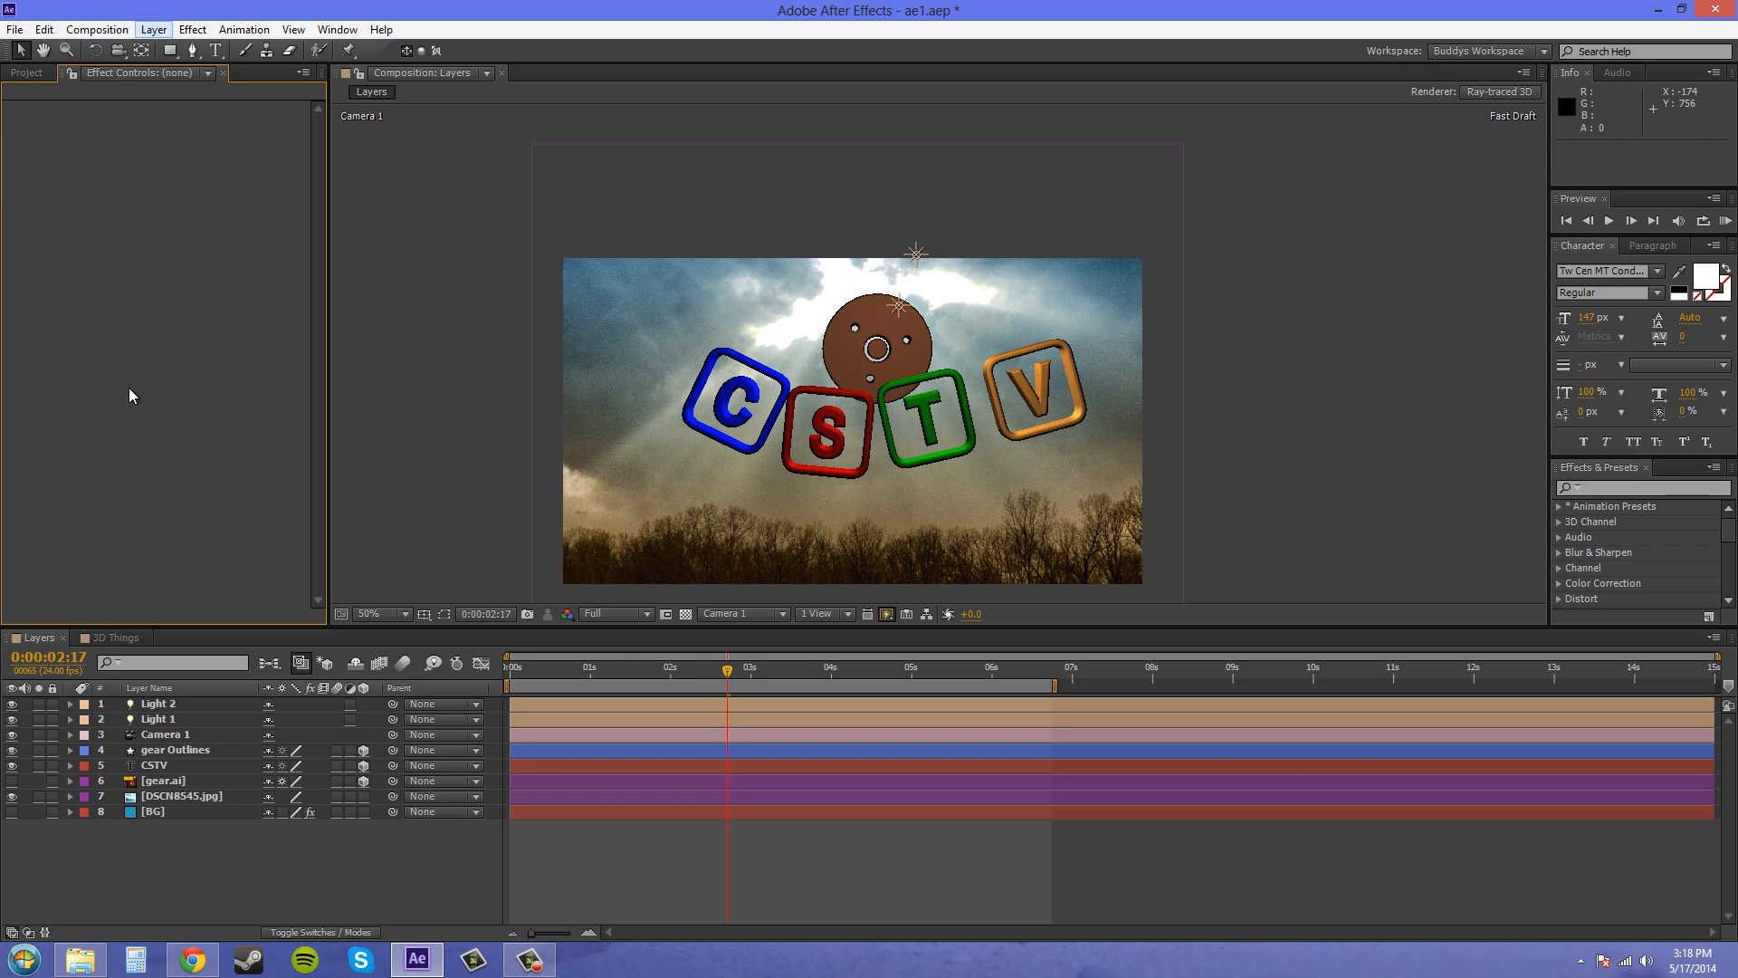
click(177, 749)
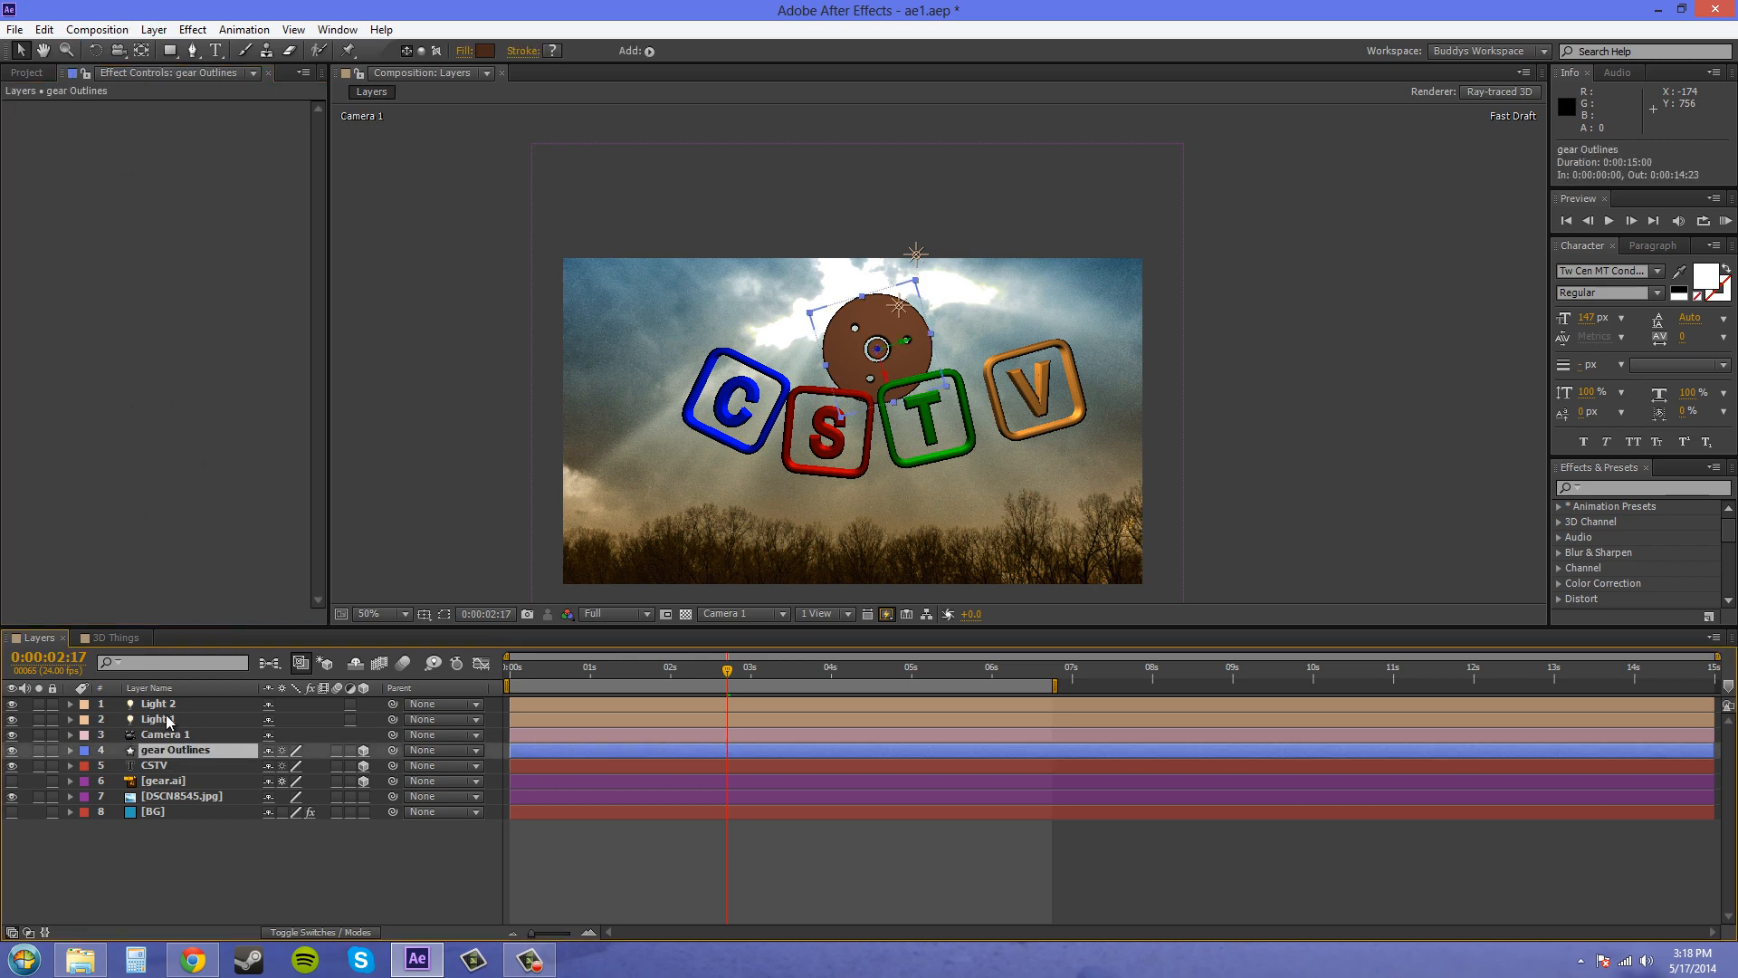
click(153, 765)
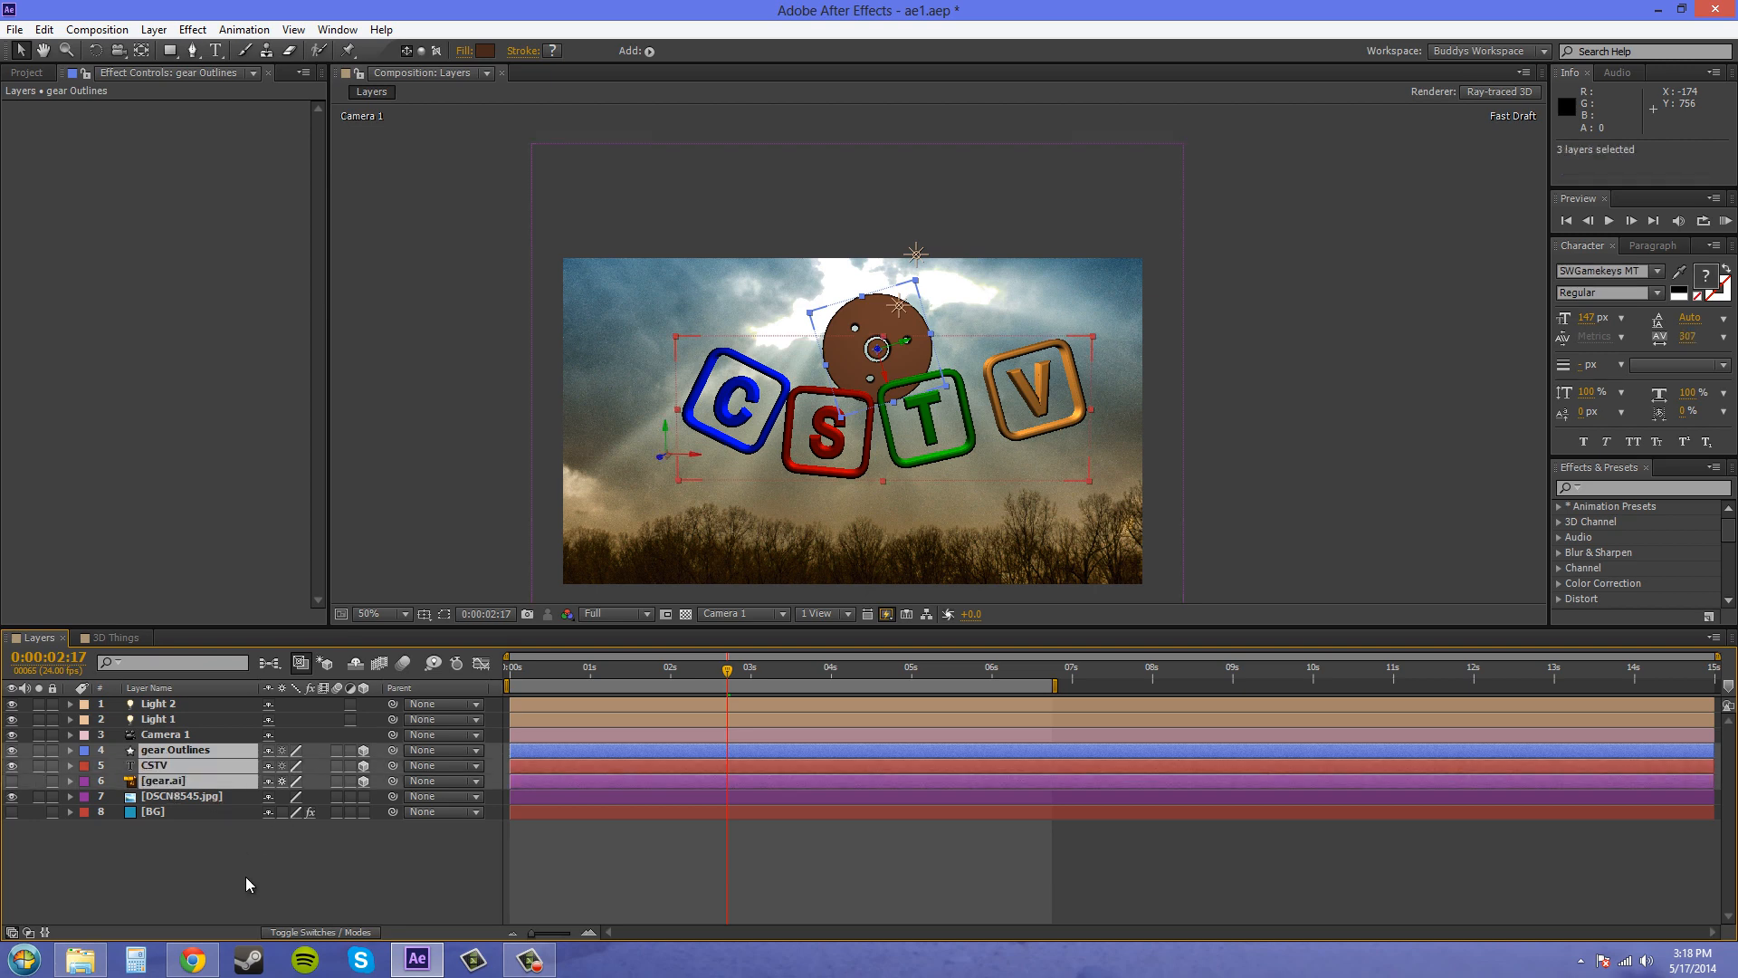
mouse_move(152, 29)
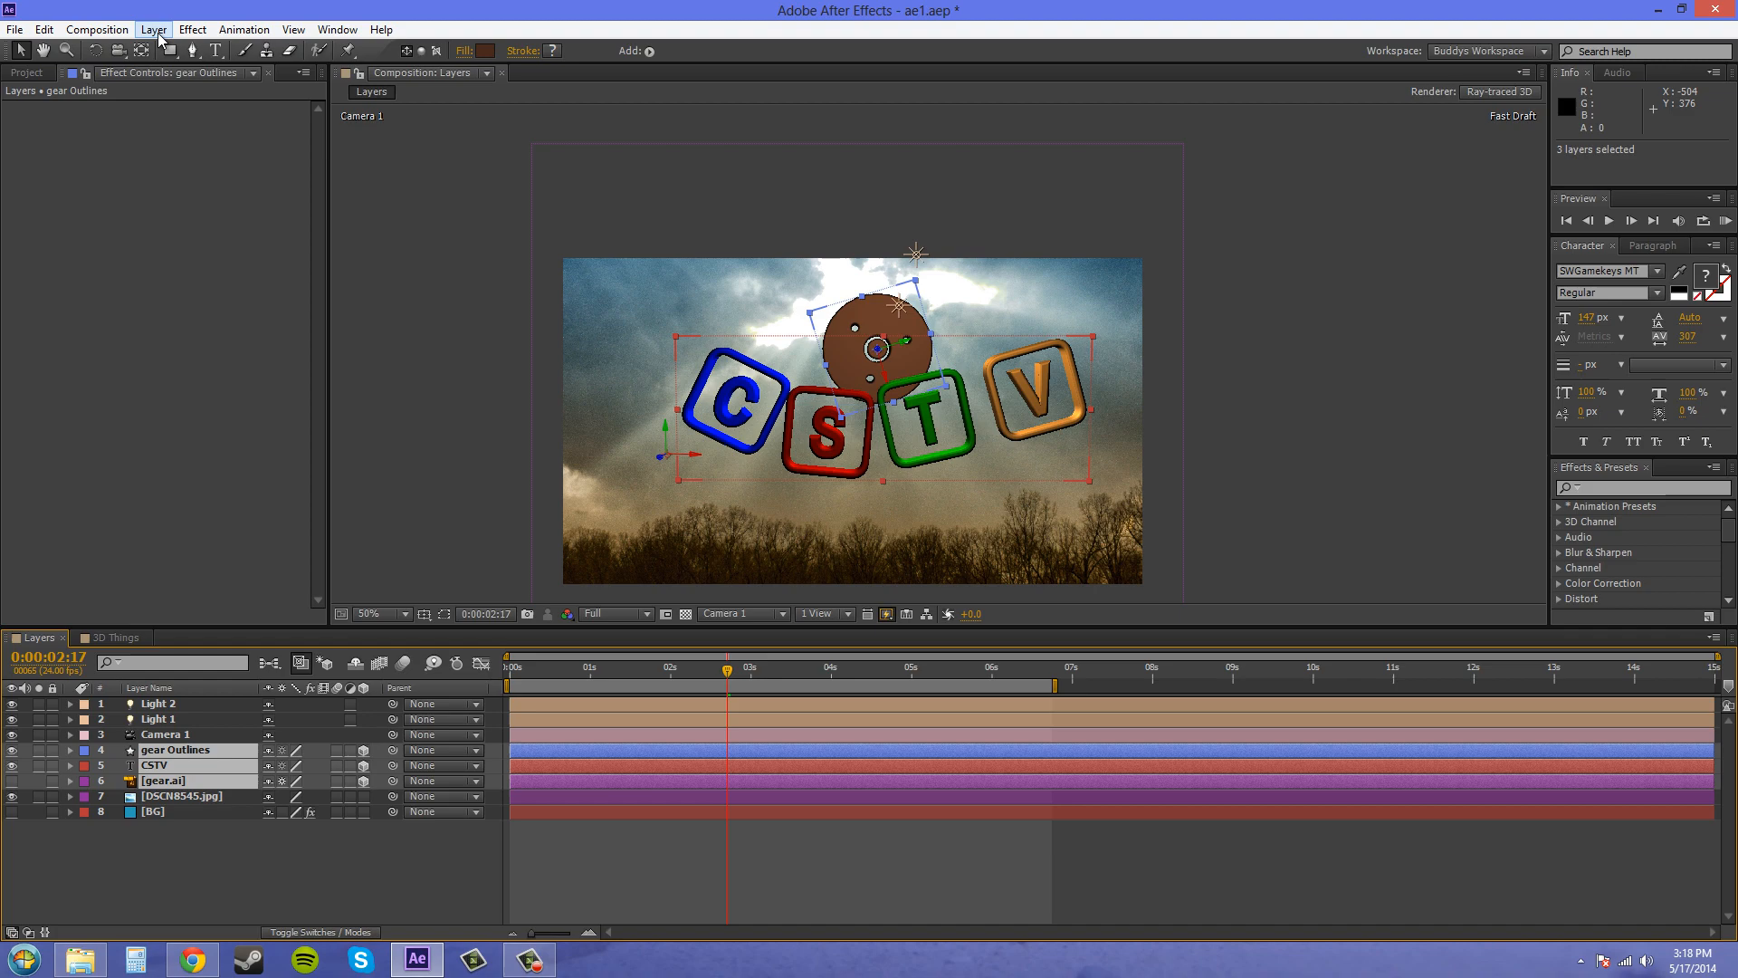
Pre-compose the three selected layers into a new composition named 'newbost'
click(152, 29)
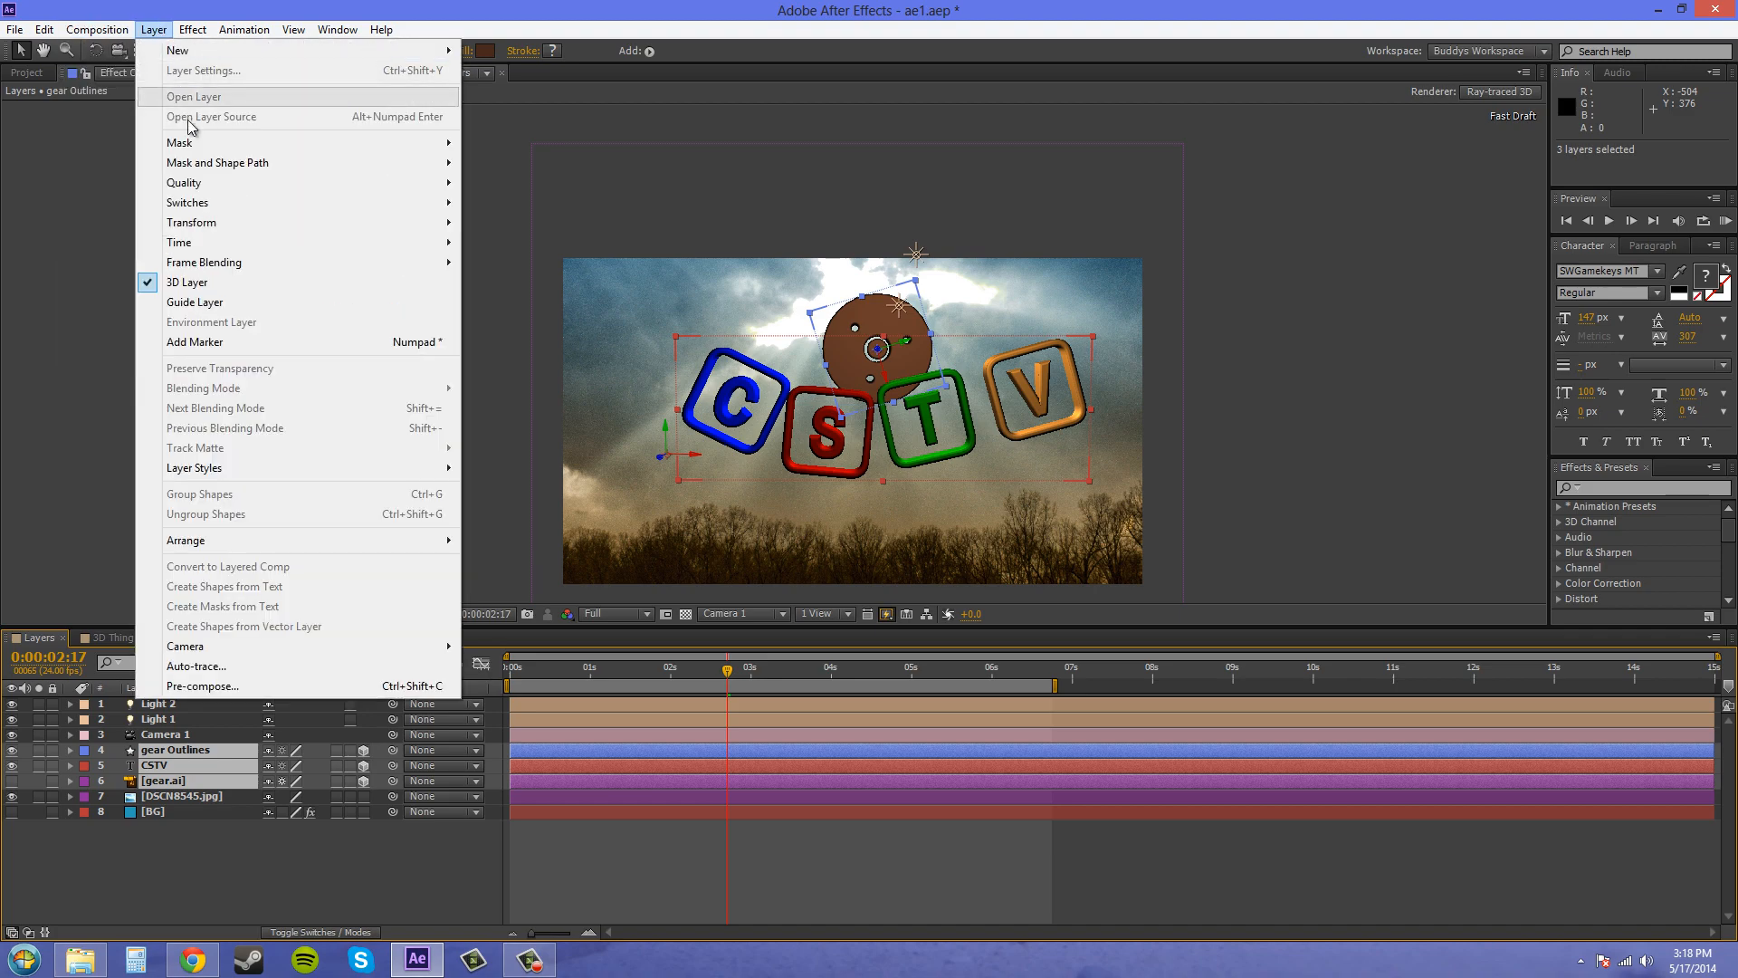
mouse_move(229, 686)
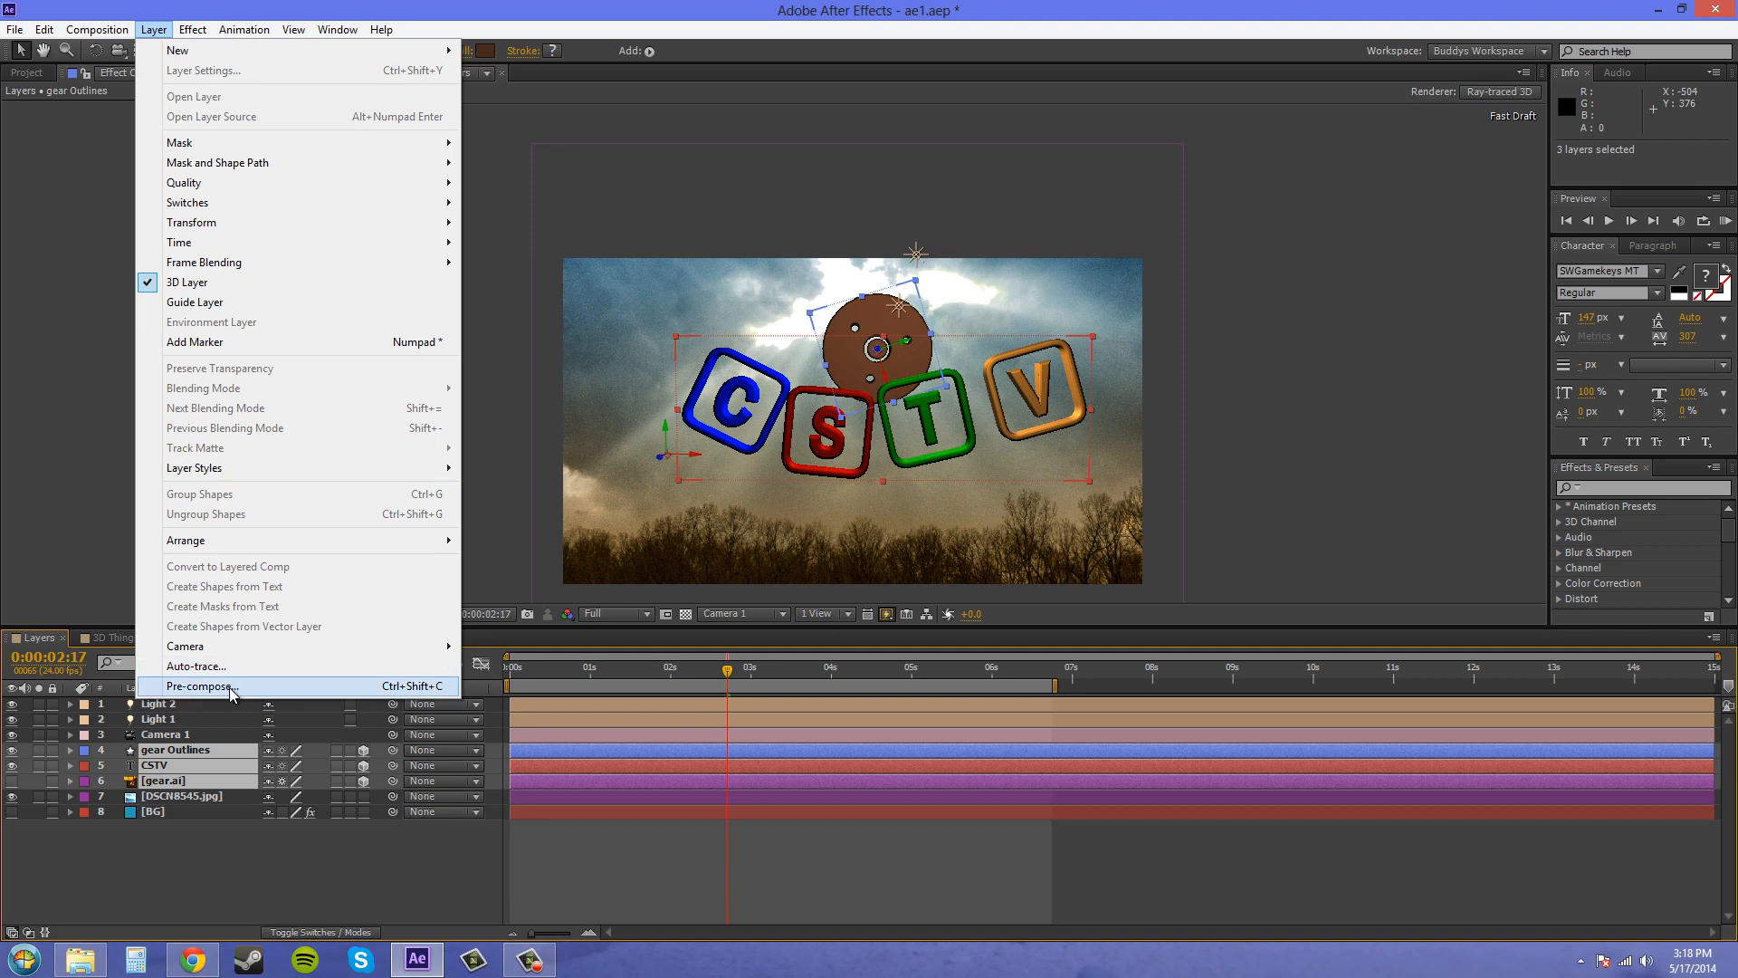
click(201, 686)
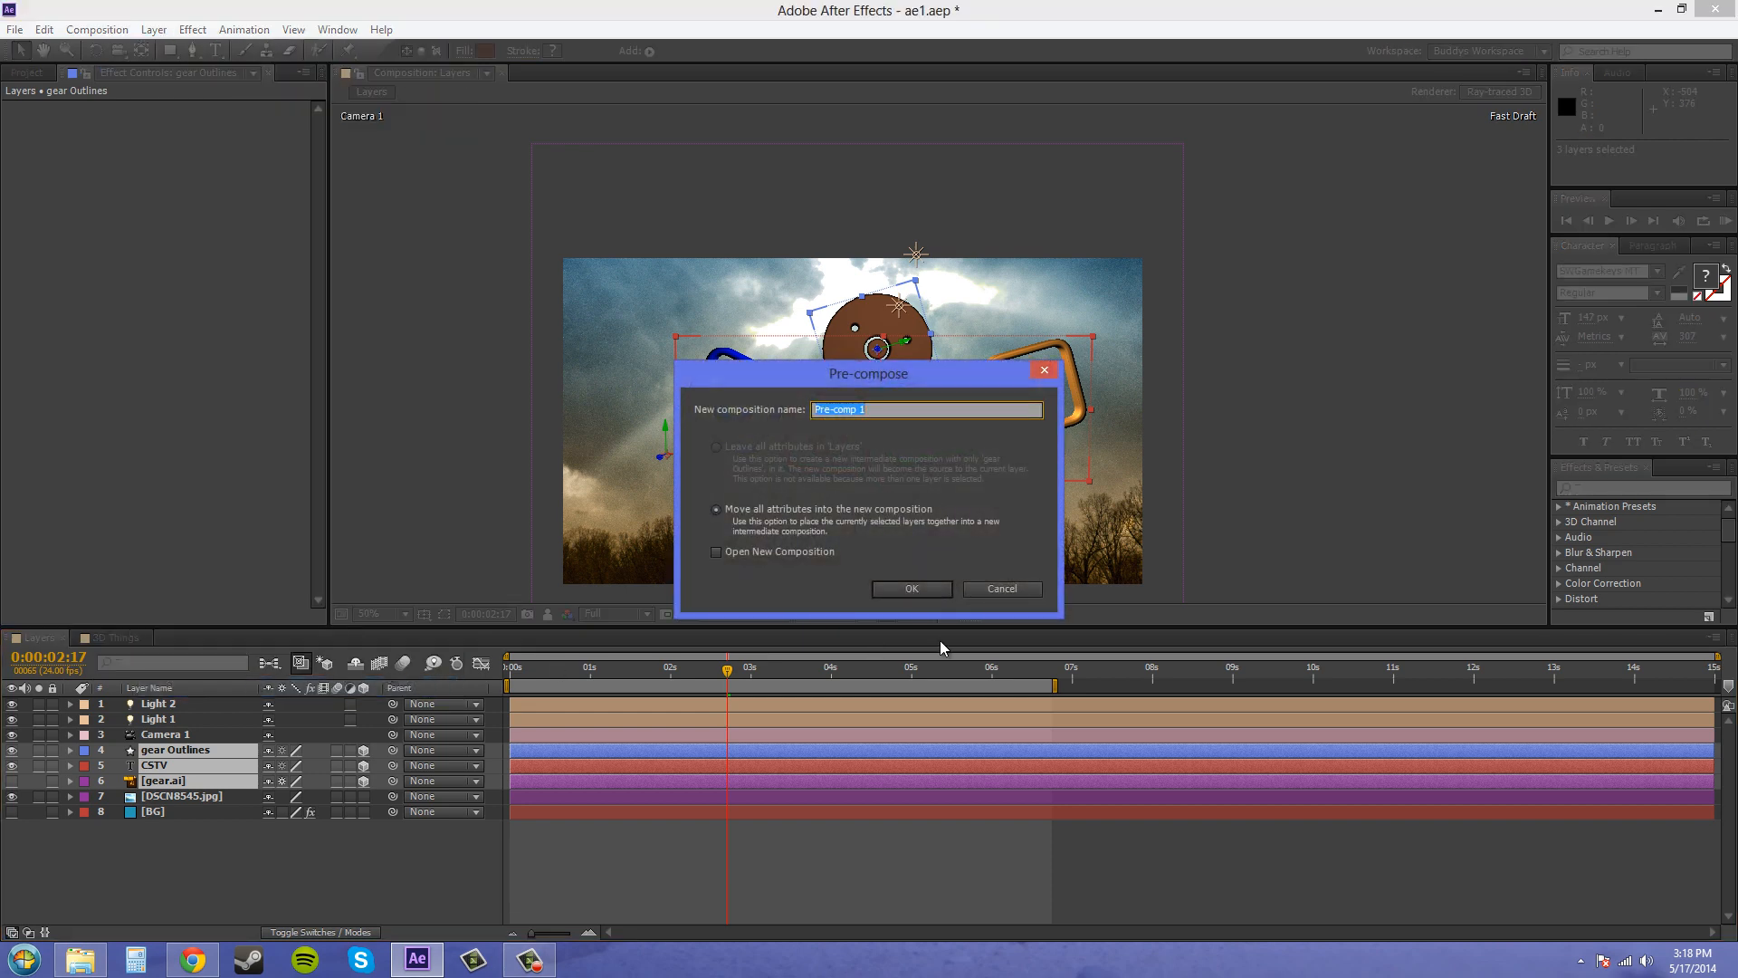
text(newbost)
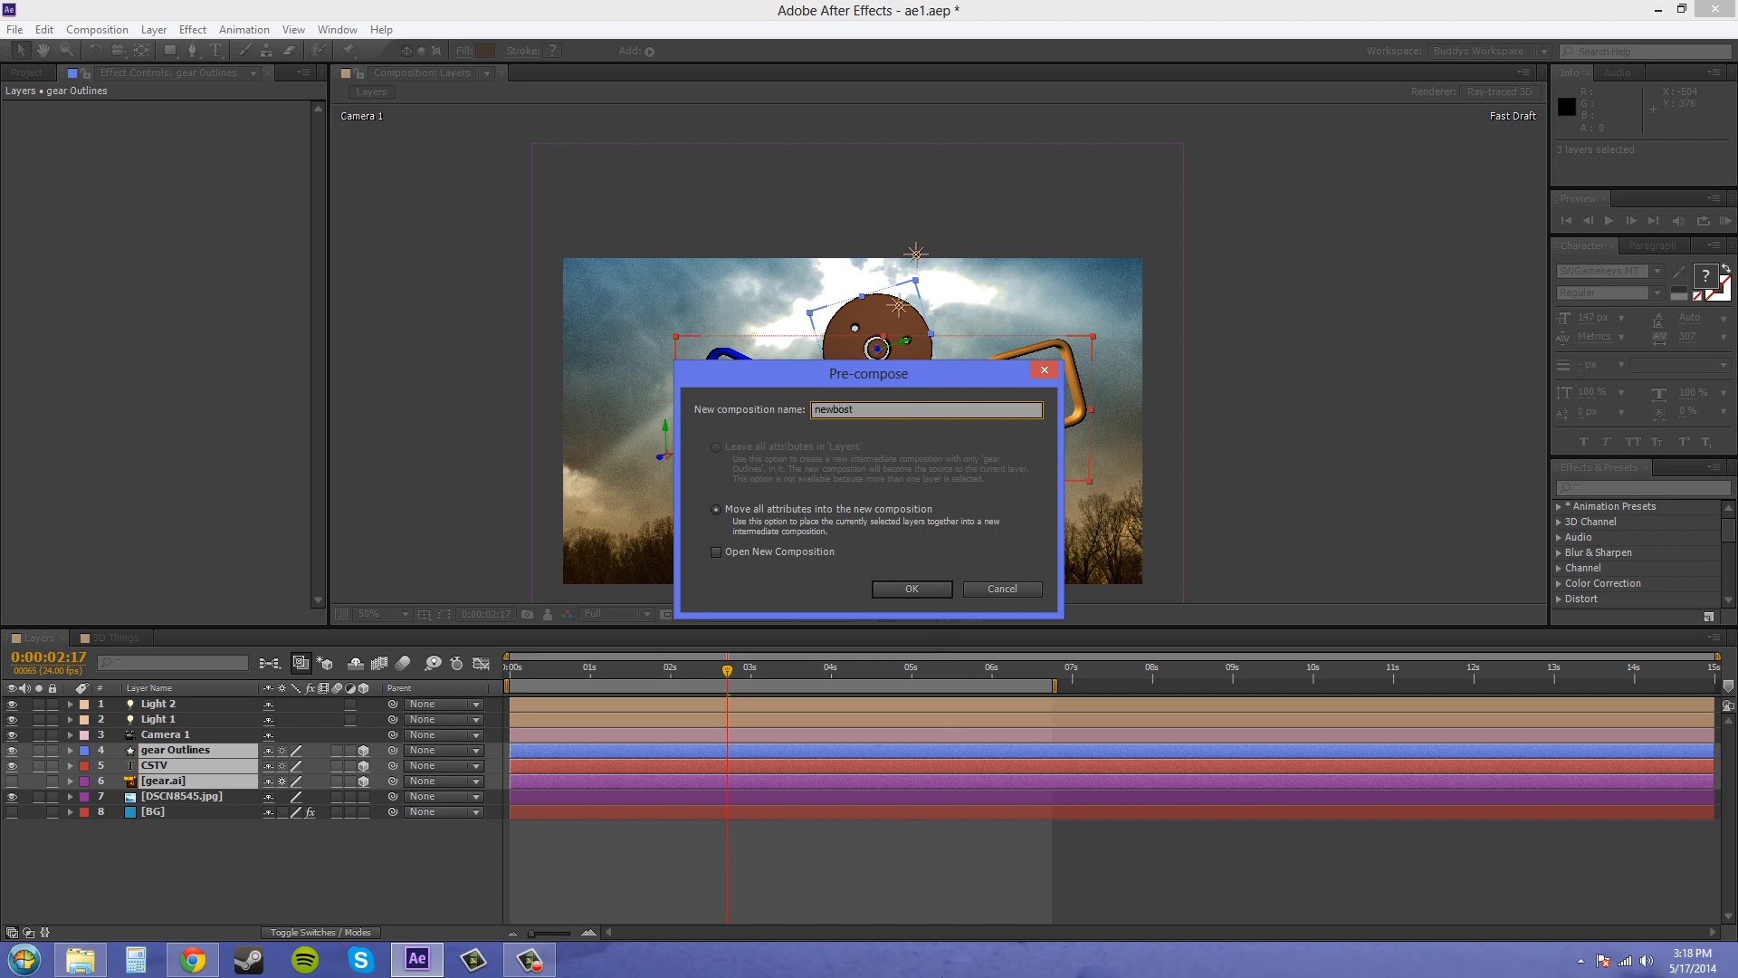
click(910, 588)
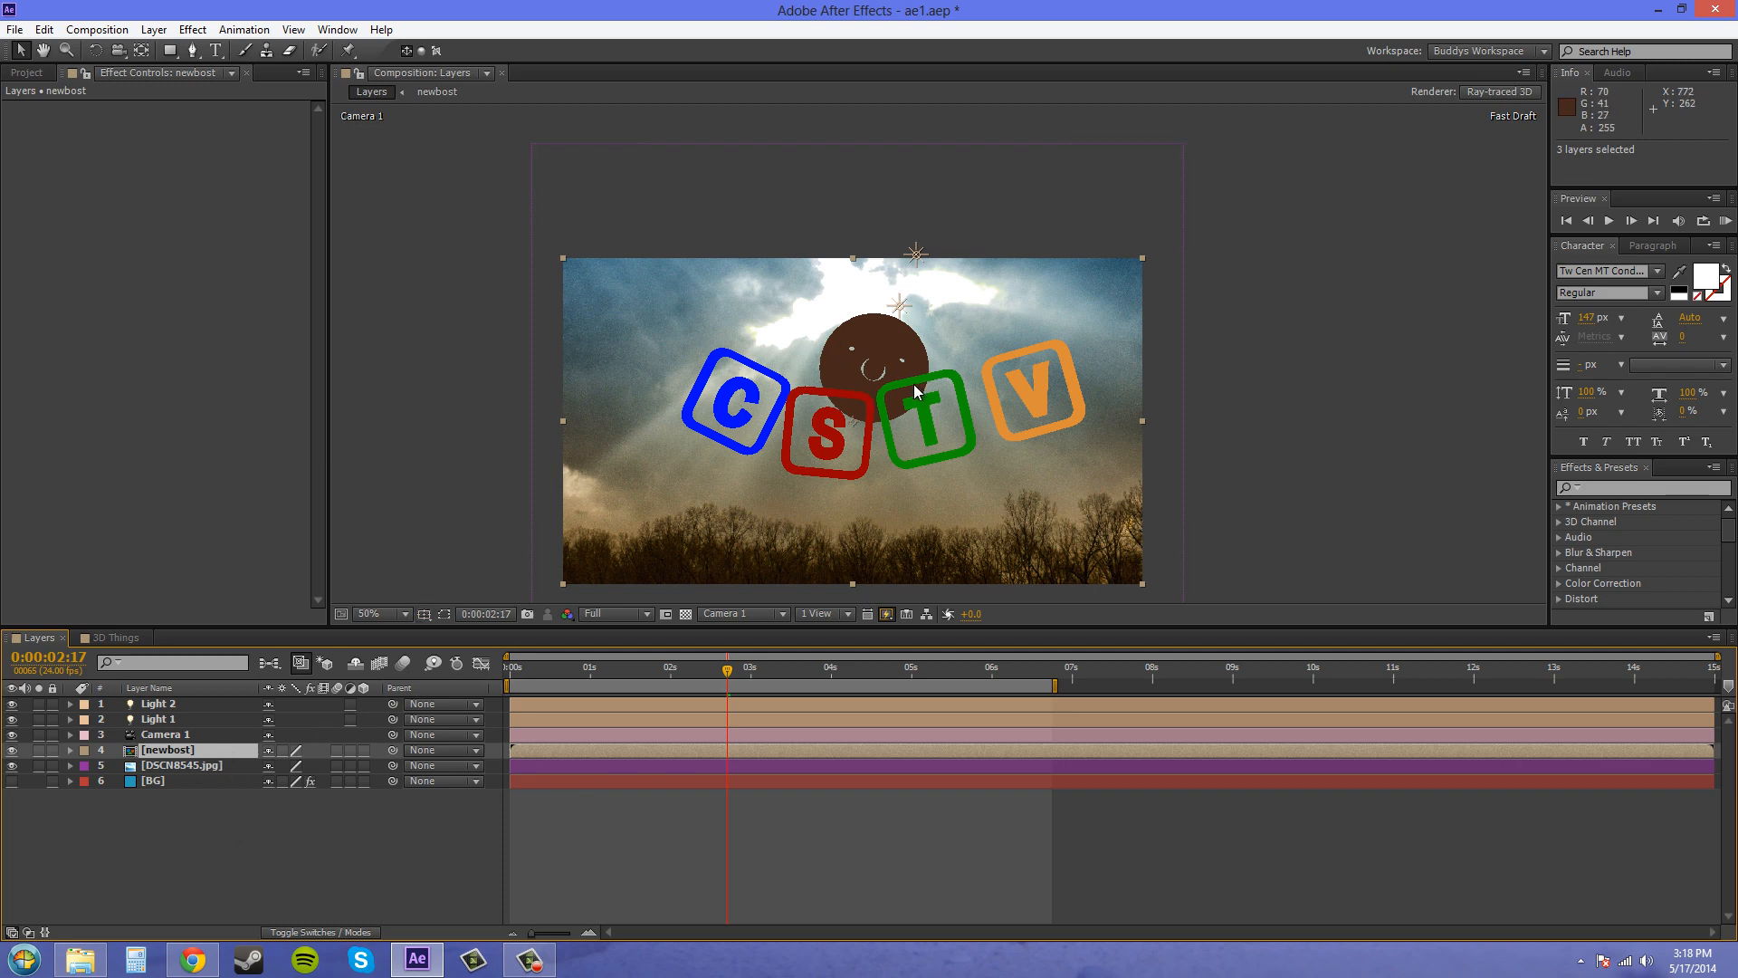
mouse_move(887, 391)
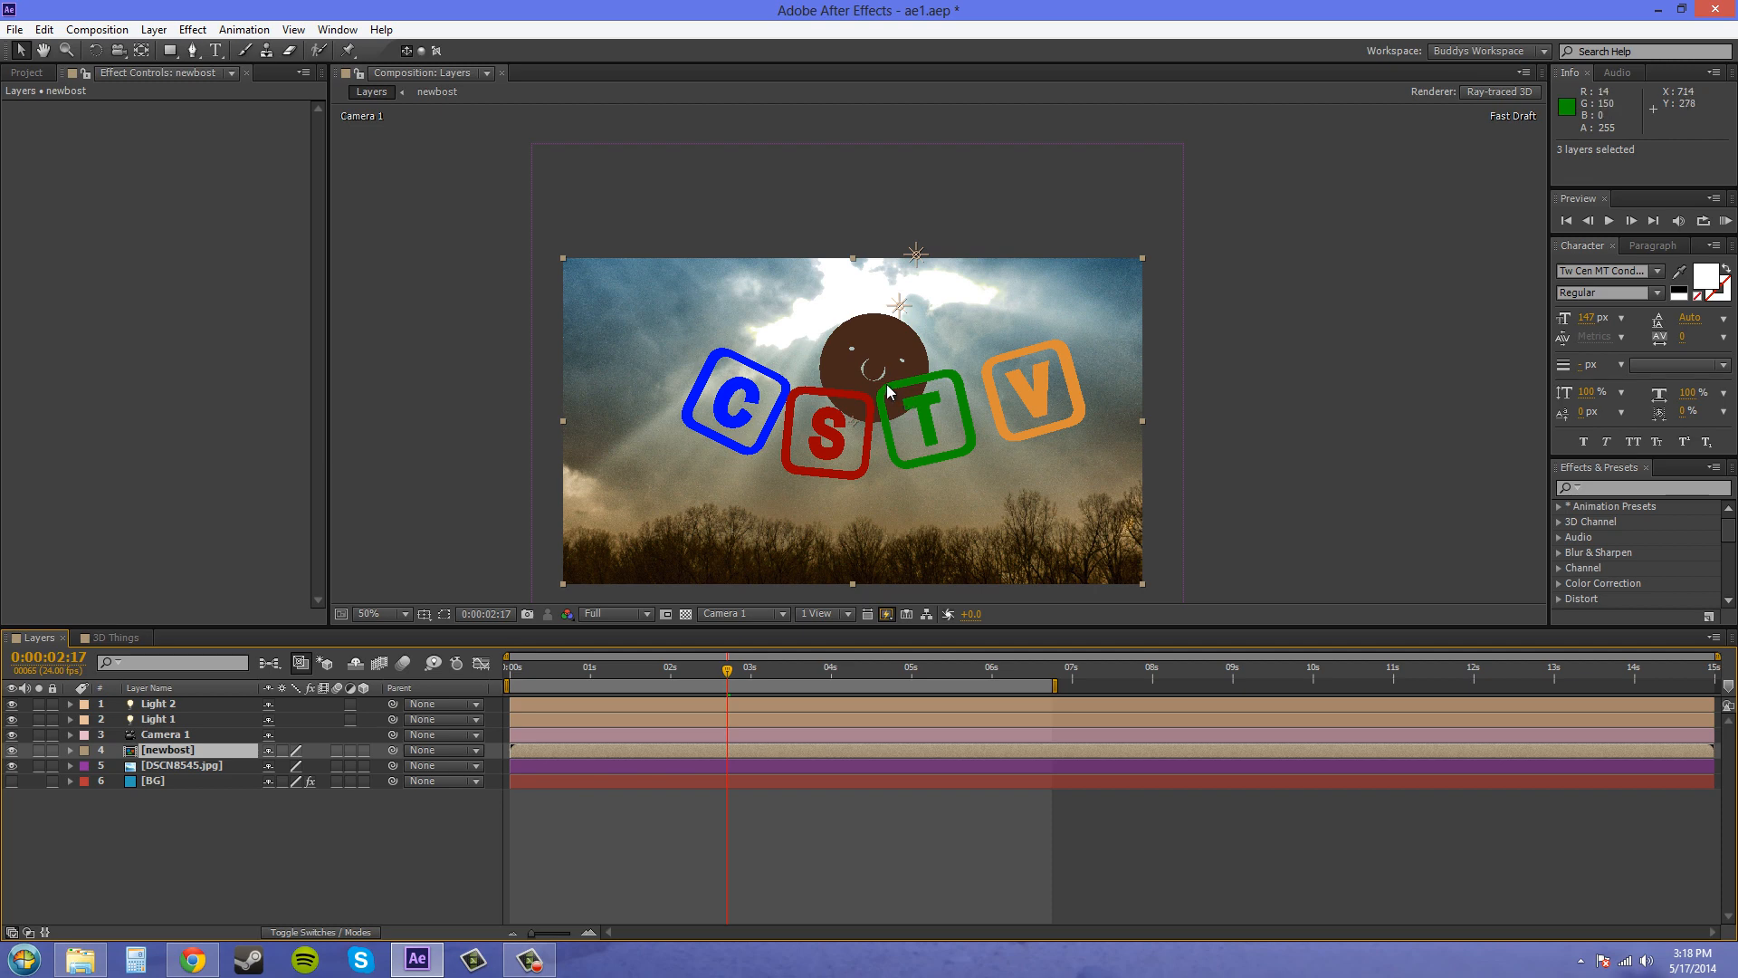
mouse_move(851, 376)
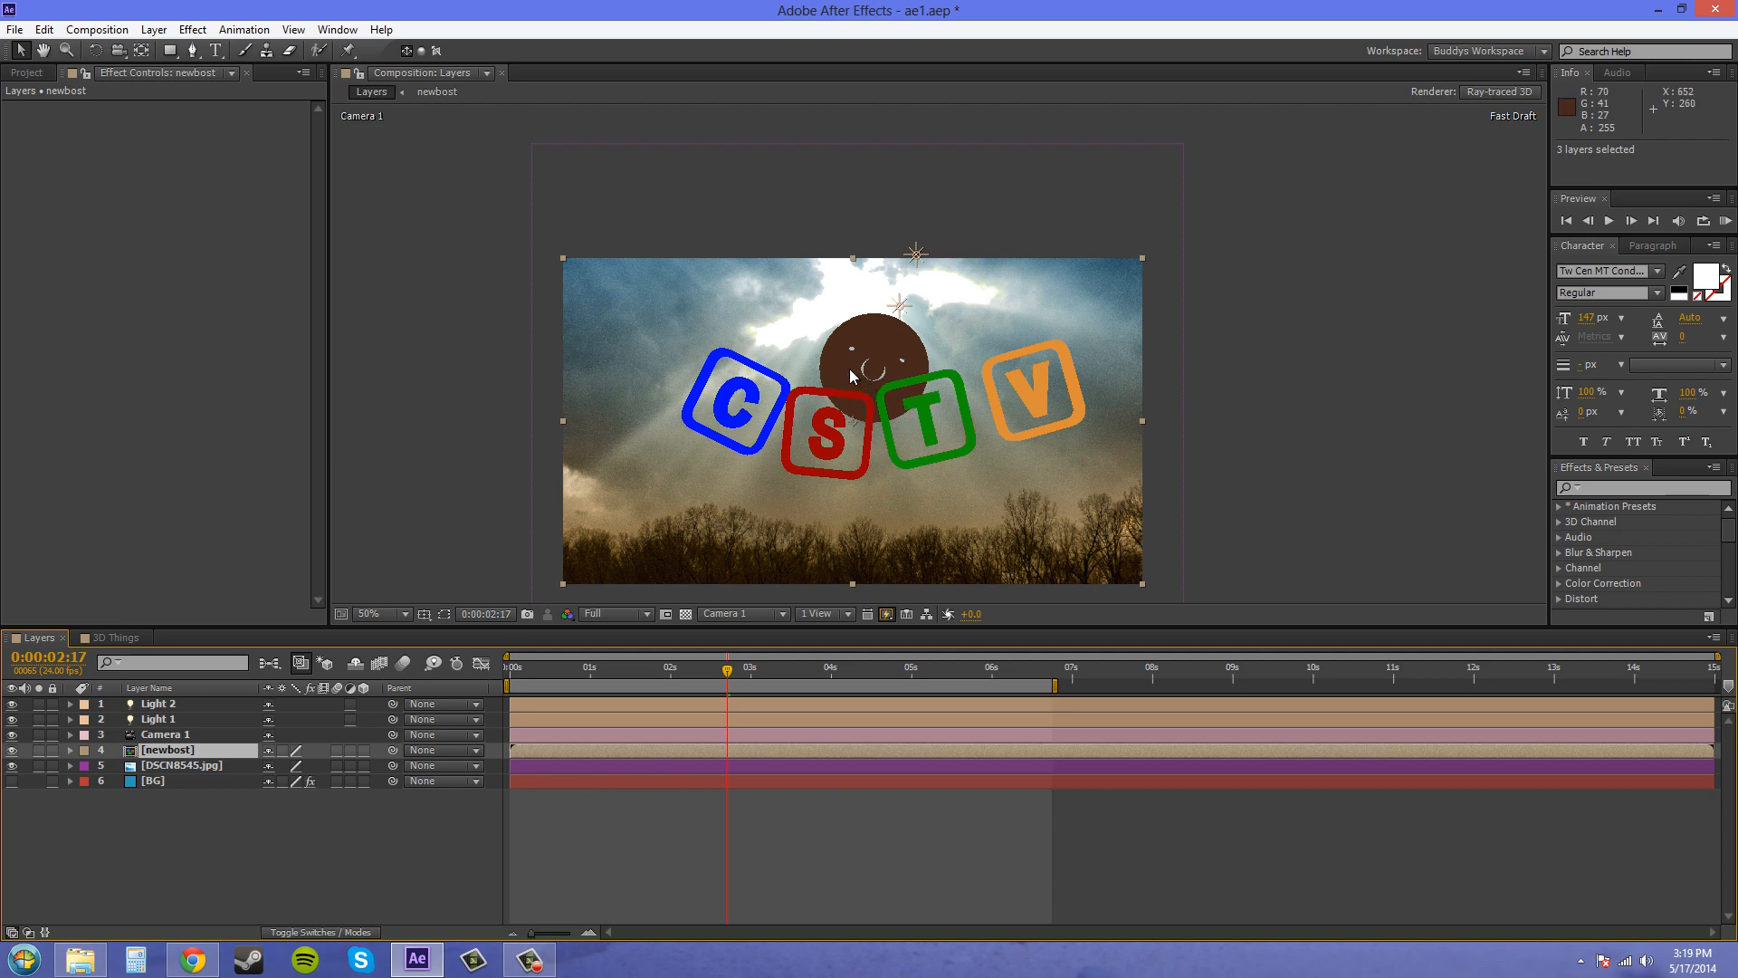
mouse_move(1047, 382)
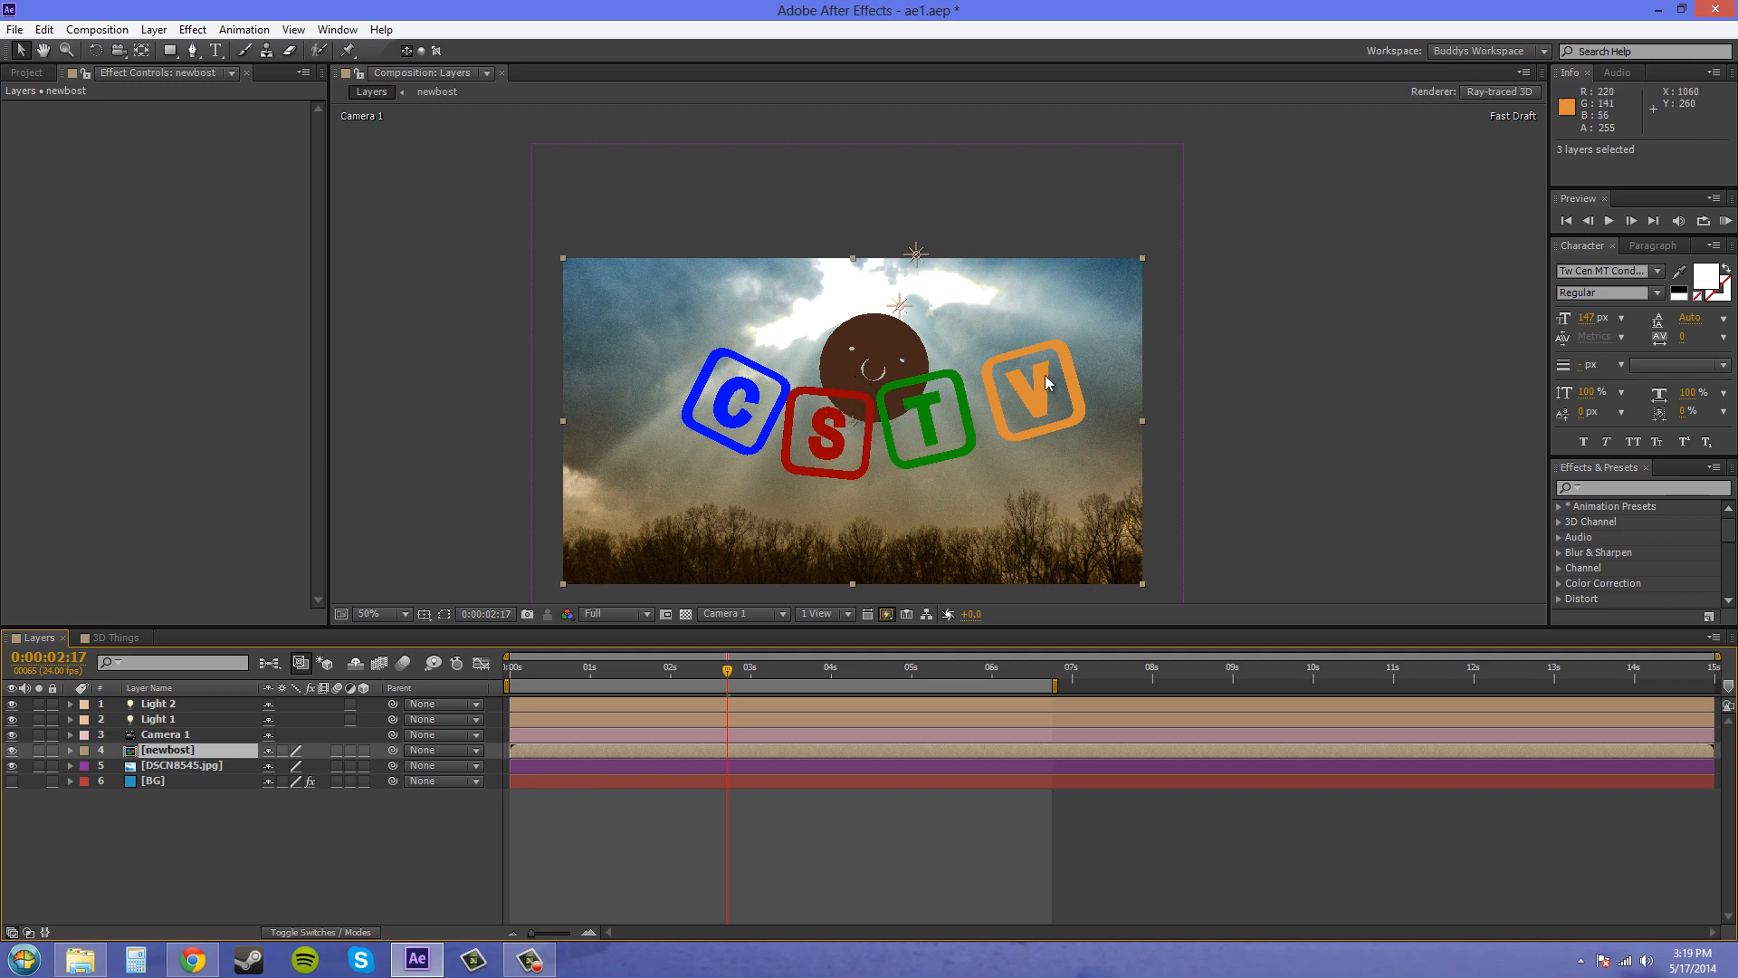
mouse_move(731, 372)
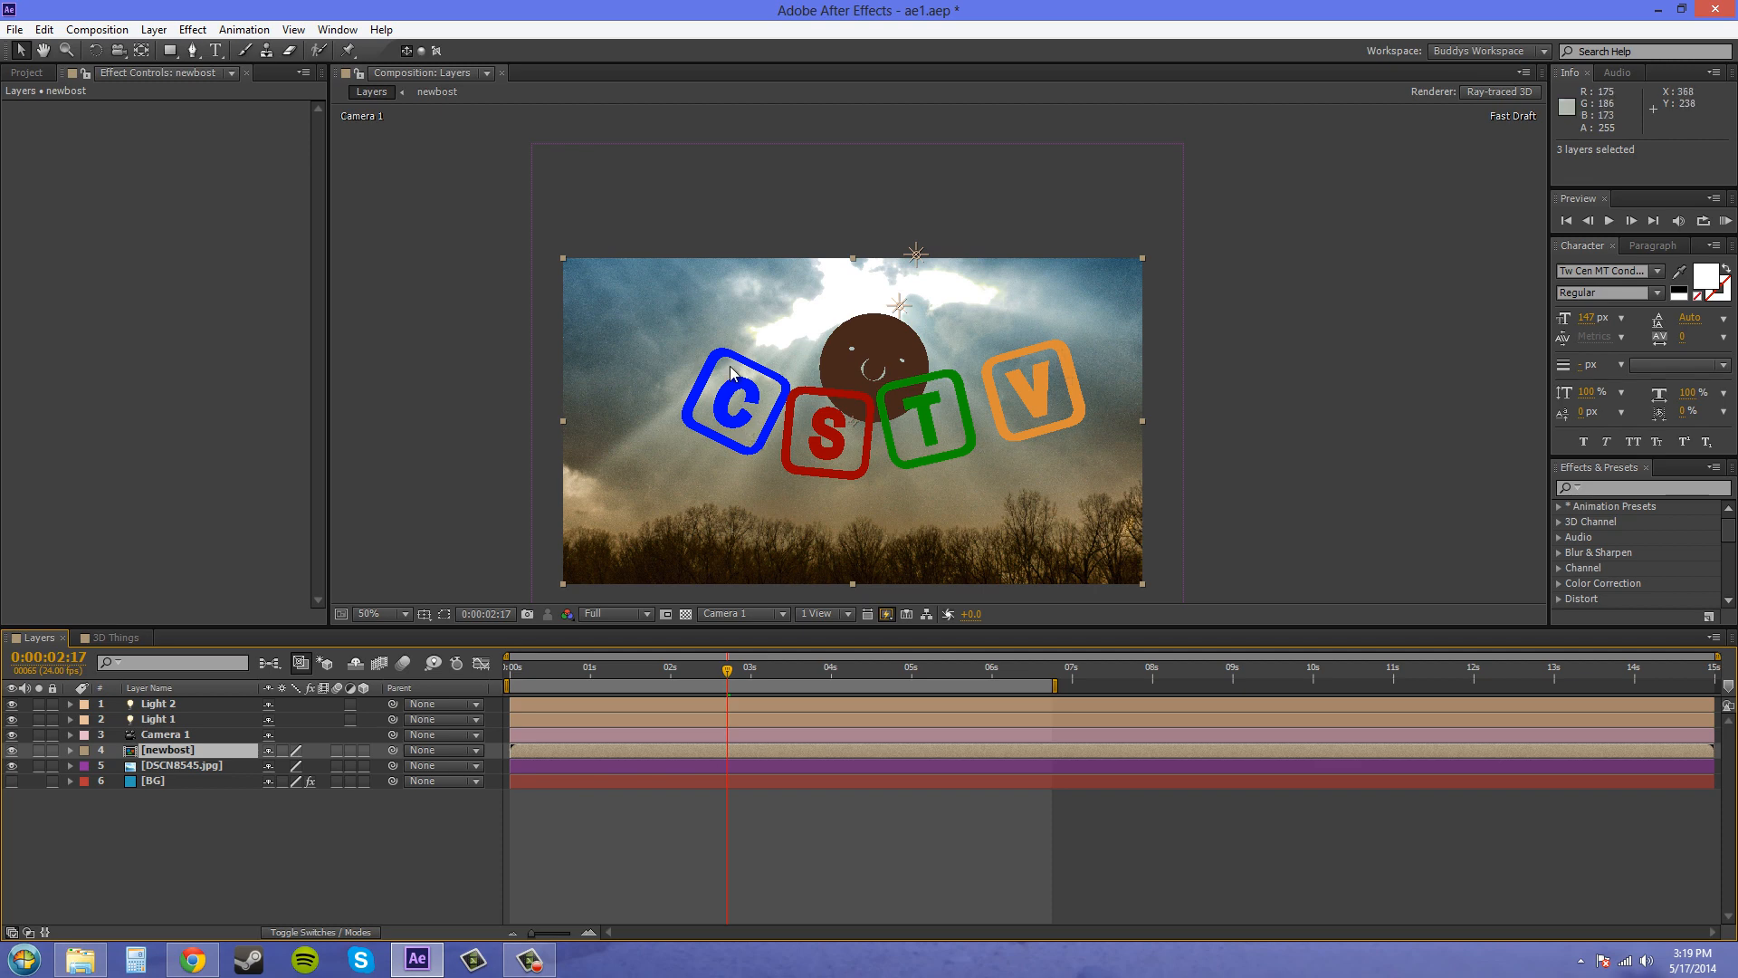
mouse_move(686, 370)
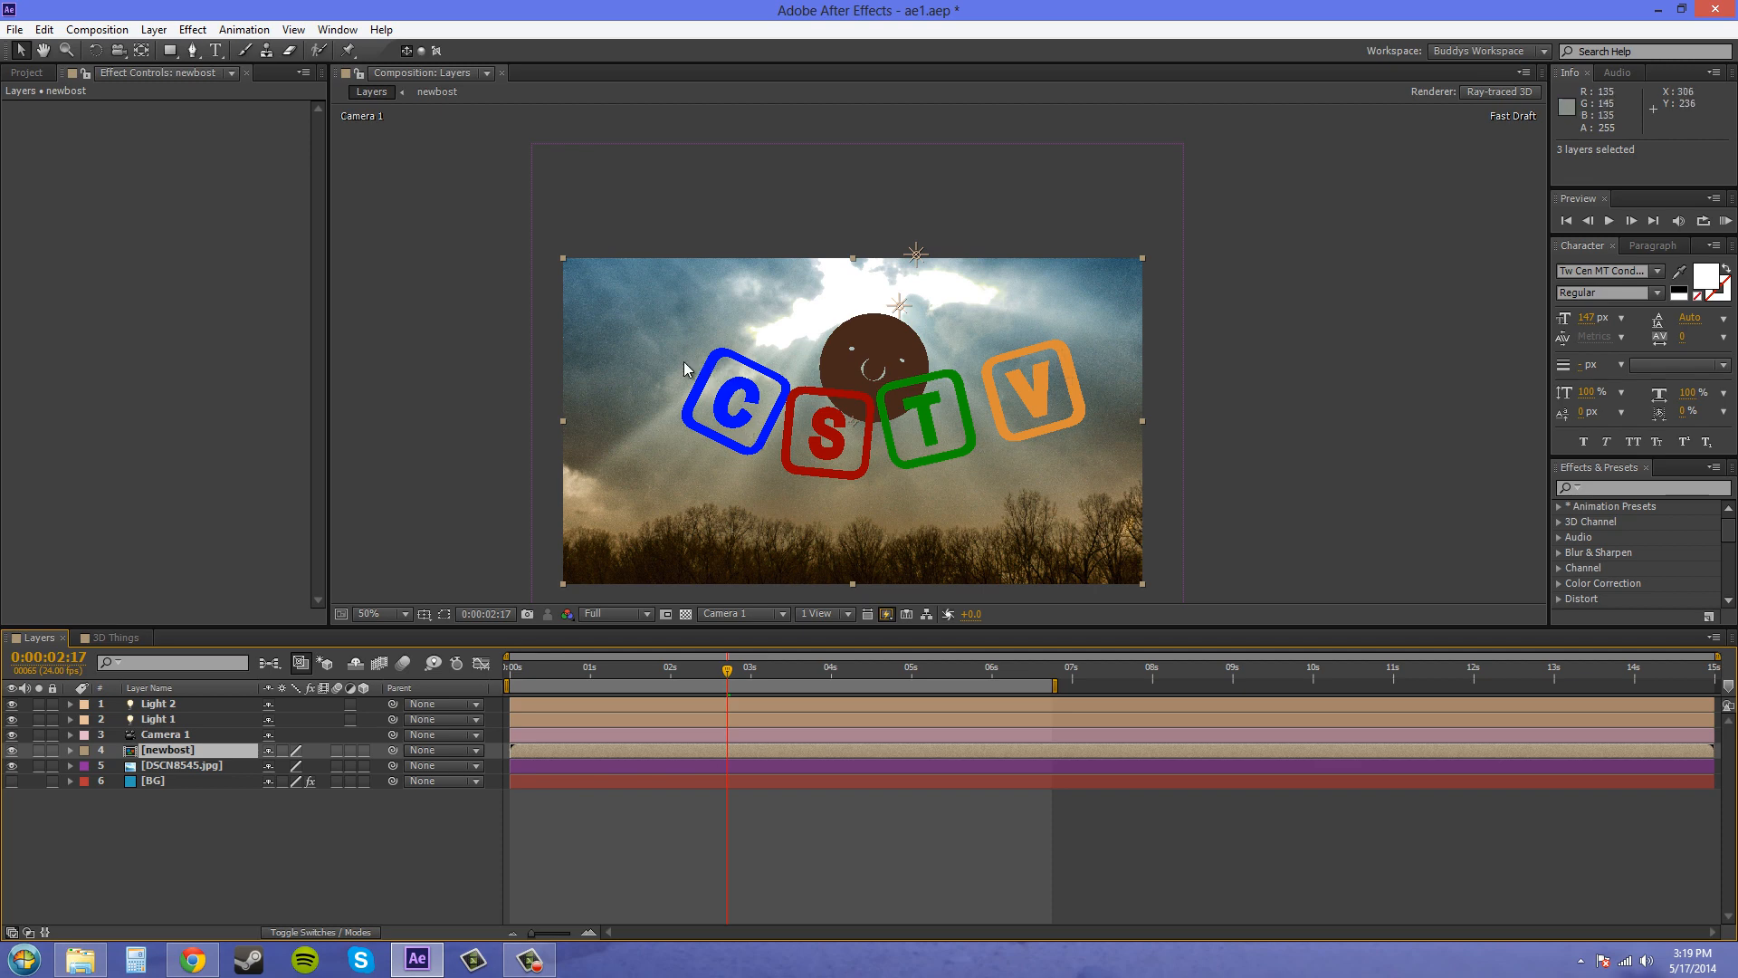
mouse_move(284, 695)
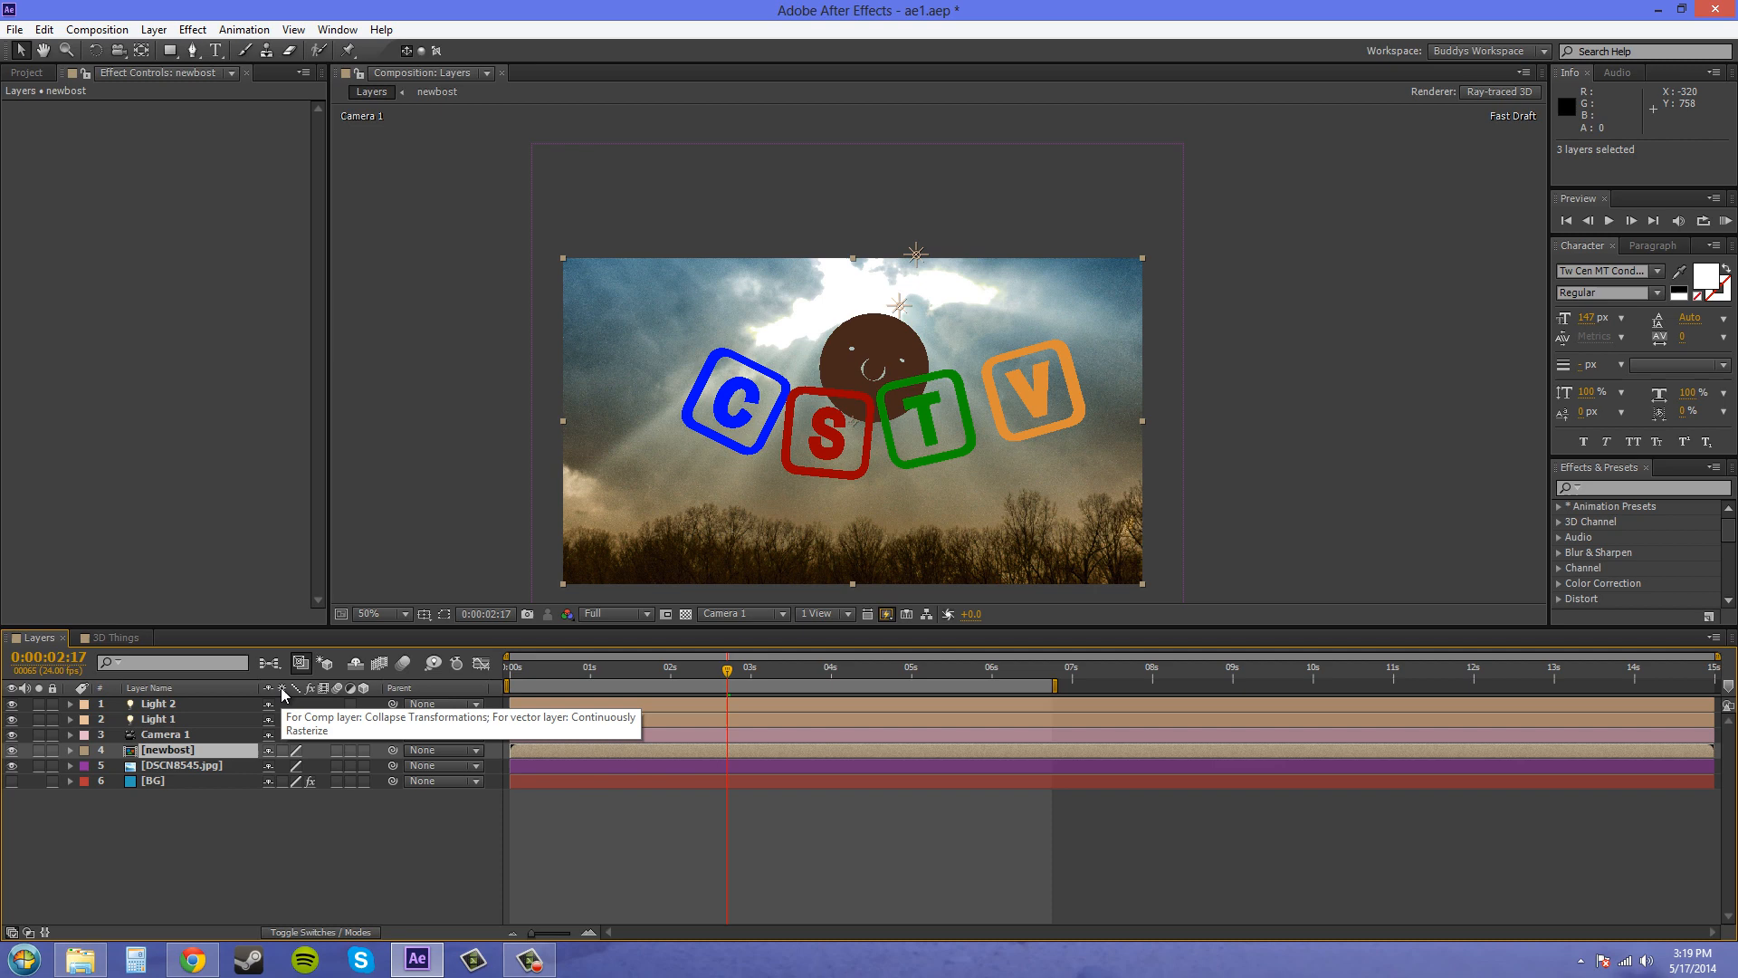
mouse_move(286, 740)
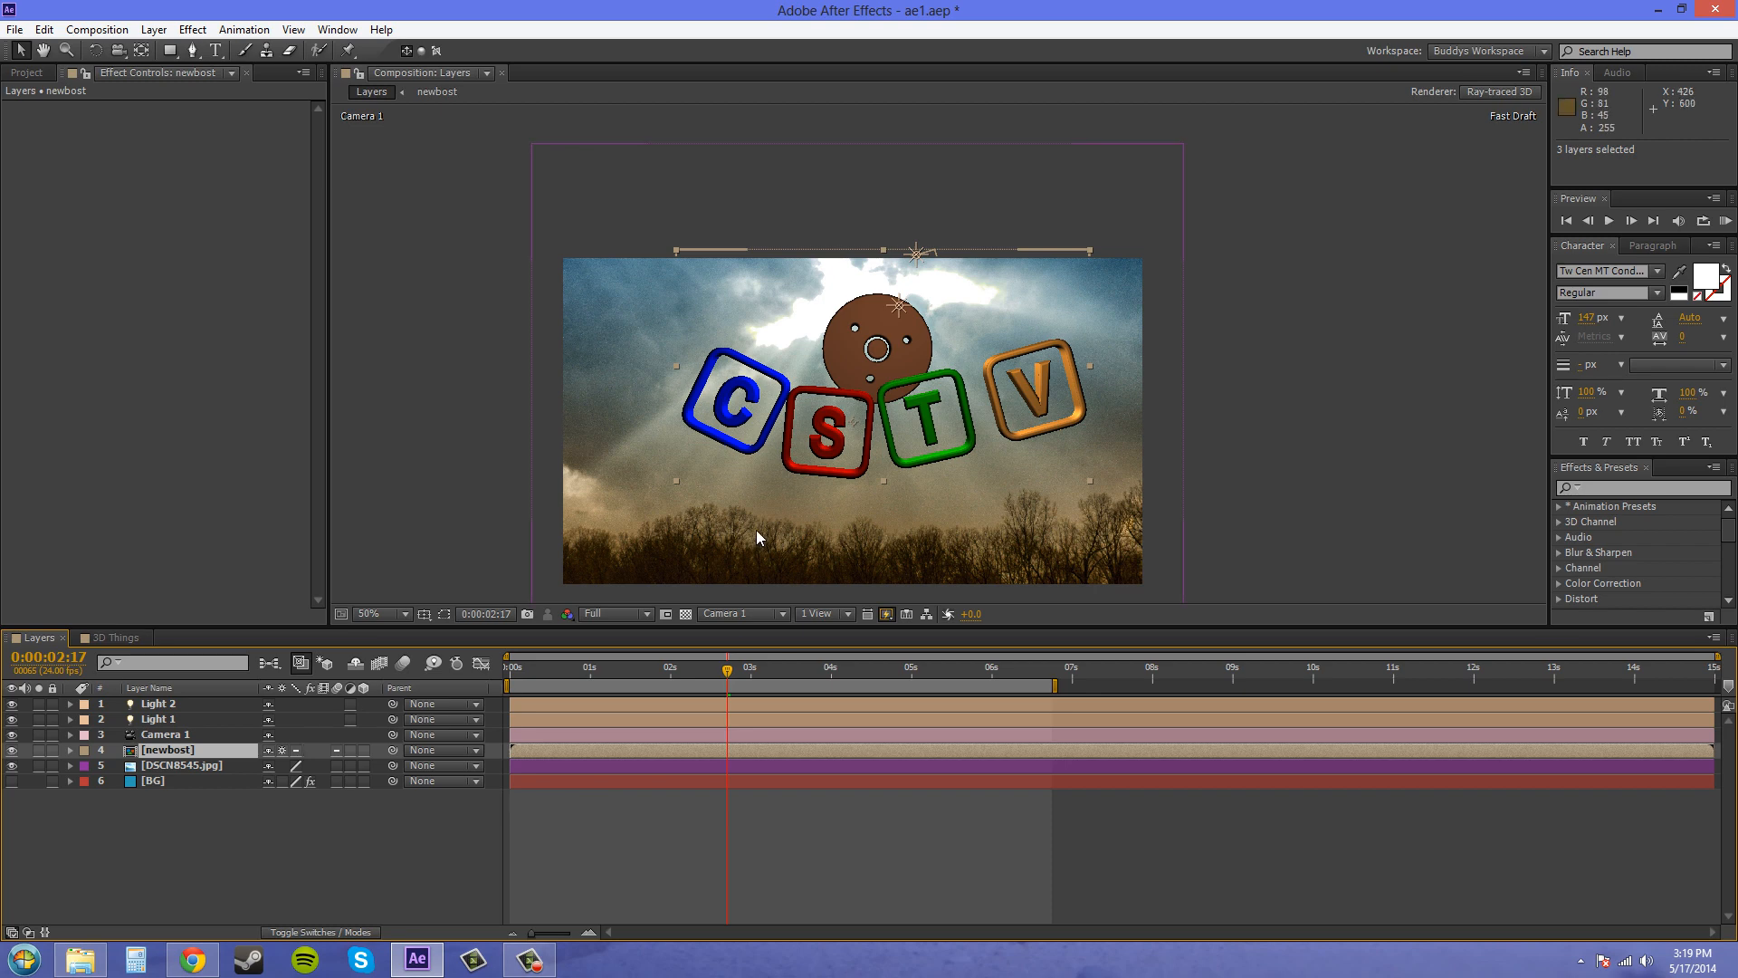
mouse_move(730, 522)
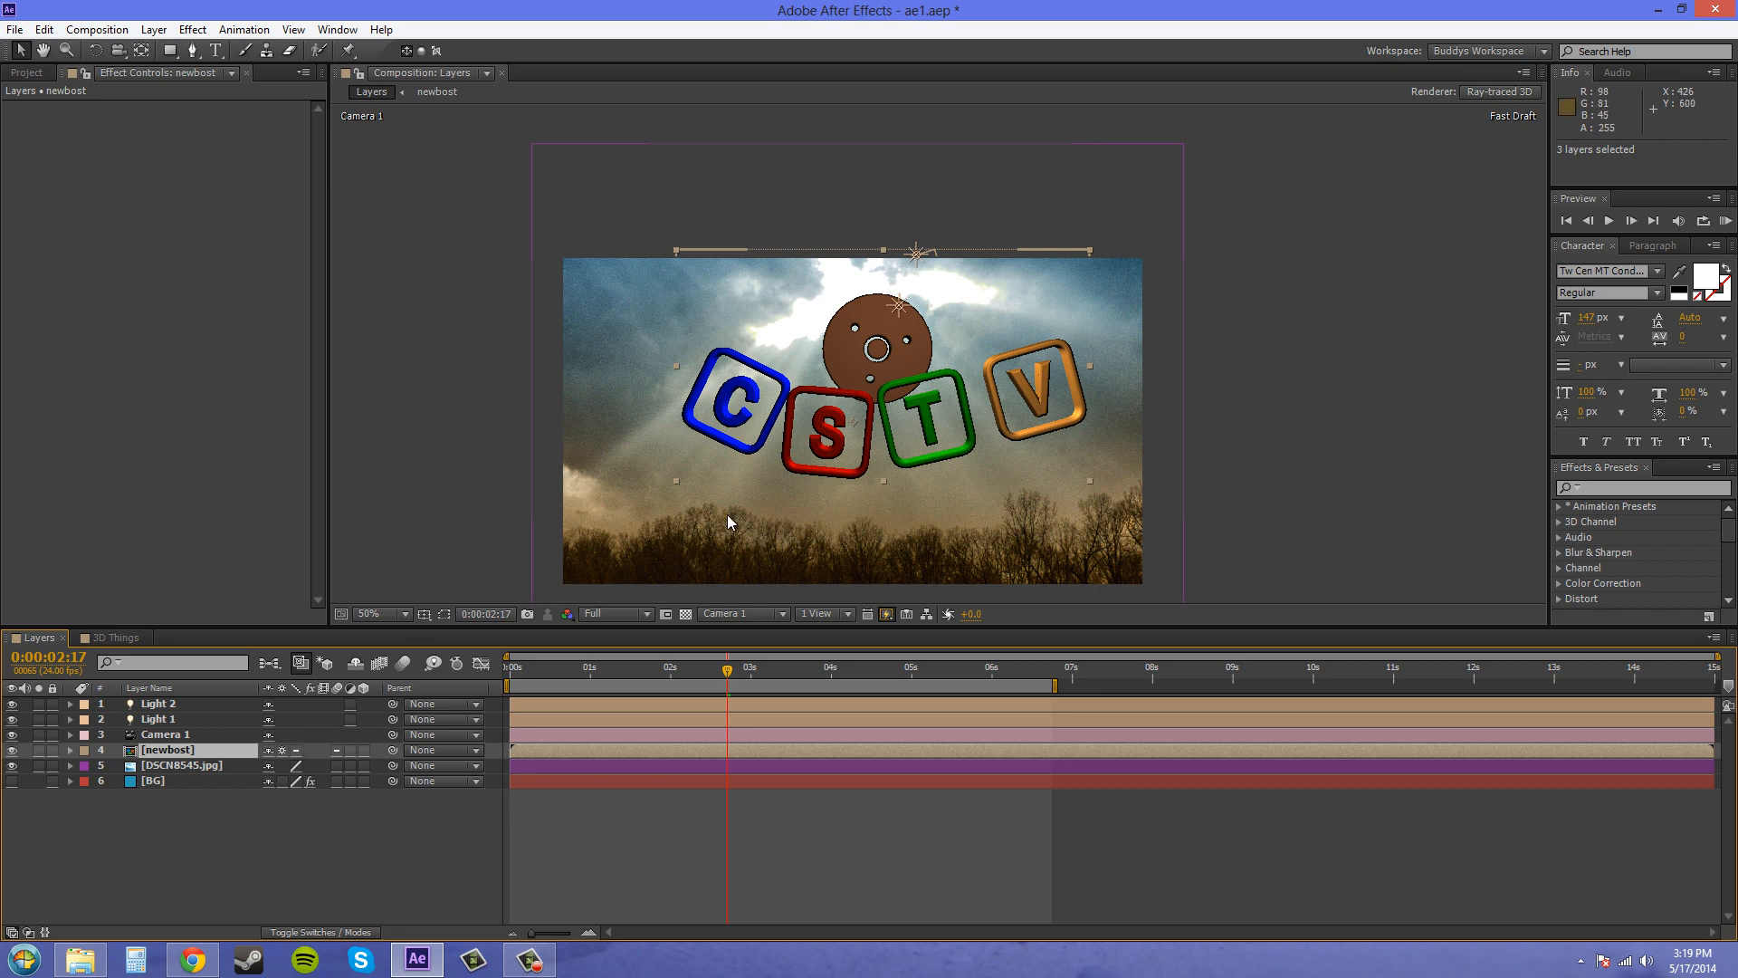
mouse_move(192, 29)
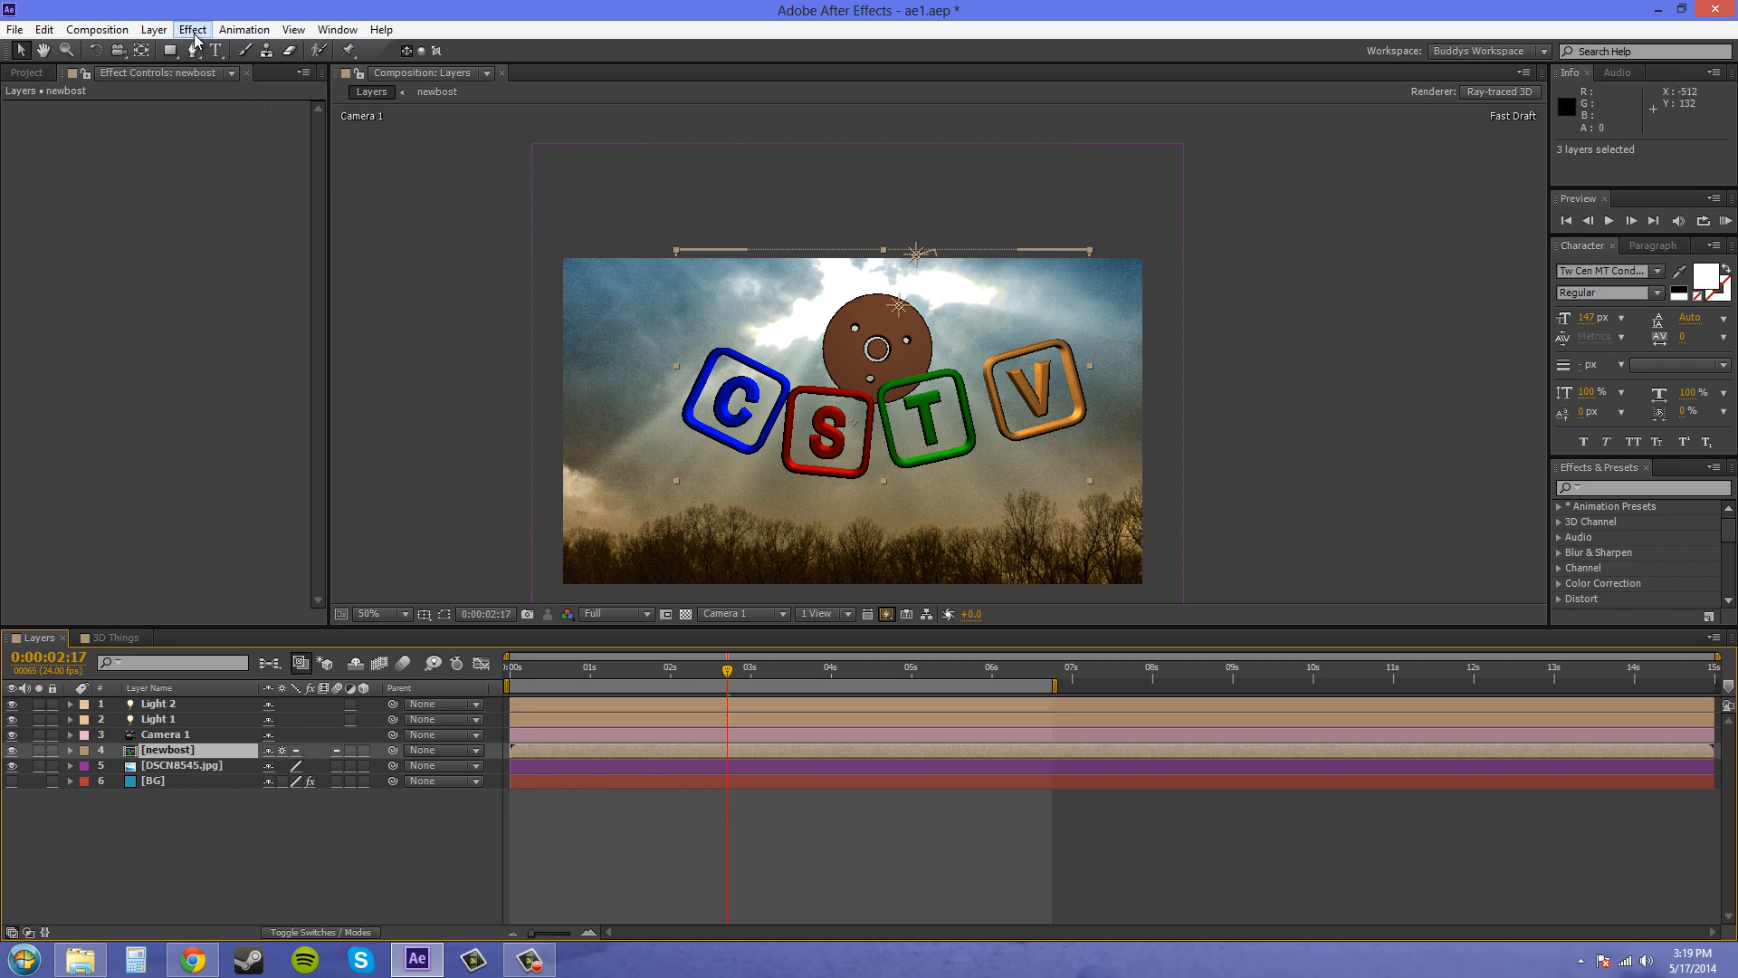
Apply Curves to newbost and drag the RGB curve into an S-shape to brighten blocks and gear
click(192, 29)
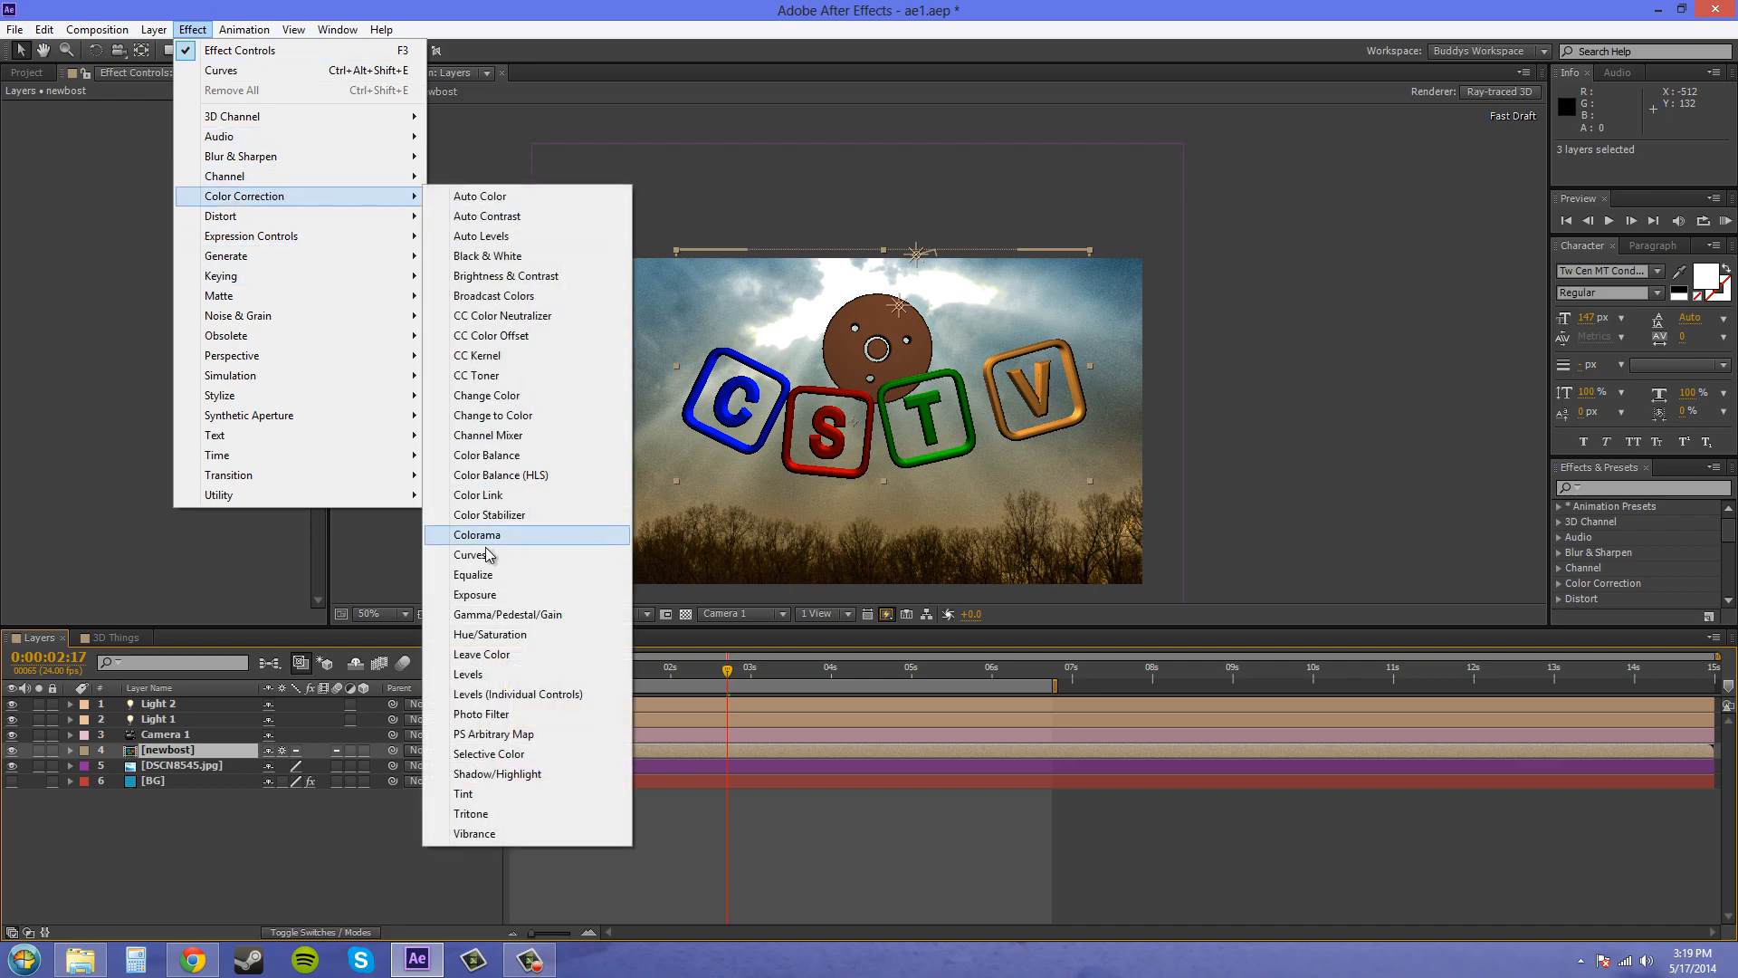
click(475, 554)
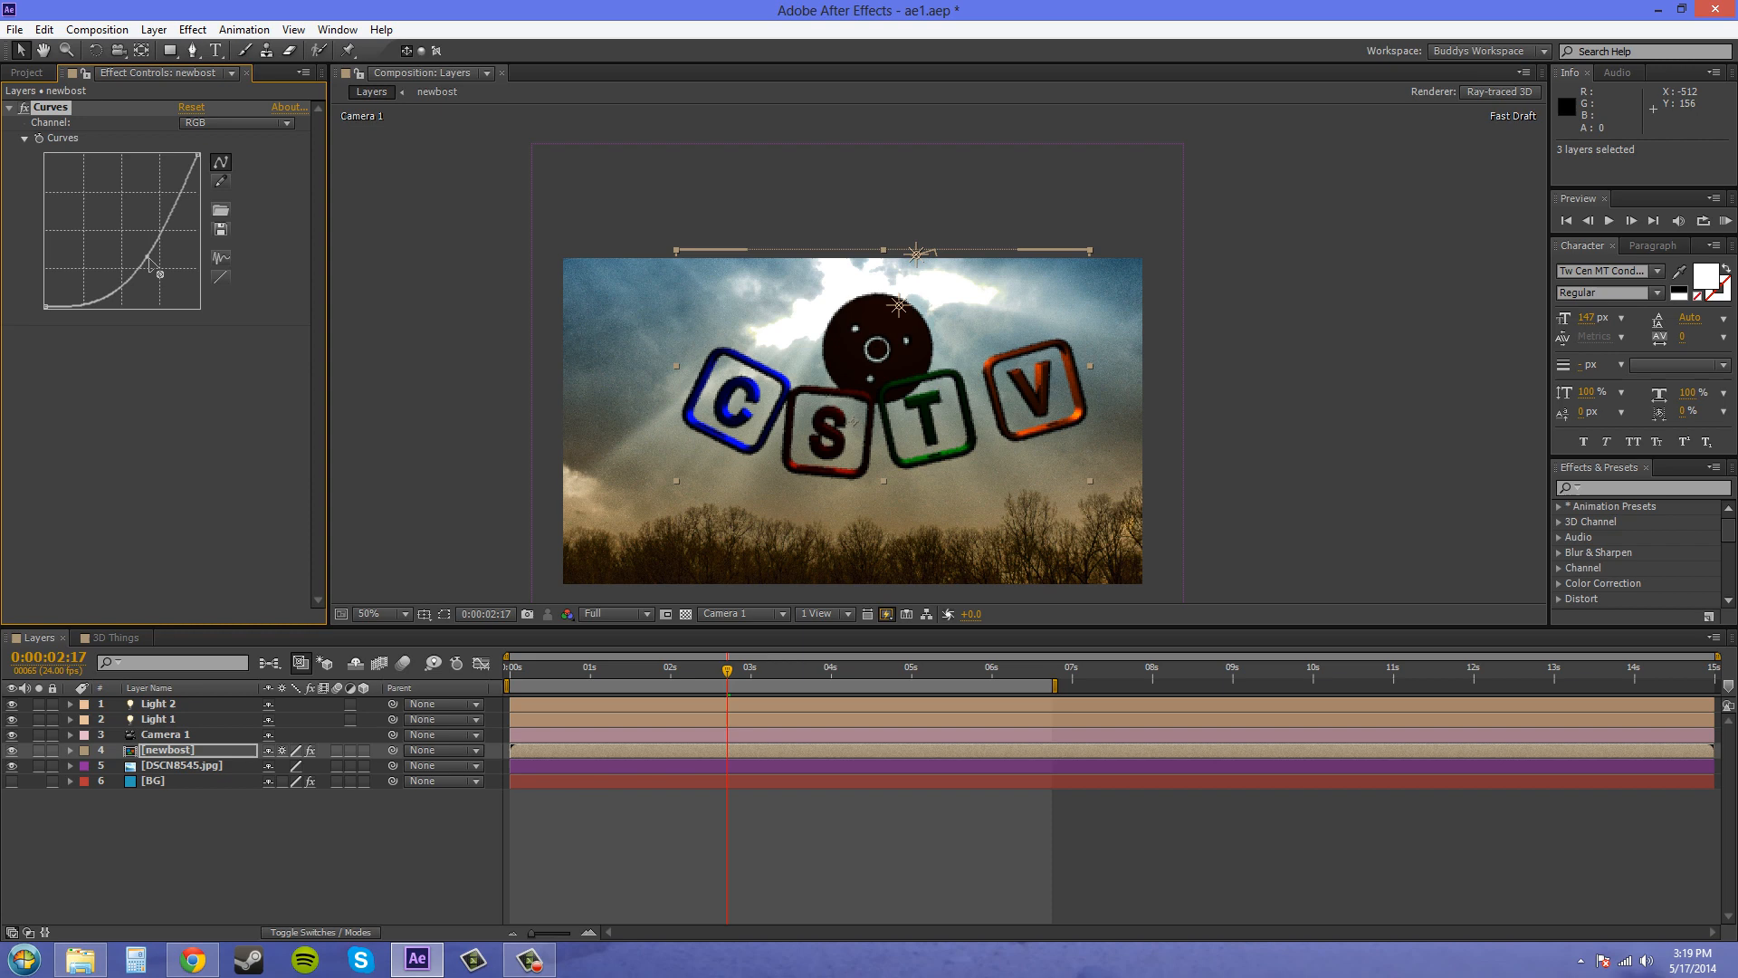
drag(159, 267, 110, 225)
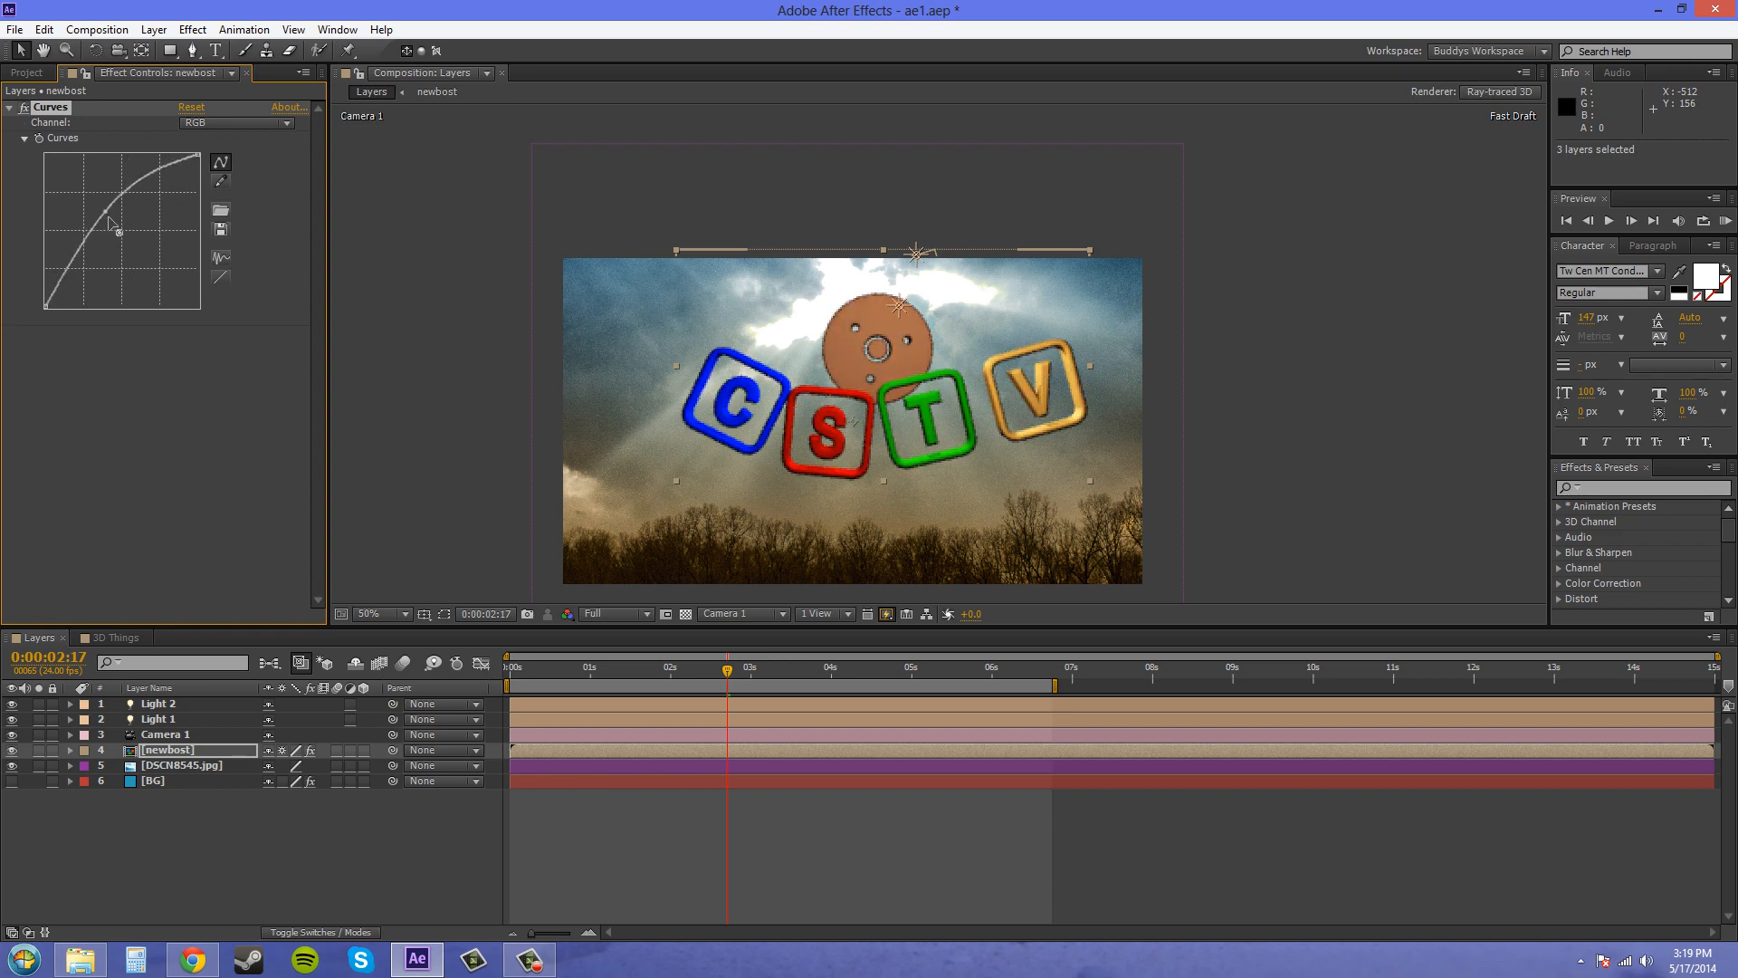
drag(120, 225, 92, 229)
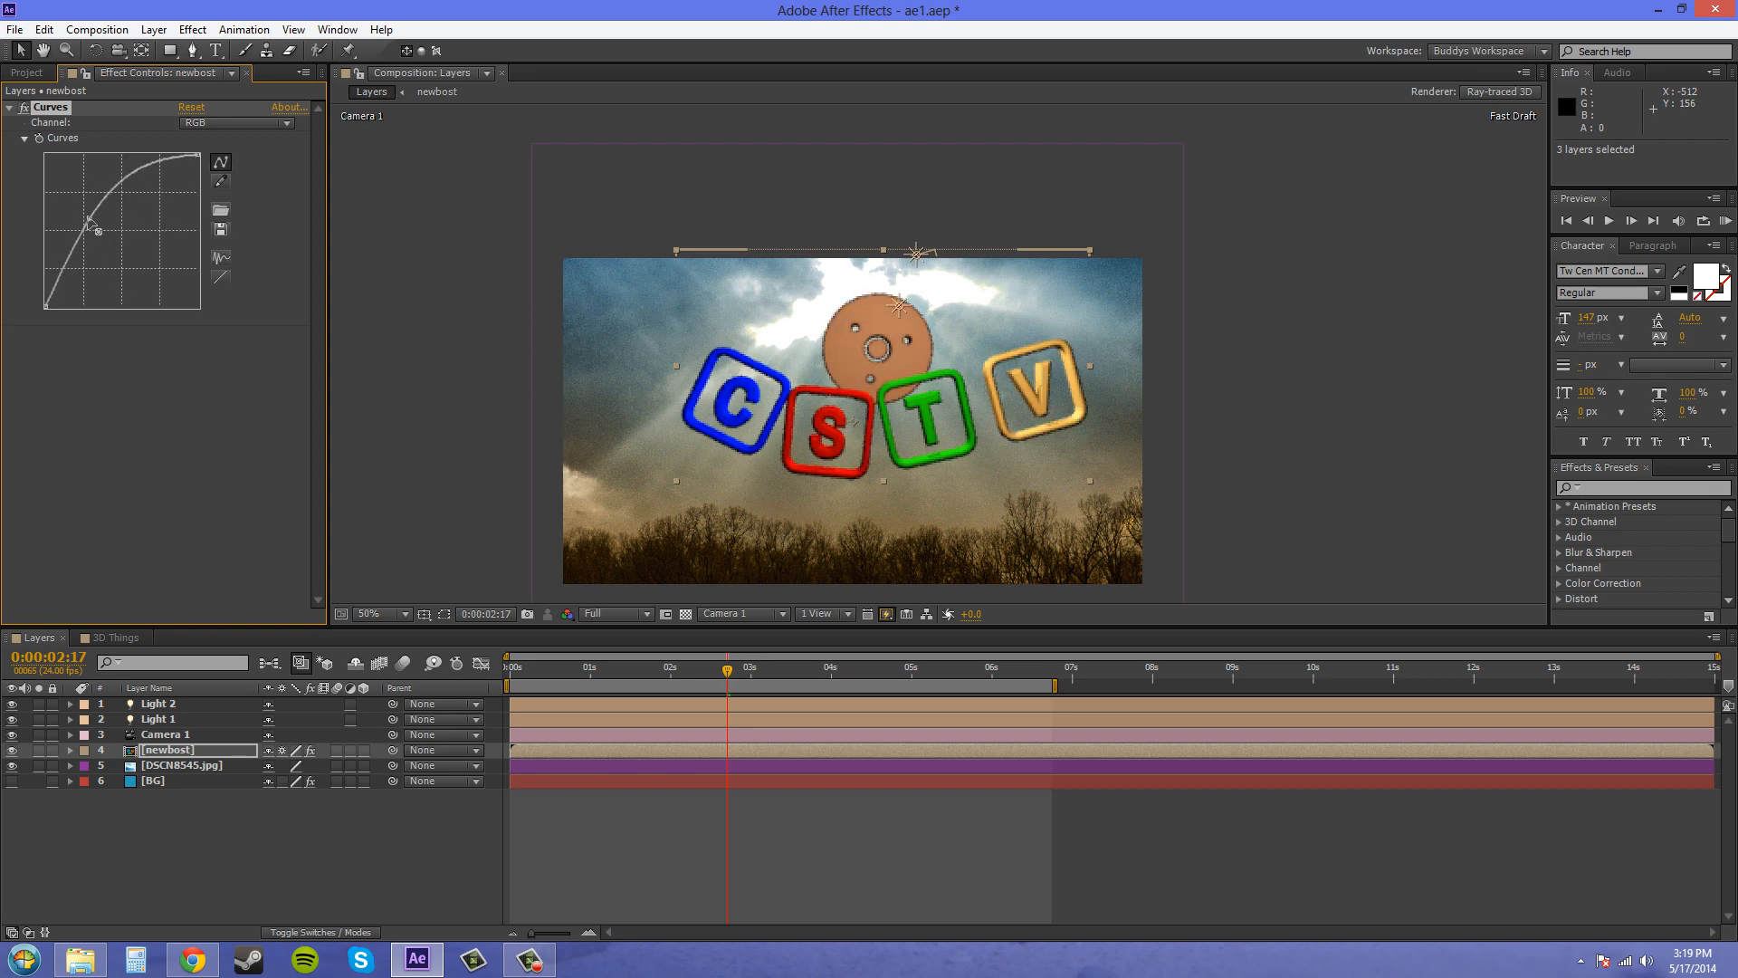
drag(90, 224, 103, 241)
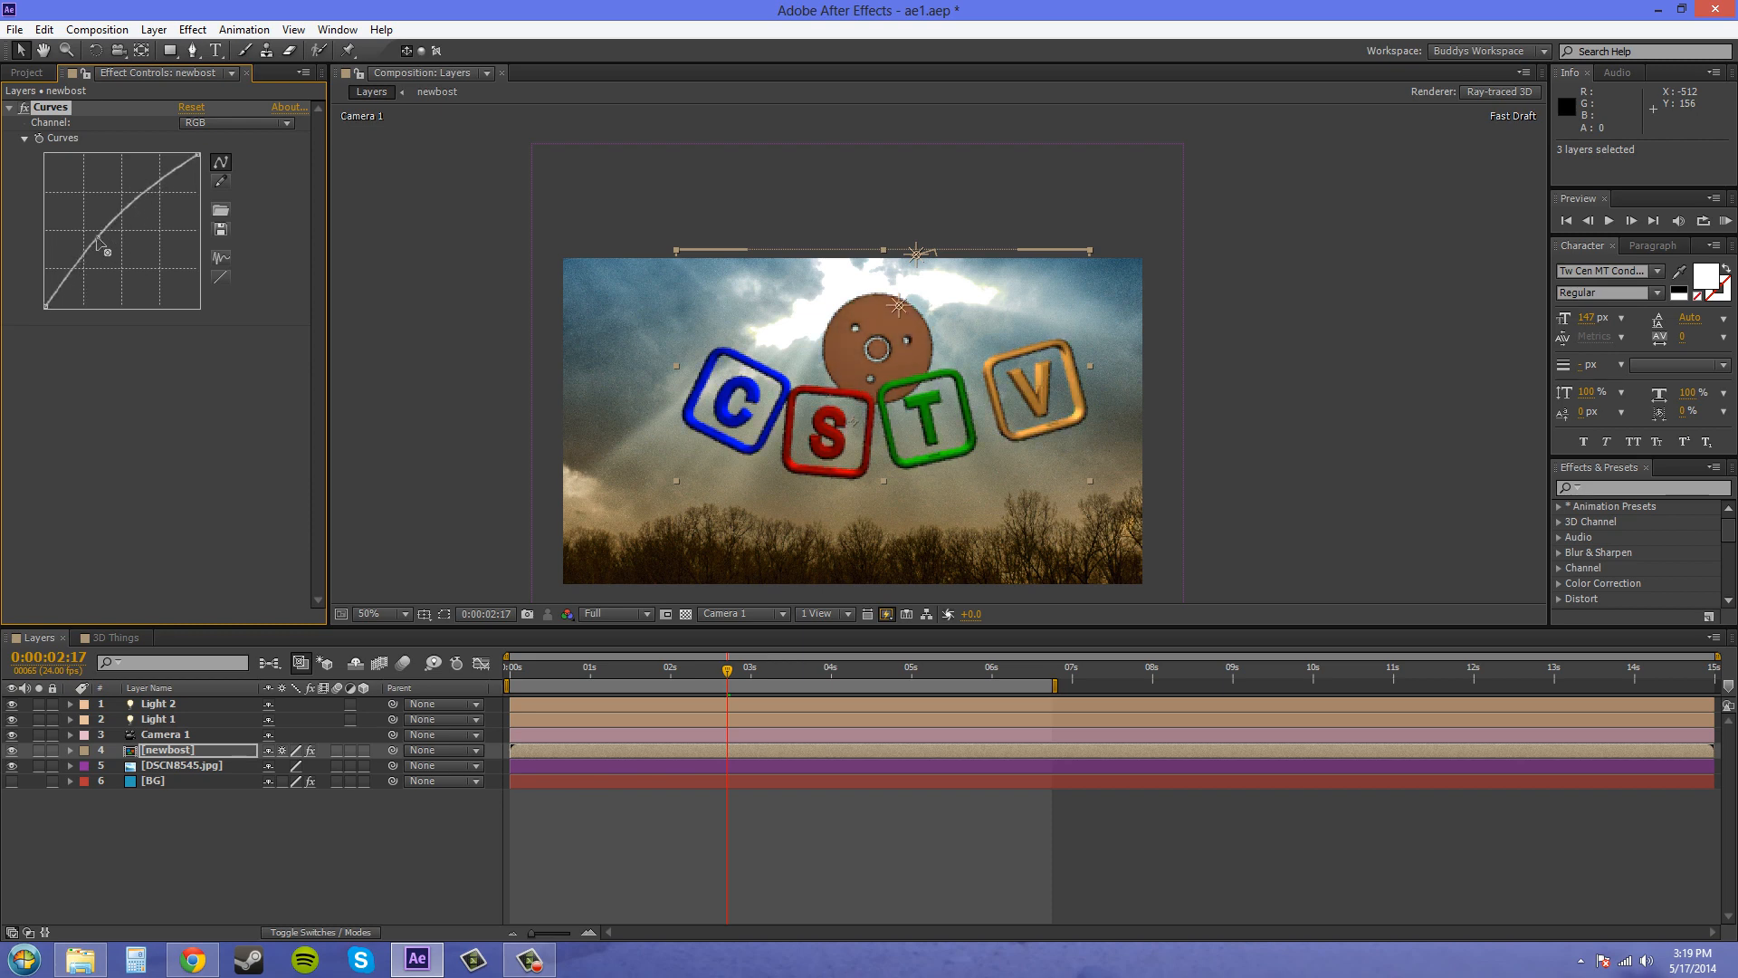
drag(99, 249, 125, 185)
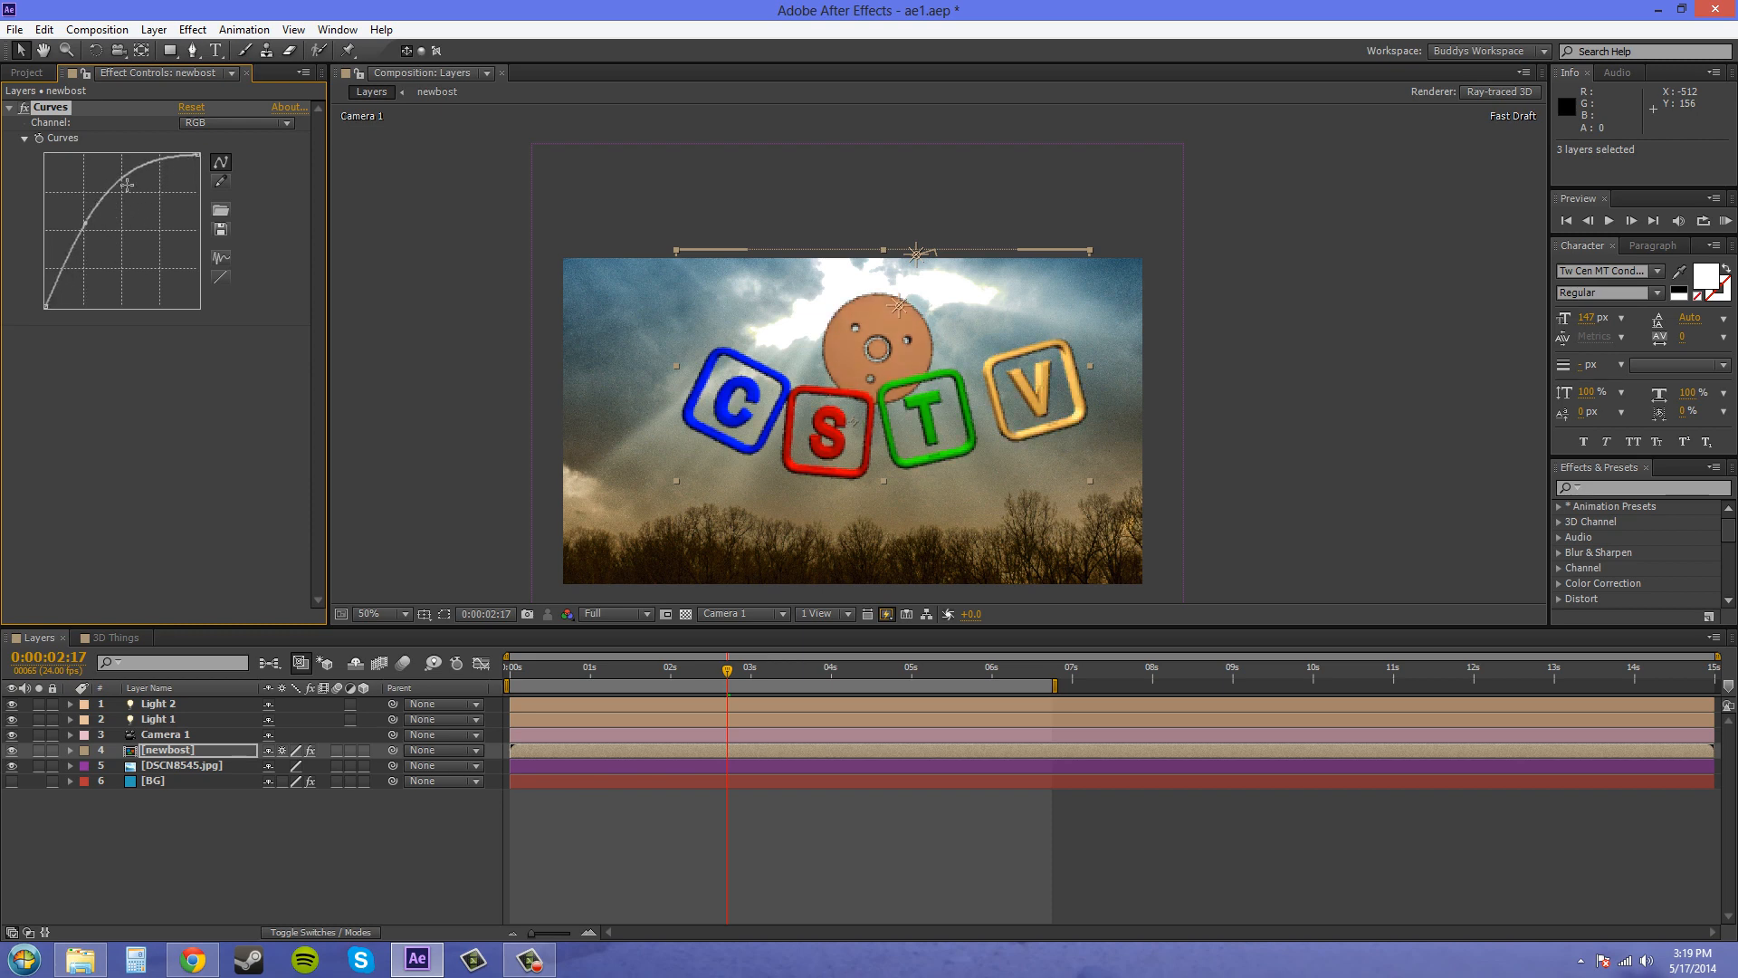
drag(130, 184, 155, 199)
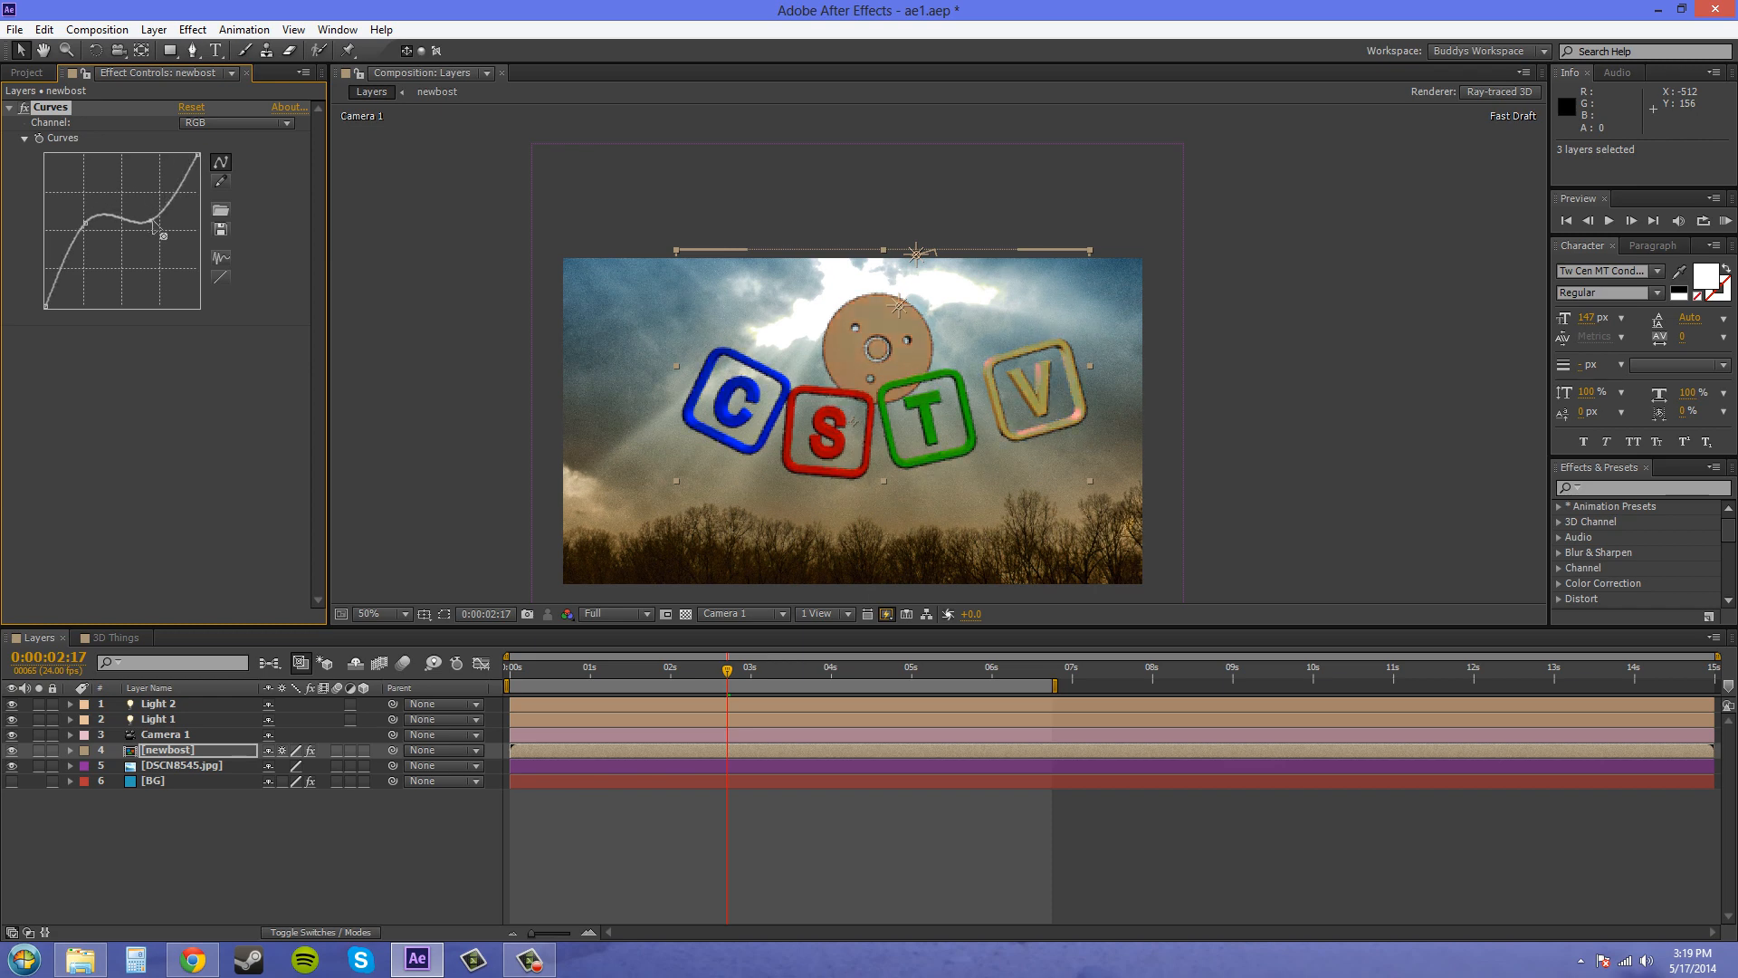
drag(158, 232, 122, 252)
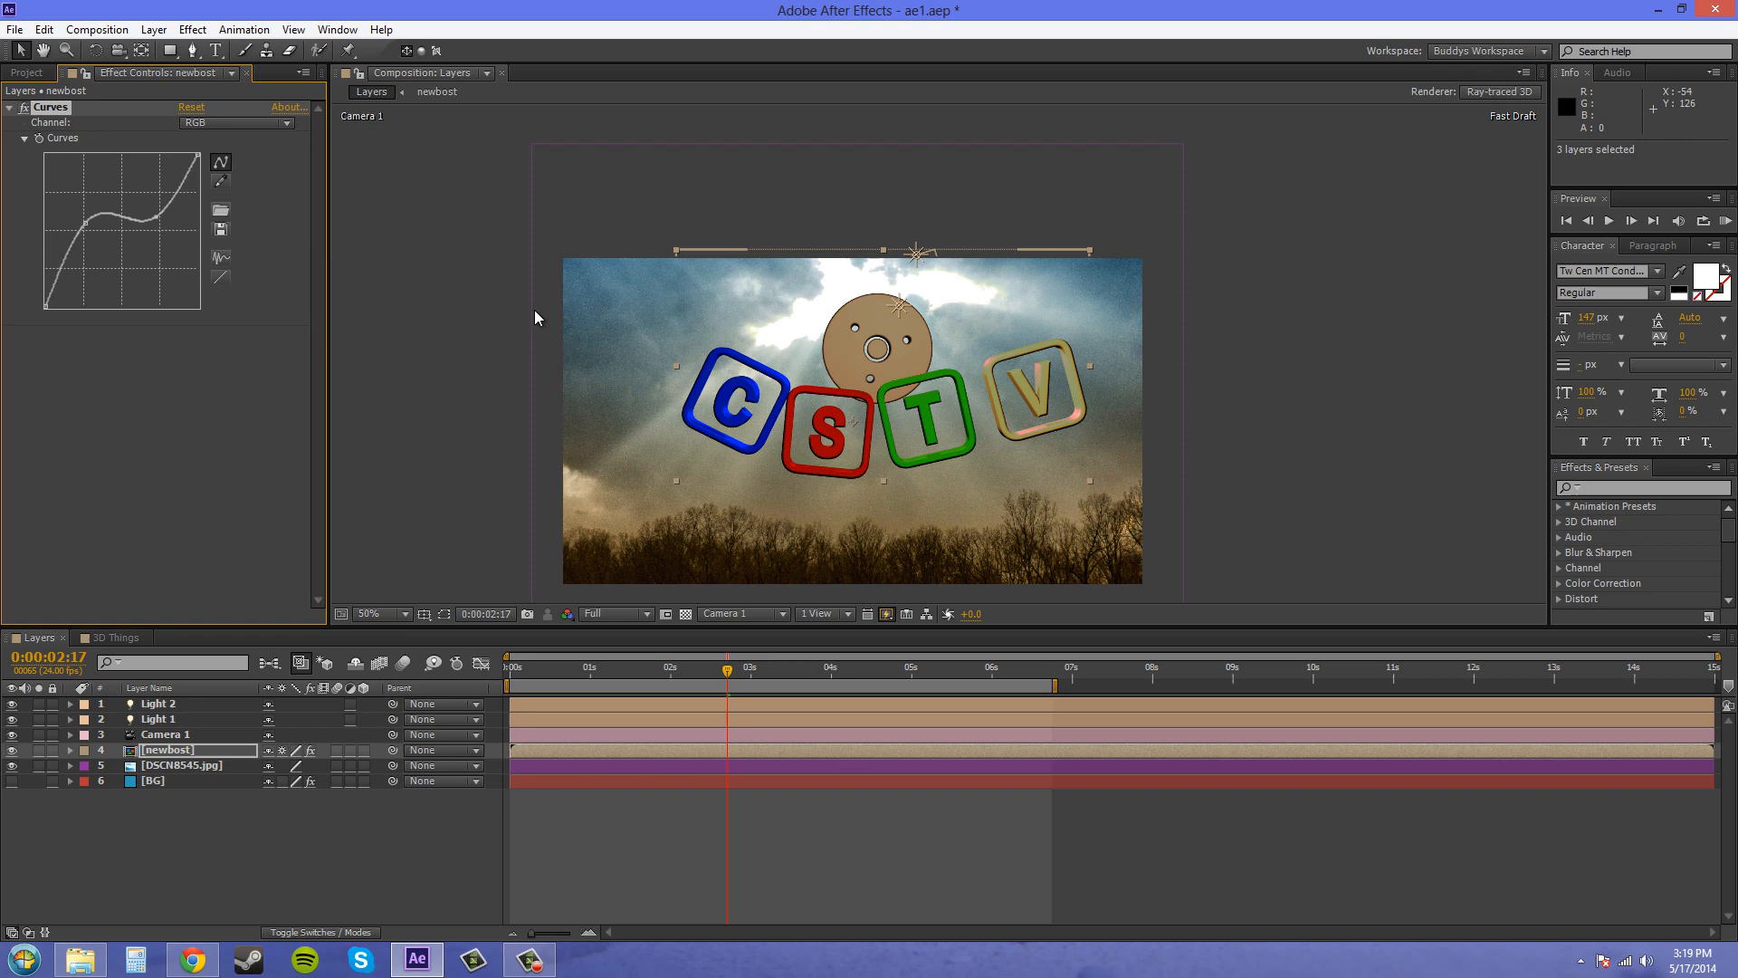
mouse_move(535, 318)
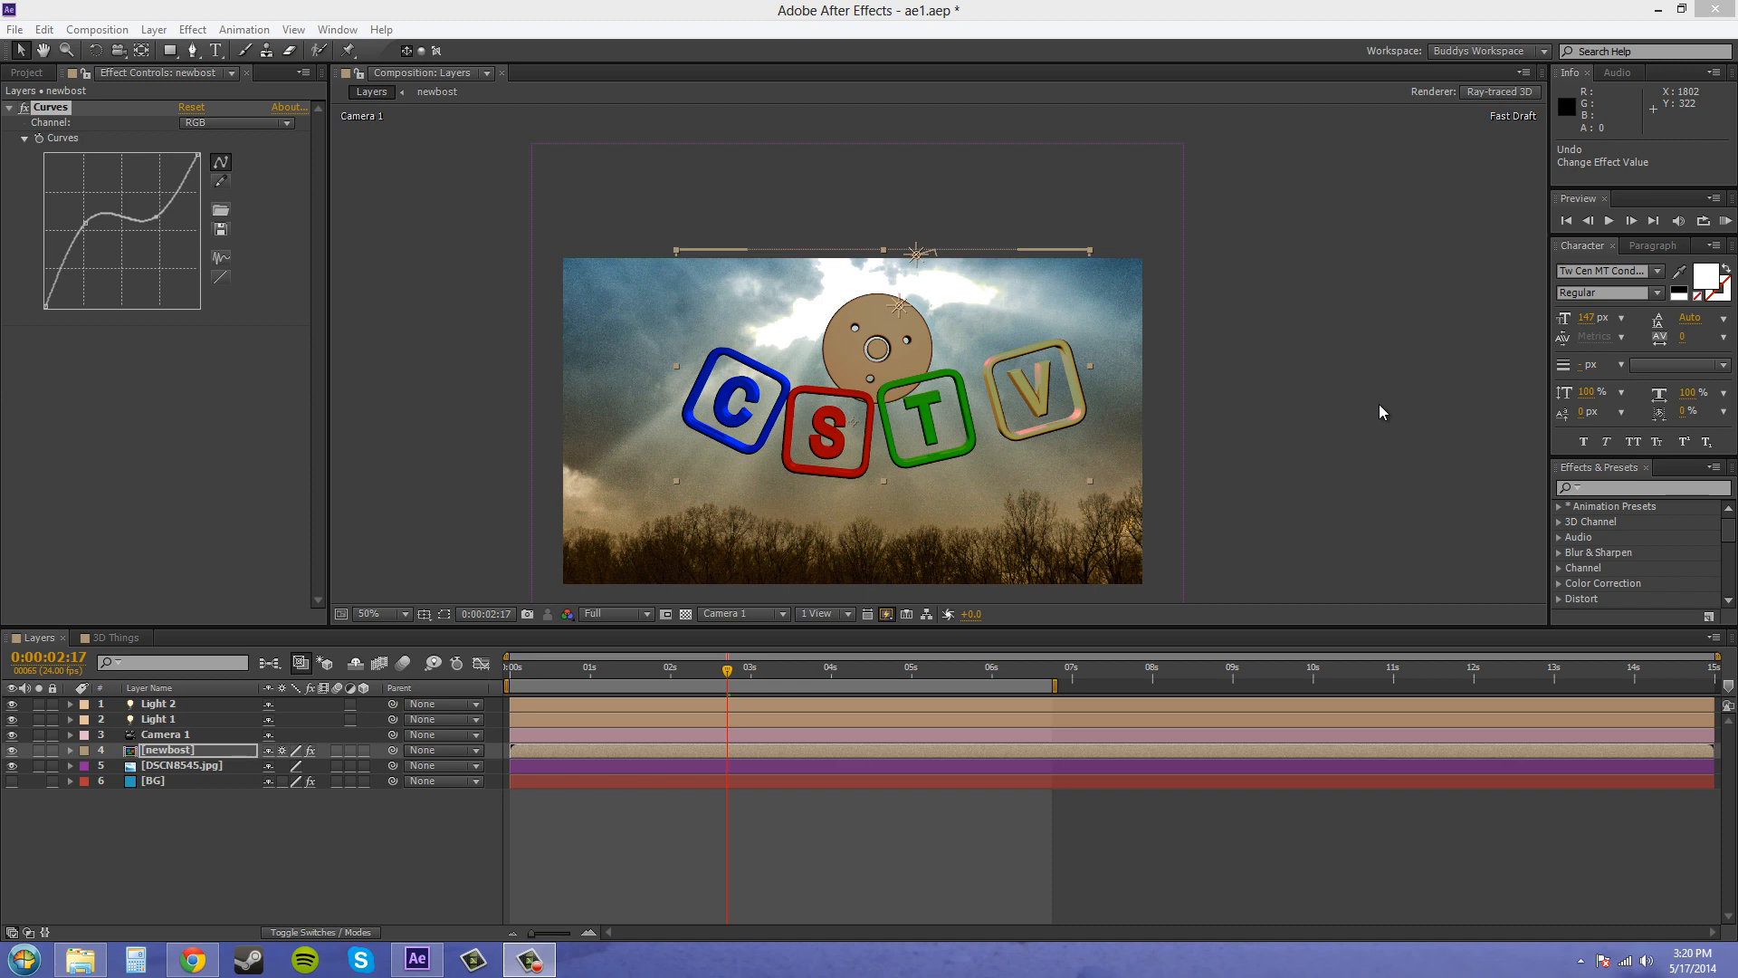
mouse_move(1320, 382)
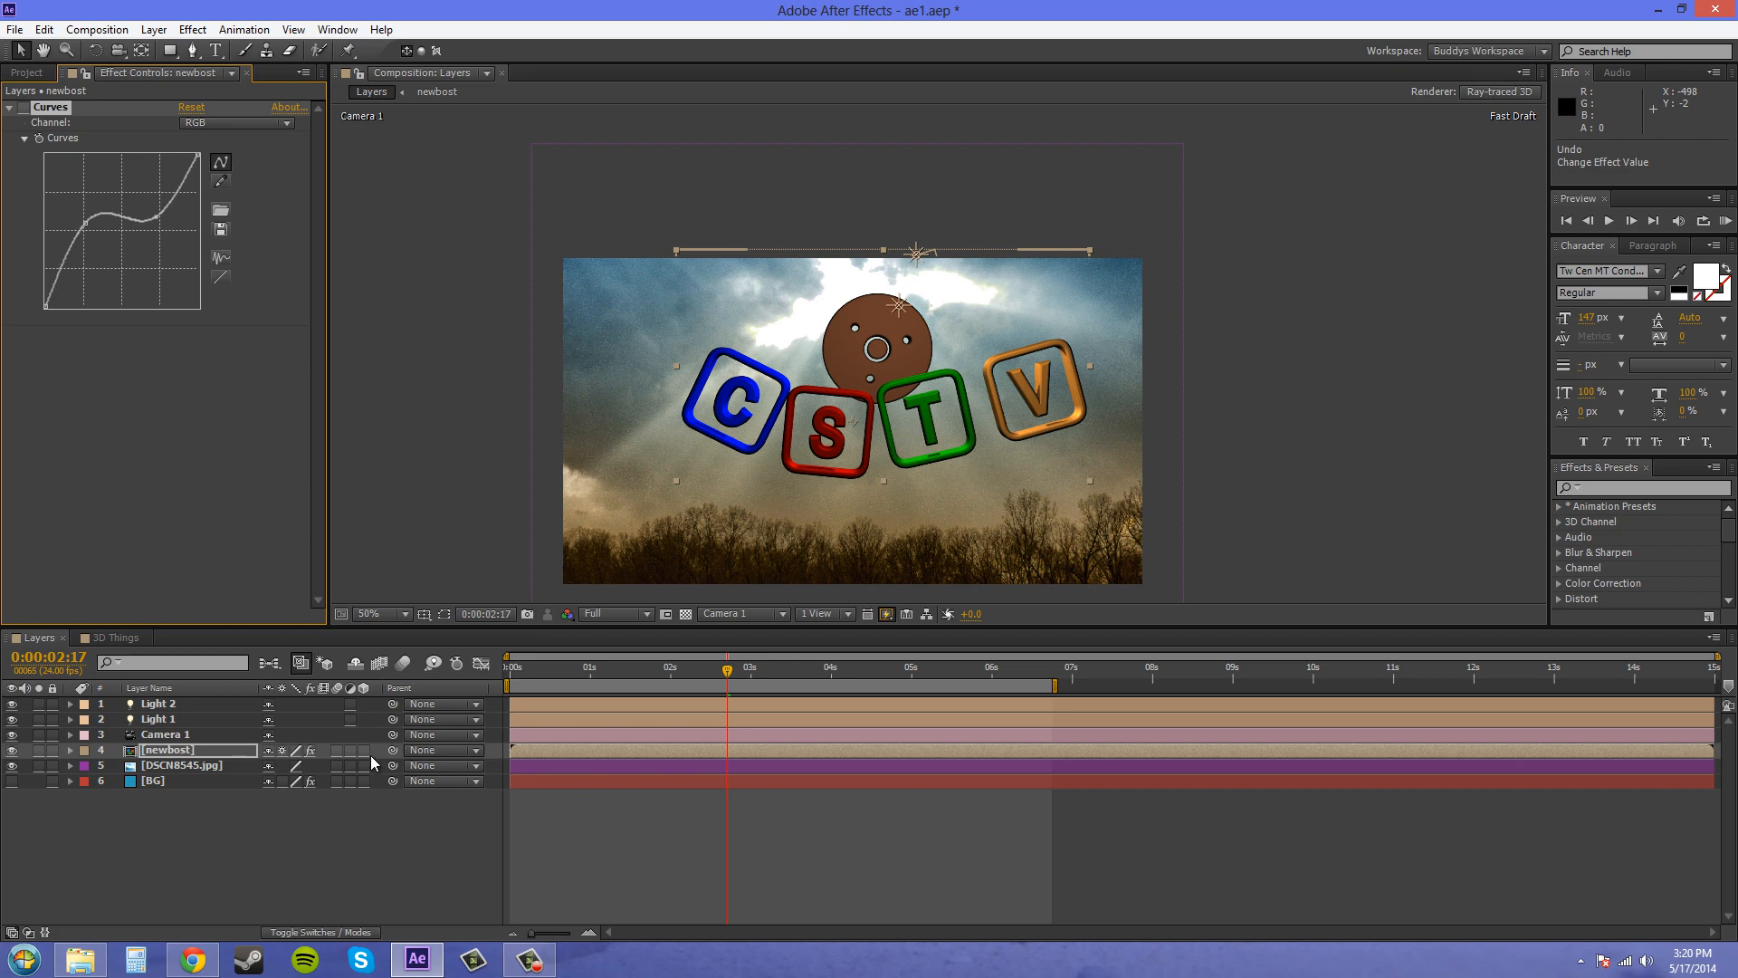
mouse_move(365, 757)
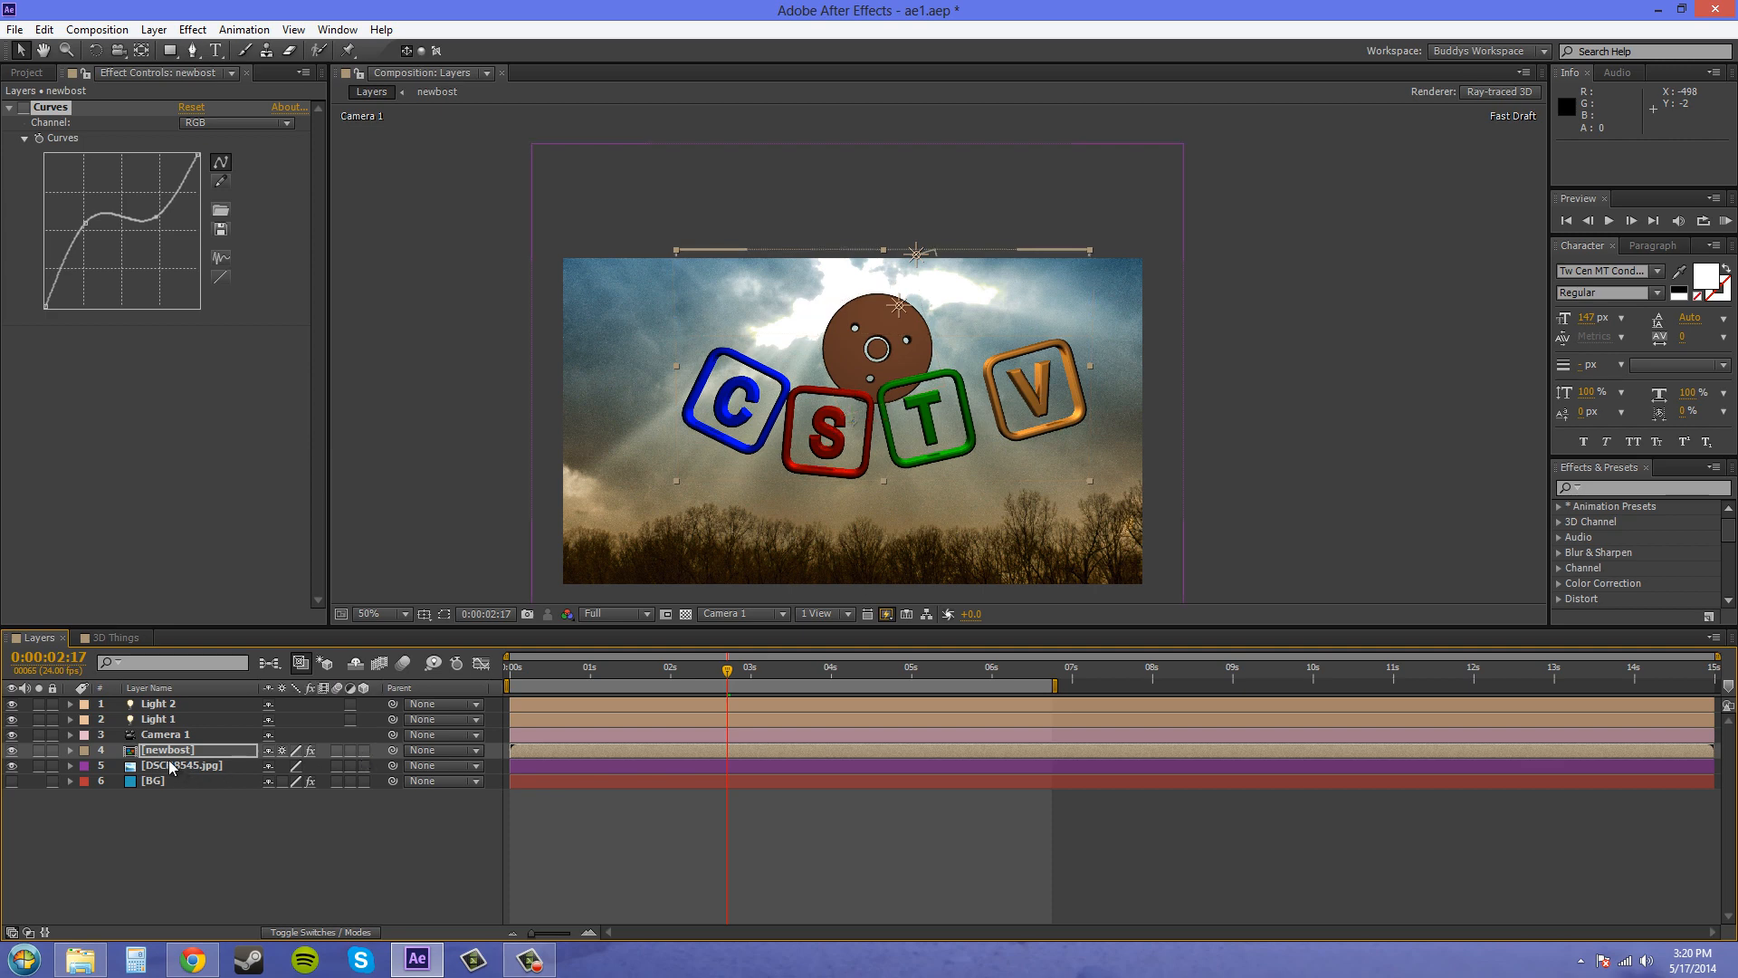
Open the newbost layer as its own precomposition timeline
double_click(166, 749)
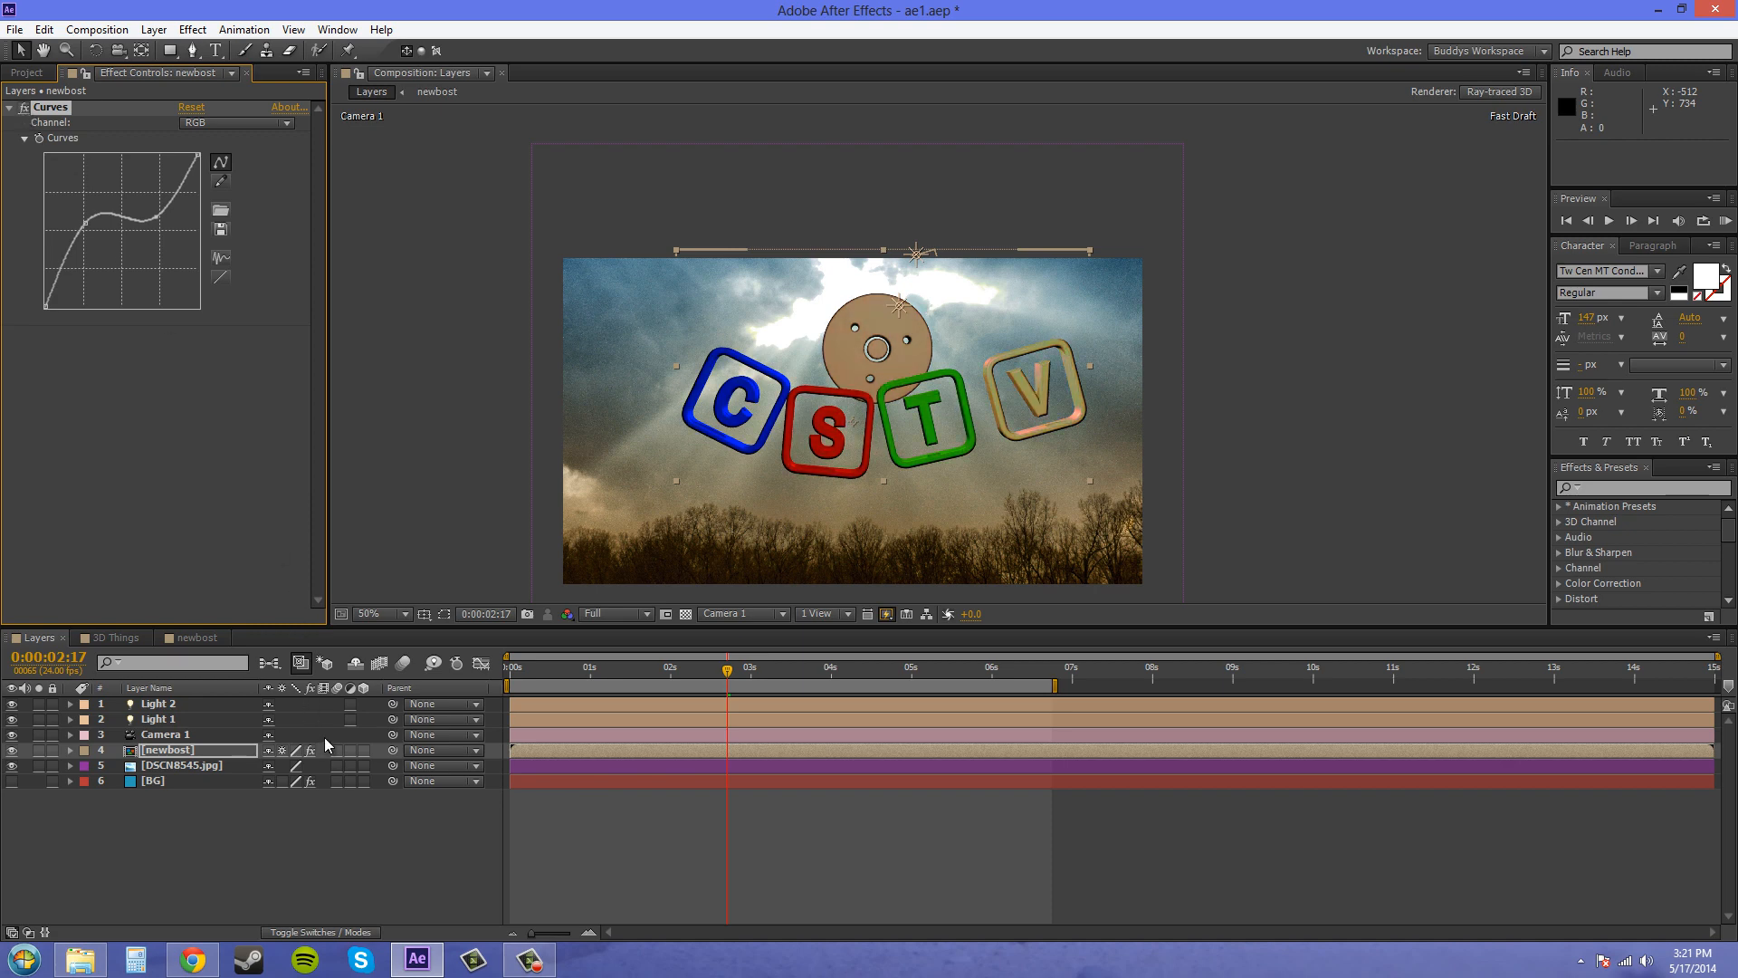
mouse_move(321, 677)
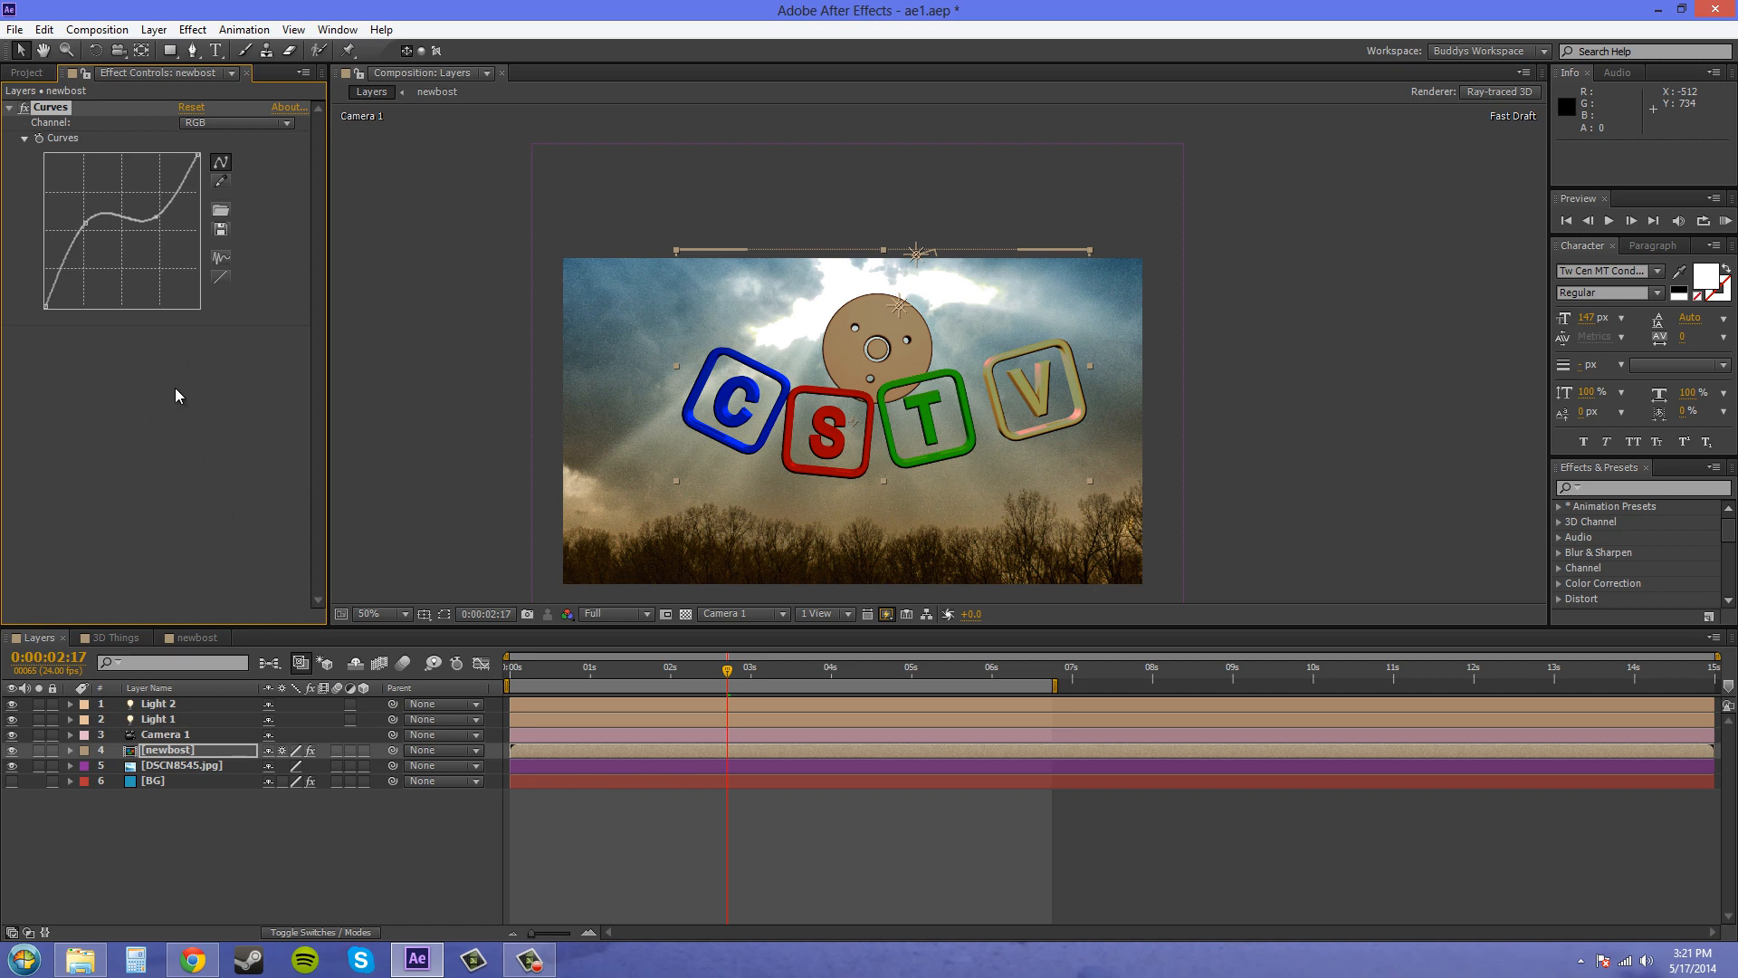
mouse_move(224, 497)
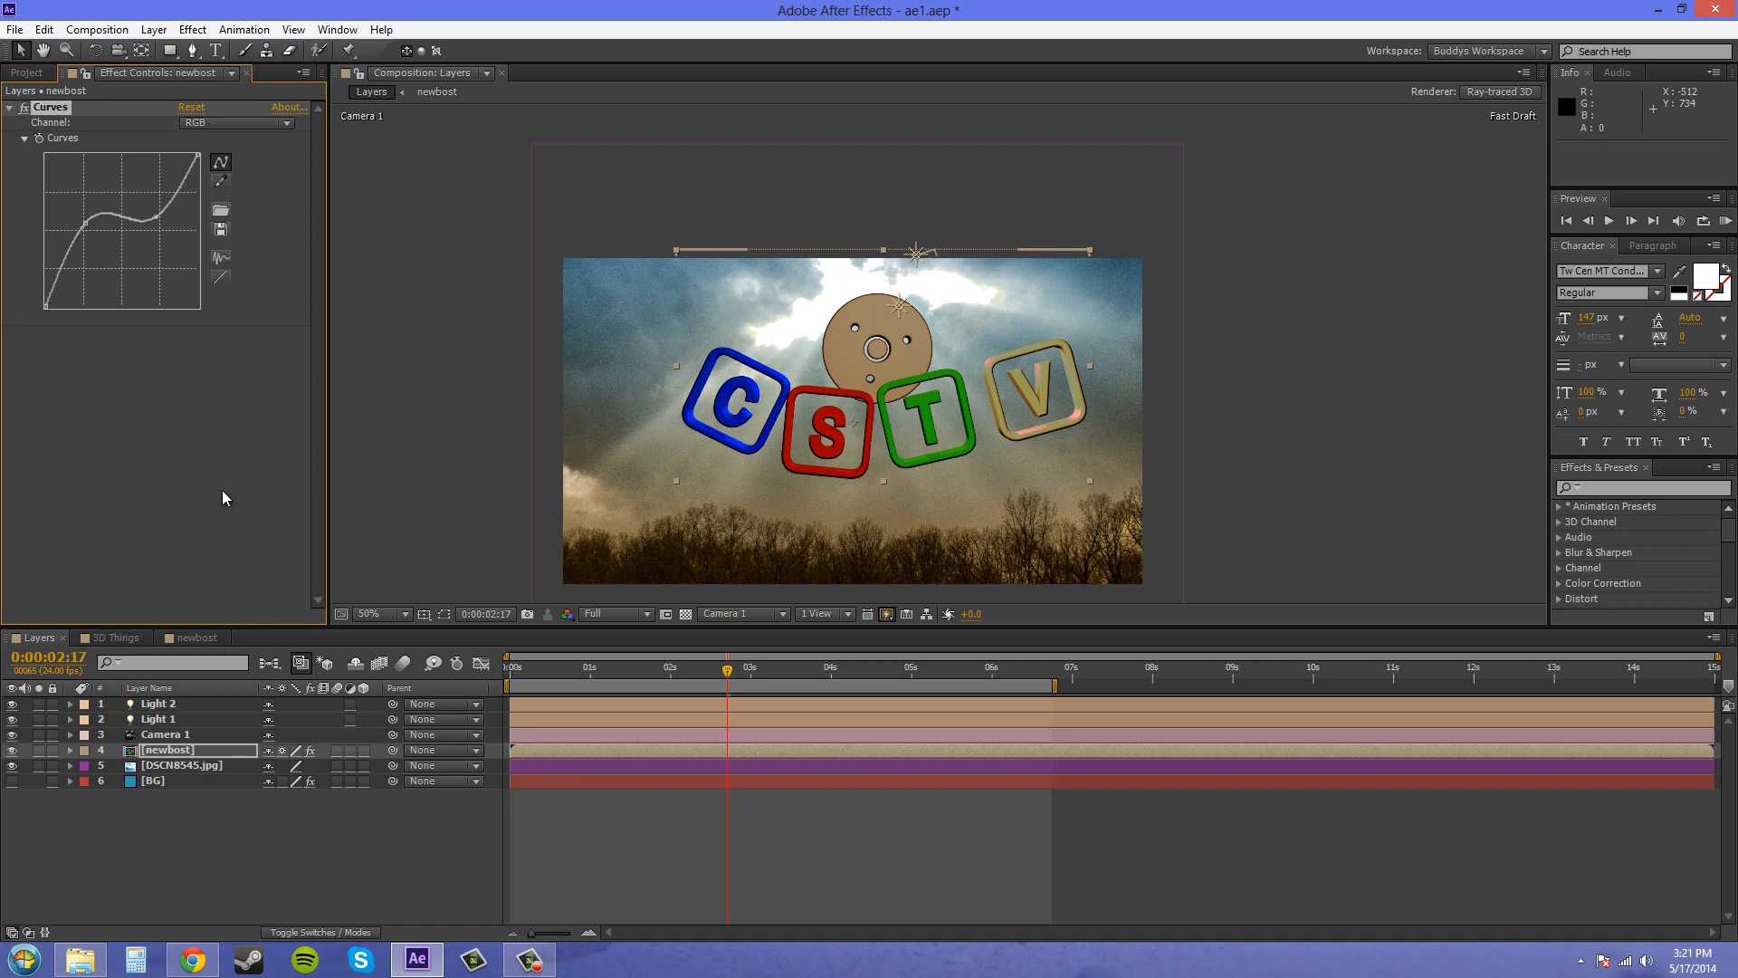
mouse_move(216, 463)
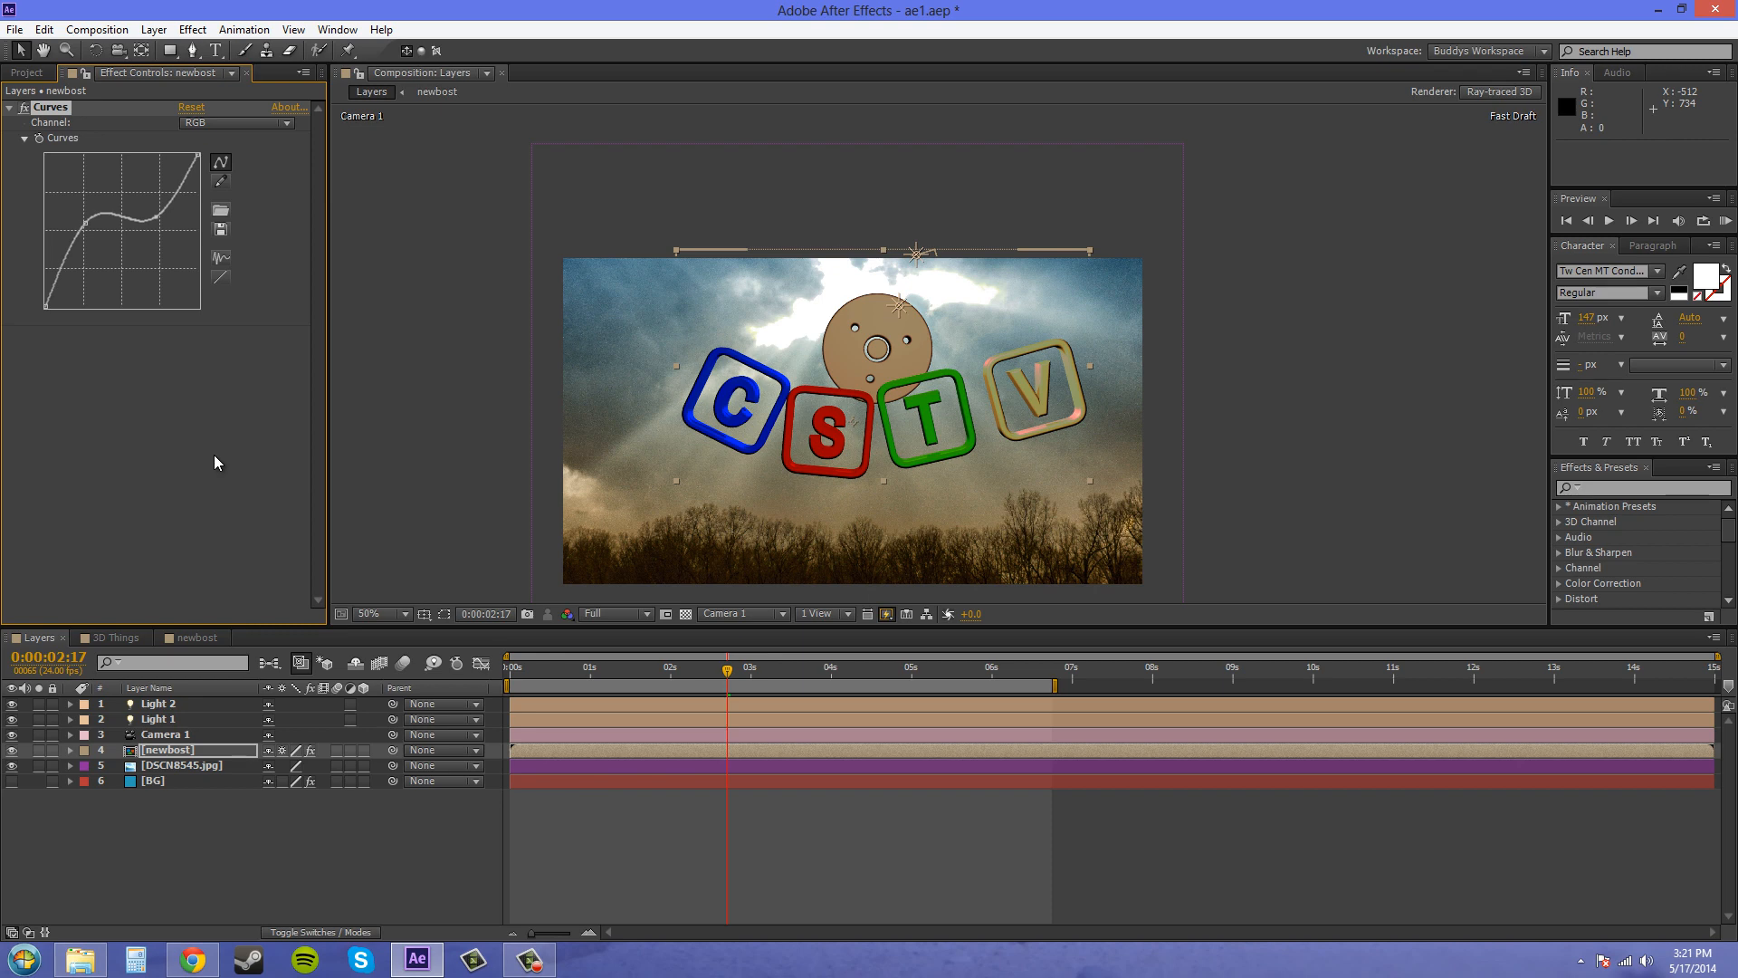
mouse_move(130, 400)
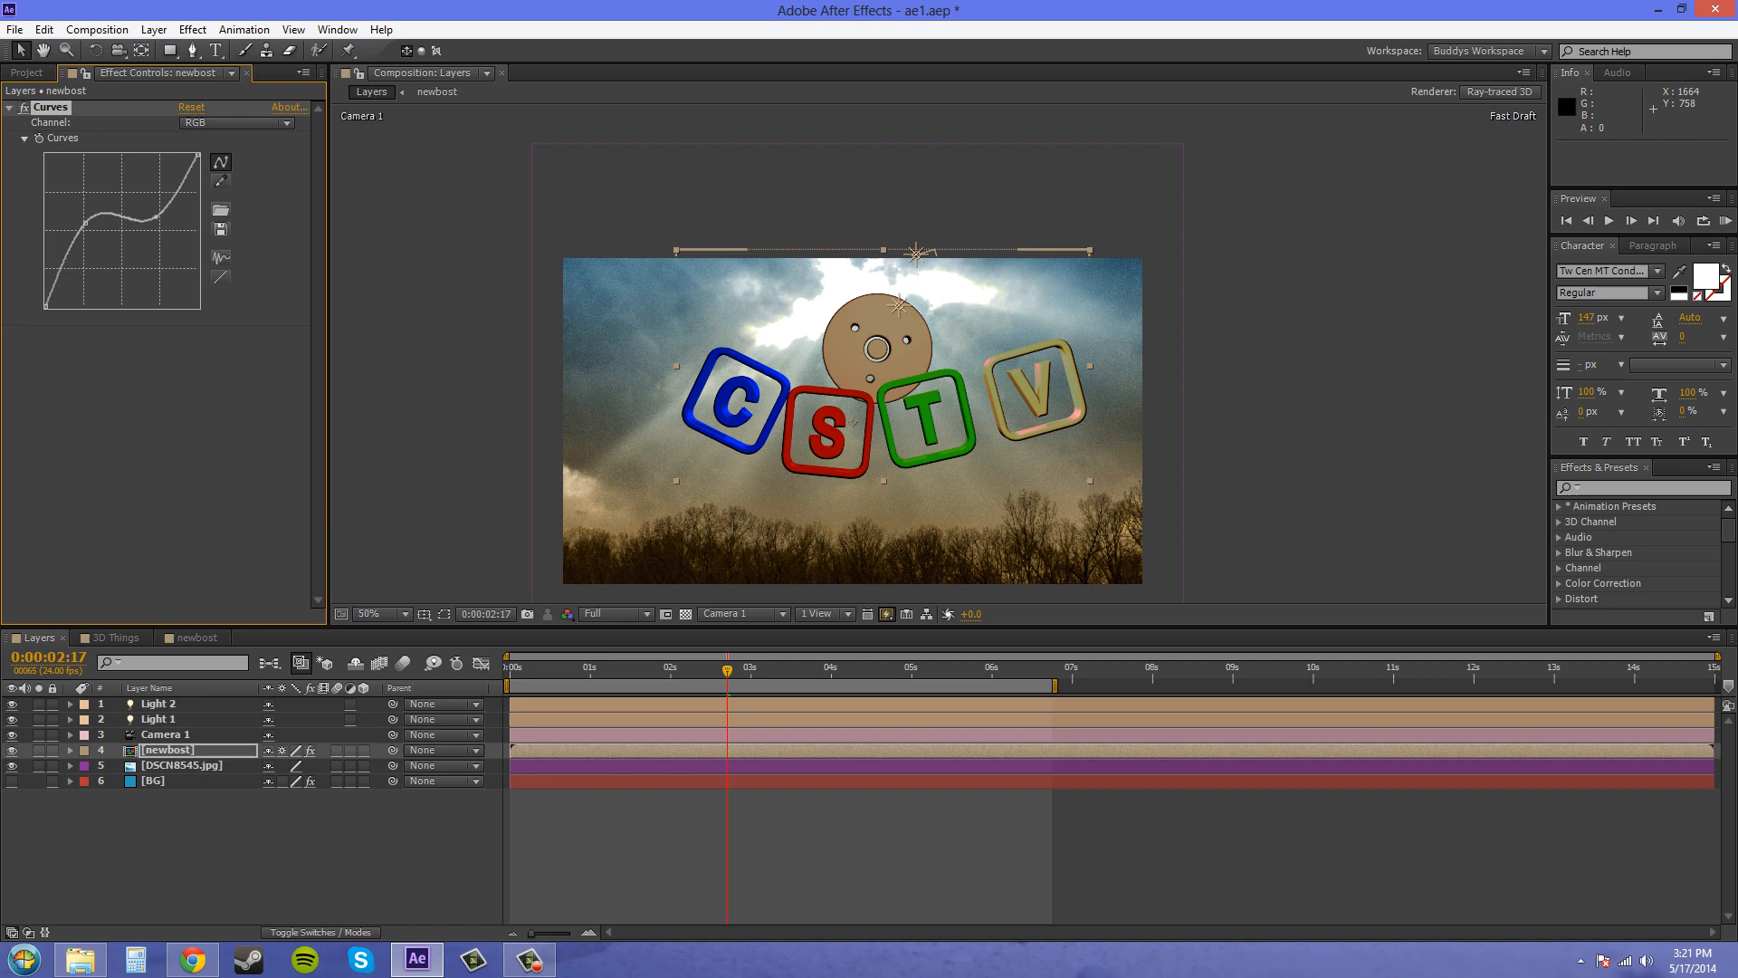
mouse_move(1131, 589)
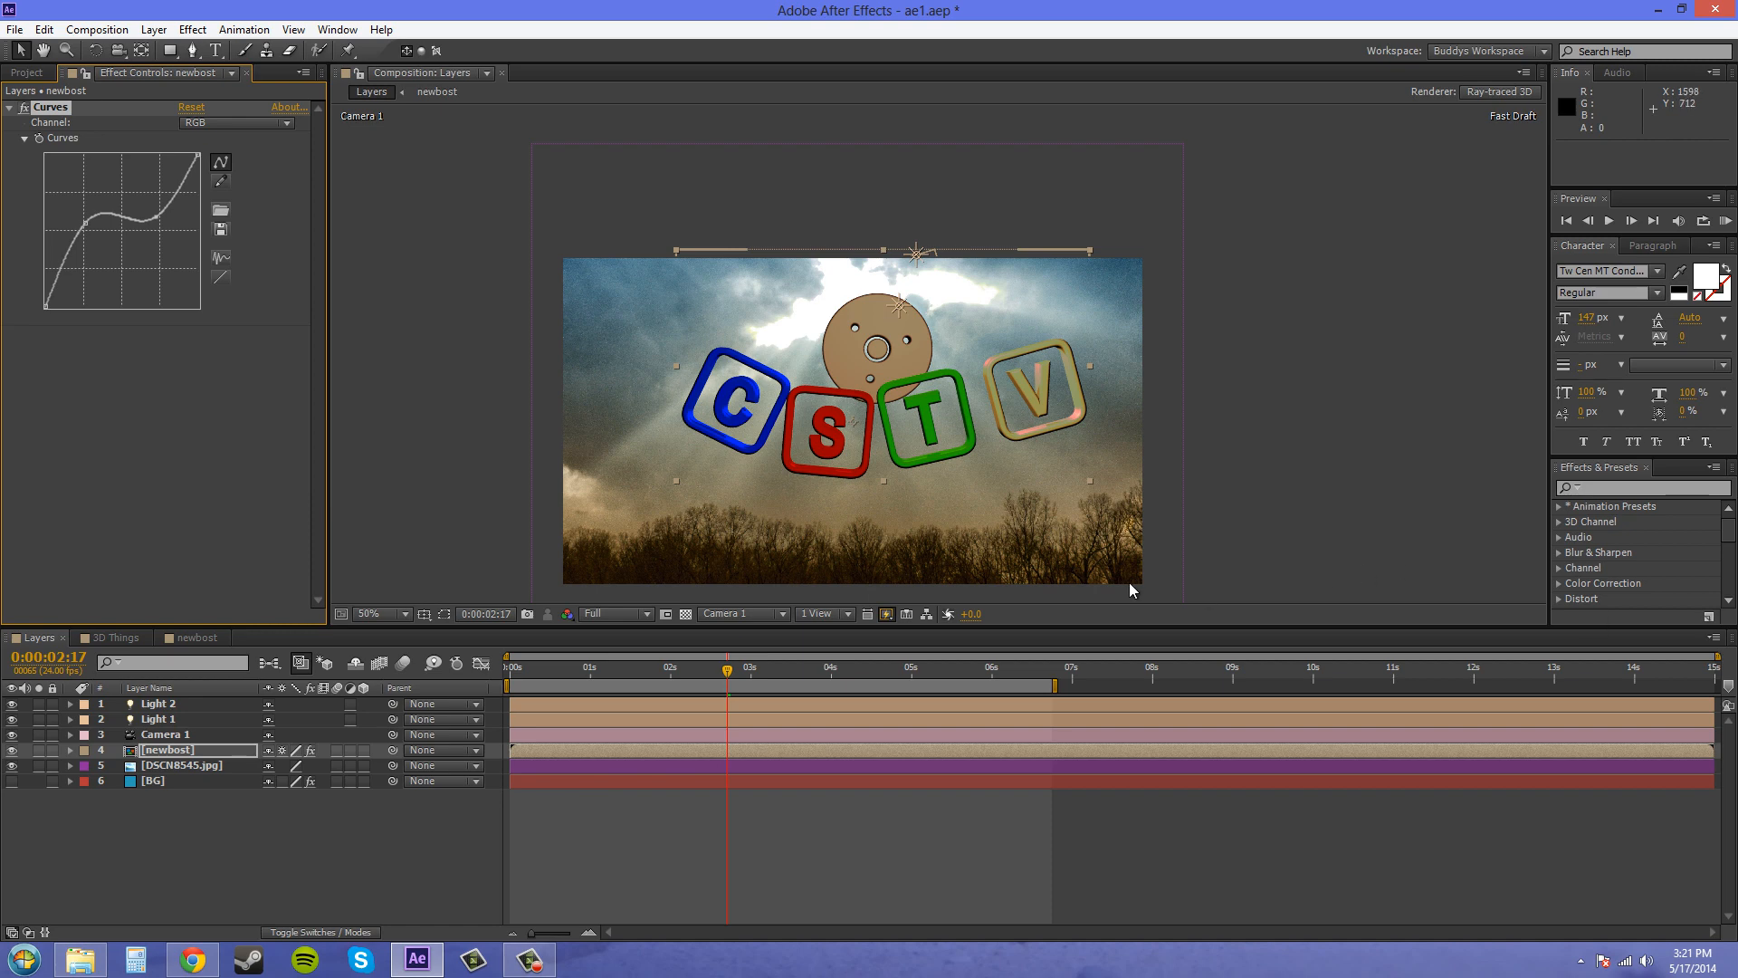